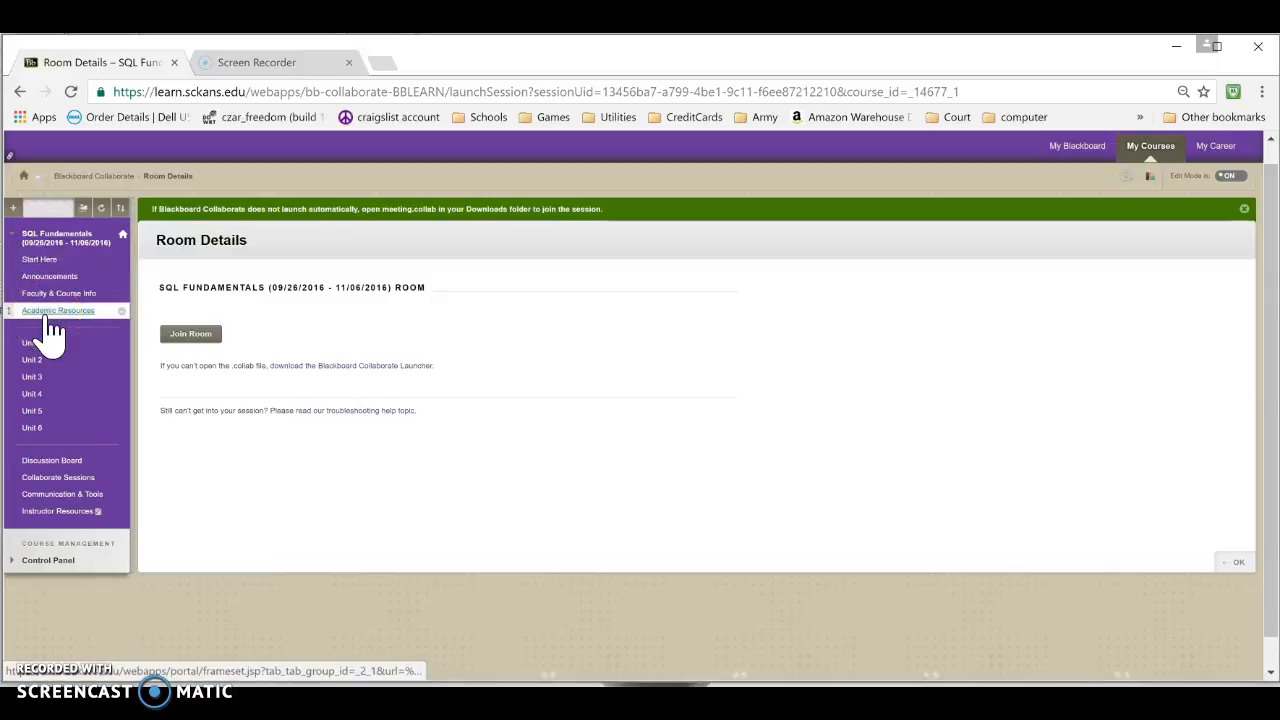
mouse_move(156, 396)
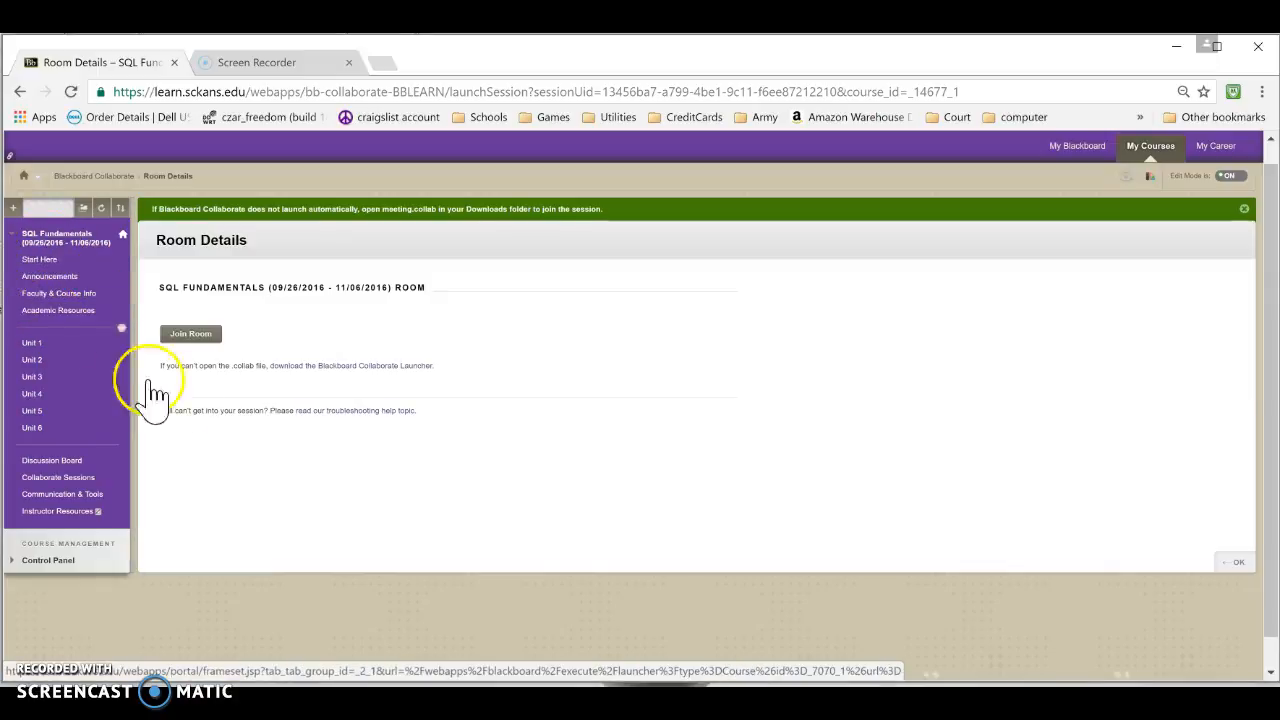
mouse_move(96, 330)
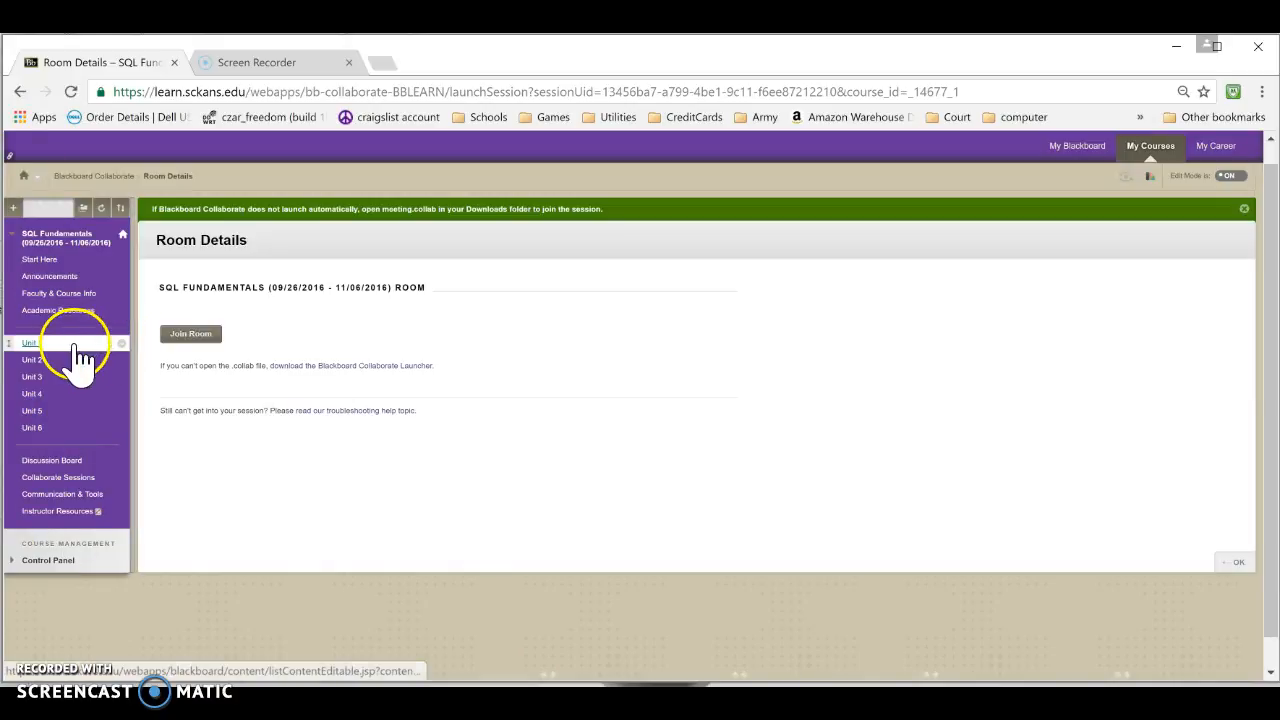
mouse_move(60, 292)
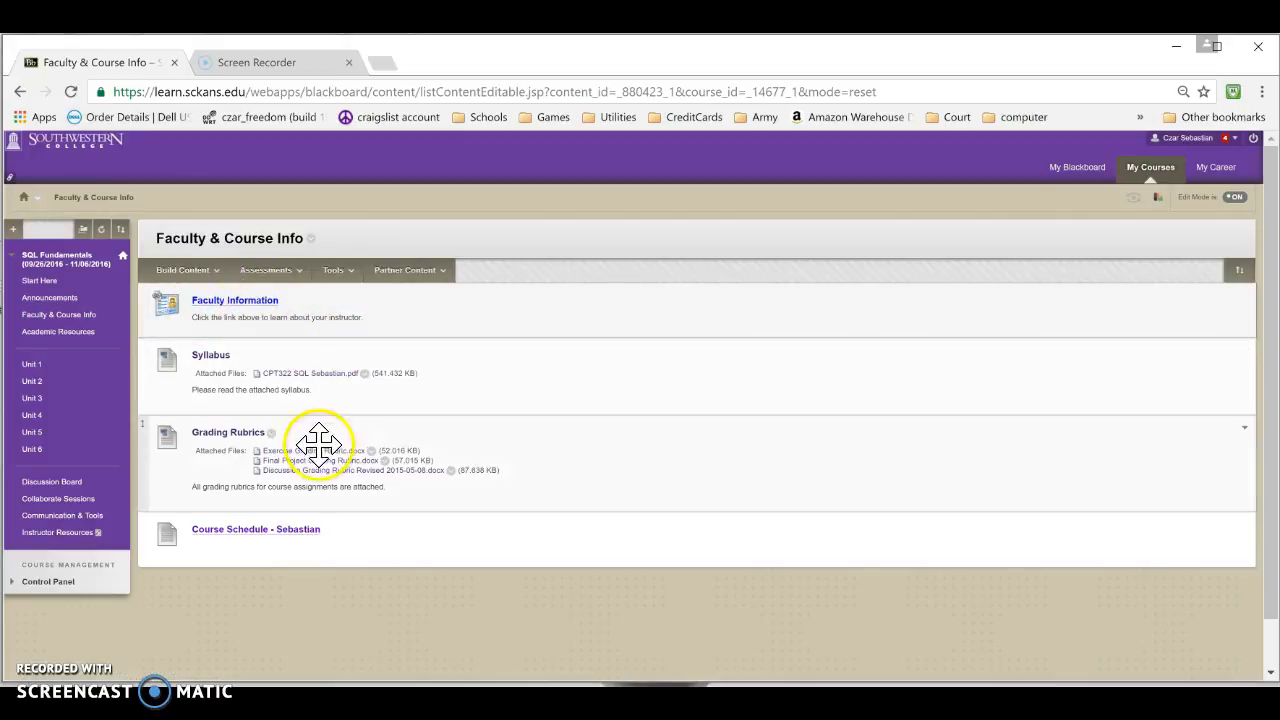
mouse_move(310, 384)
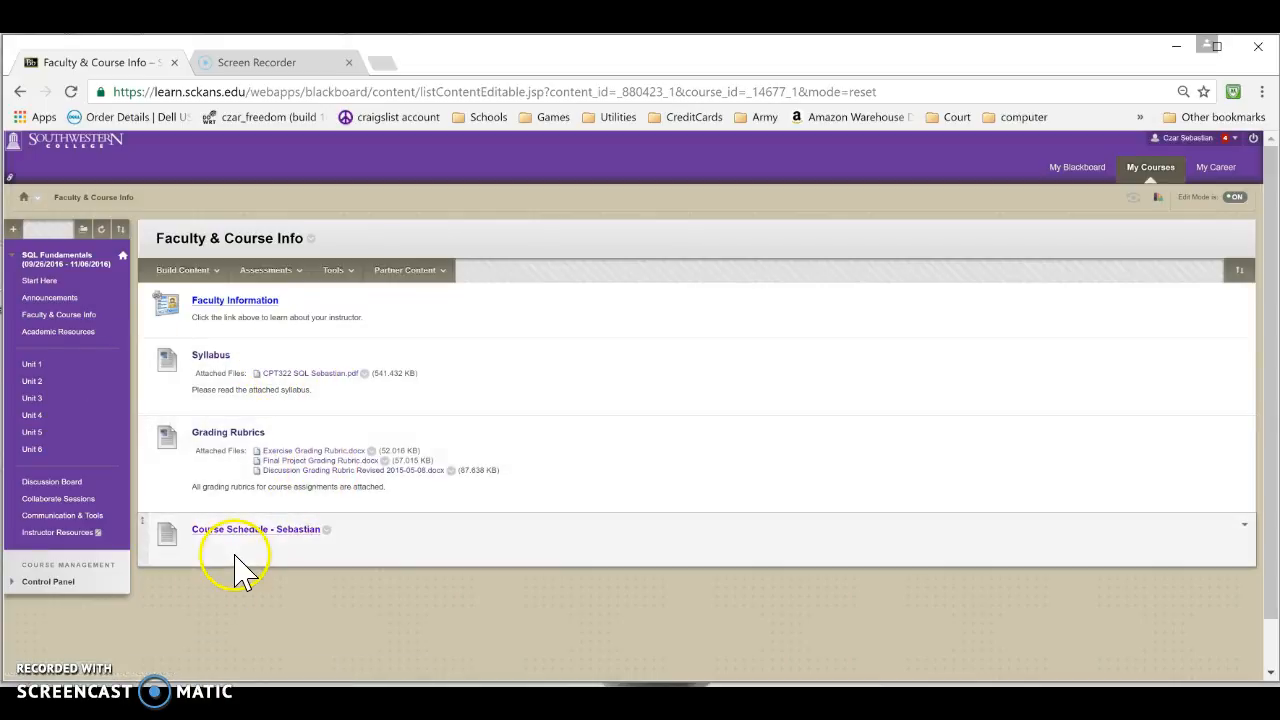
mouse_move(248, 544)
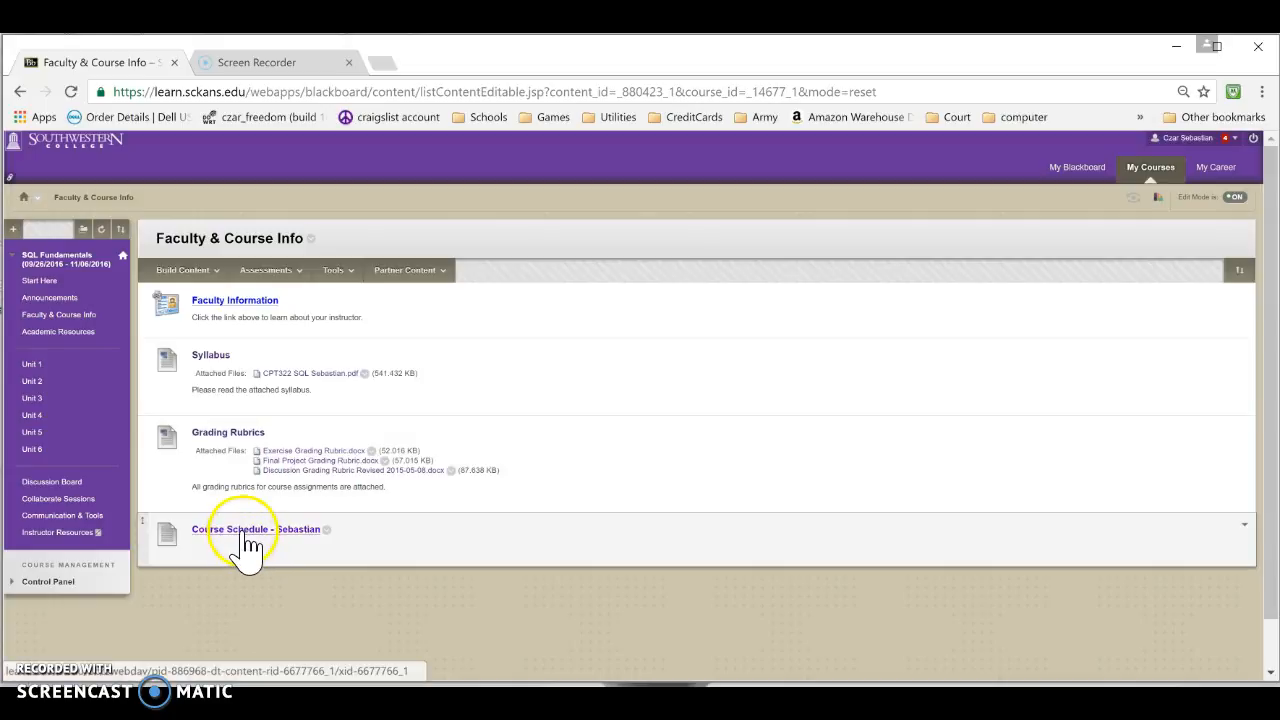
- Open the Course Schedule – Sebastian item from the Faculty & Course Info list
click(256, 528)
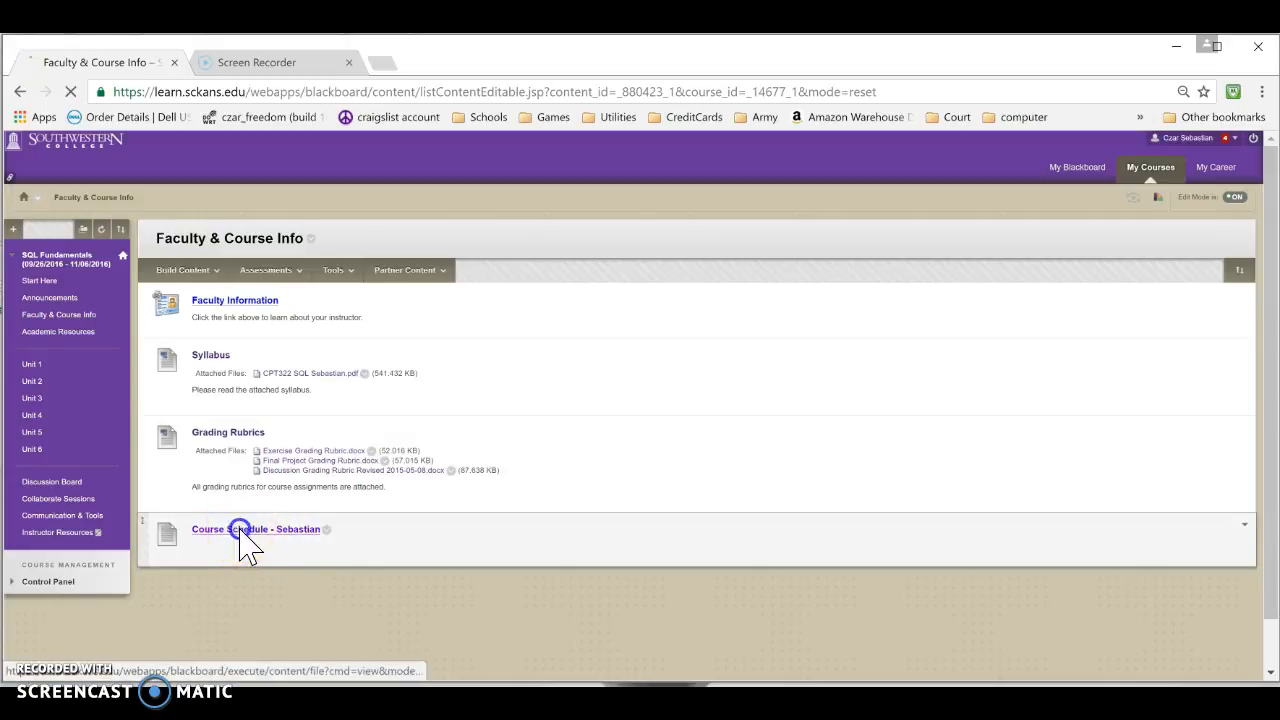
- Load the schedule PDF and scroll through its Course at a Glance table of readings and graded work
click(256, 528)
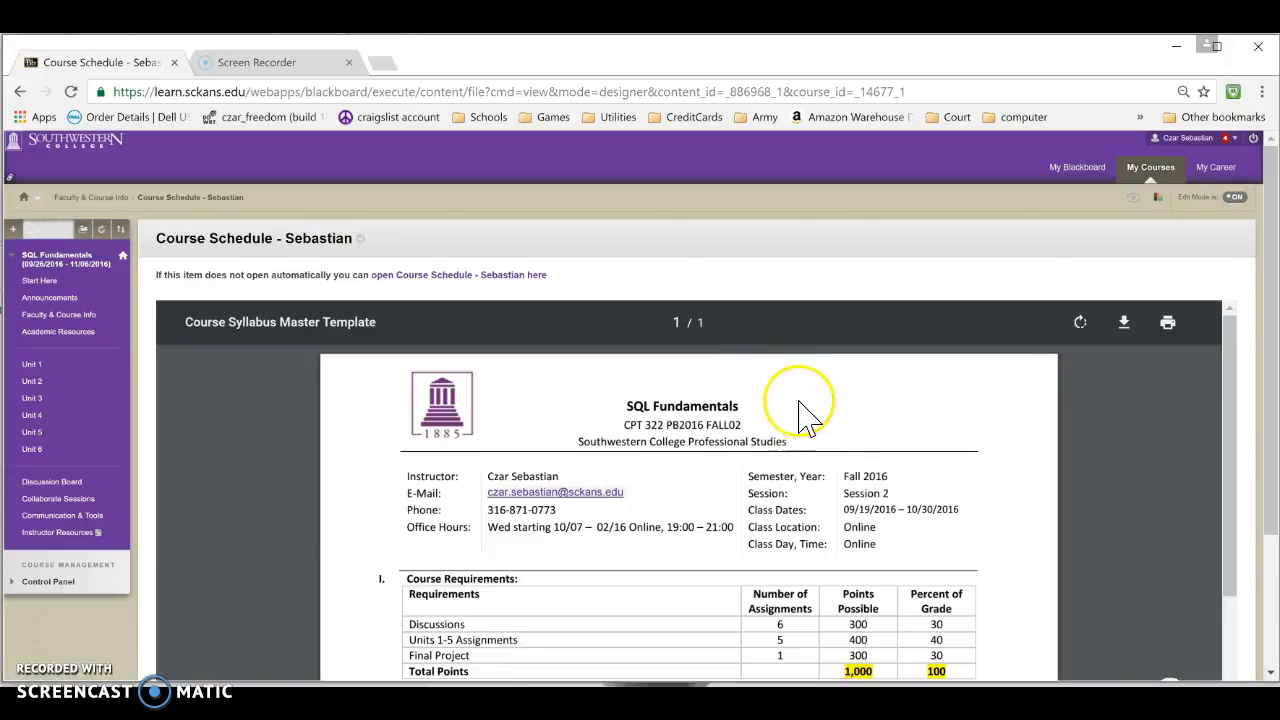
scroll(down, 3)
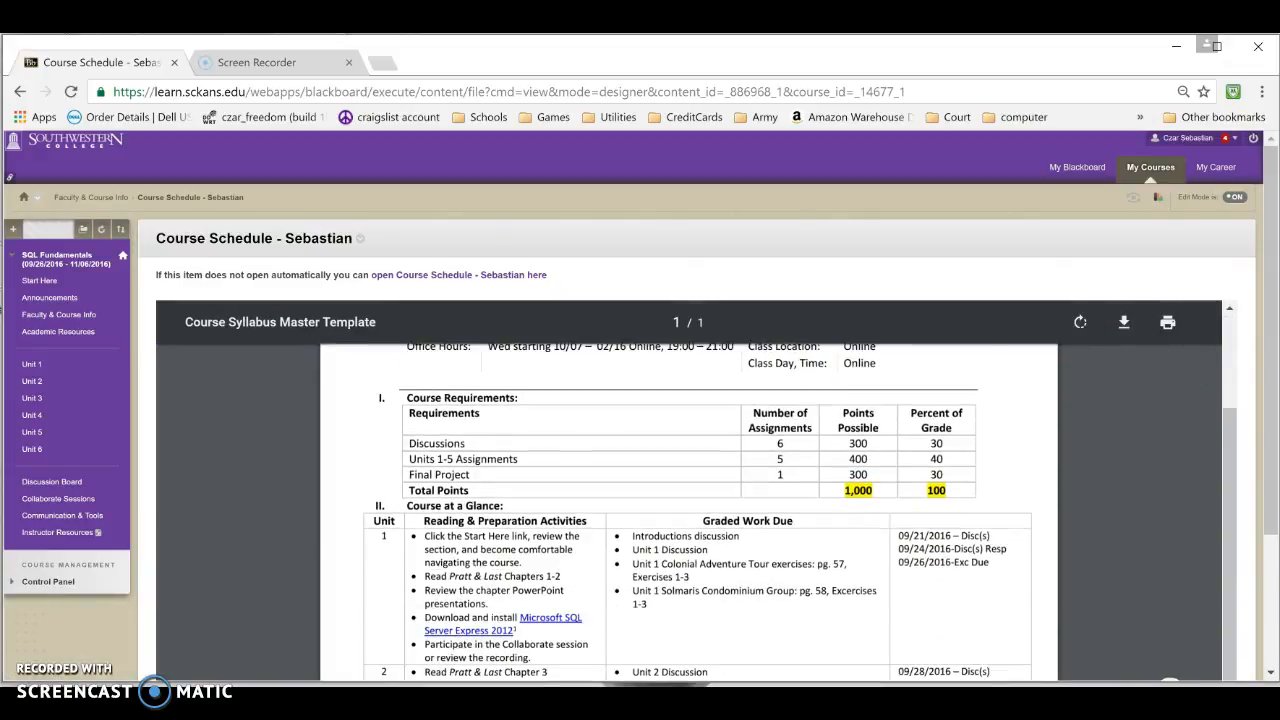
scroll(down, 3)
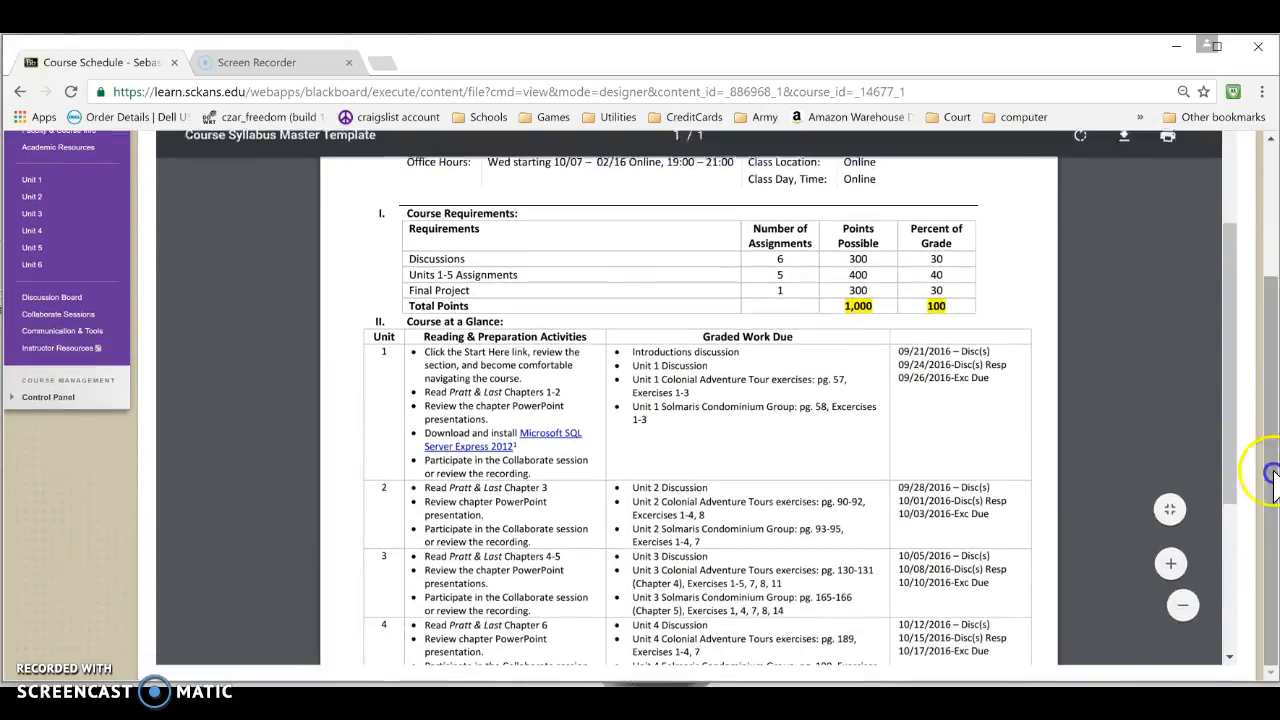
scroll(down, 3)
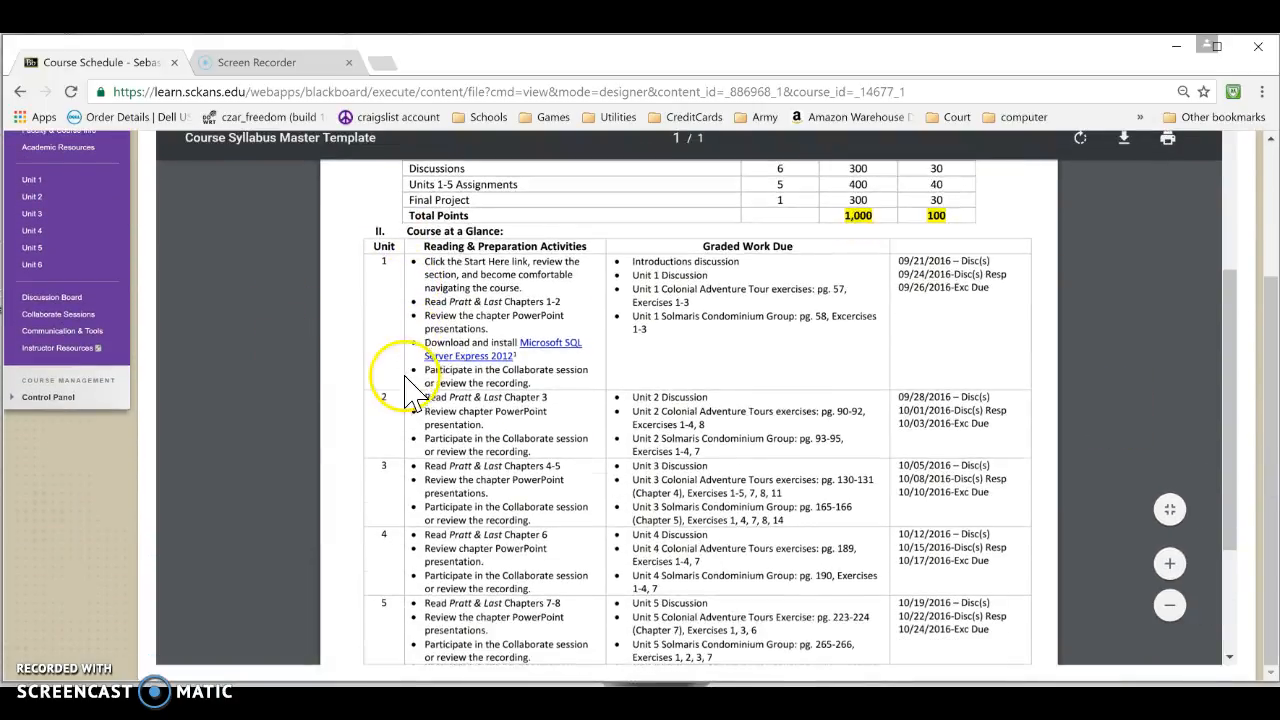
scroll(down, 3)
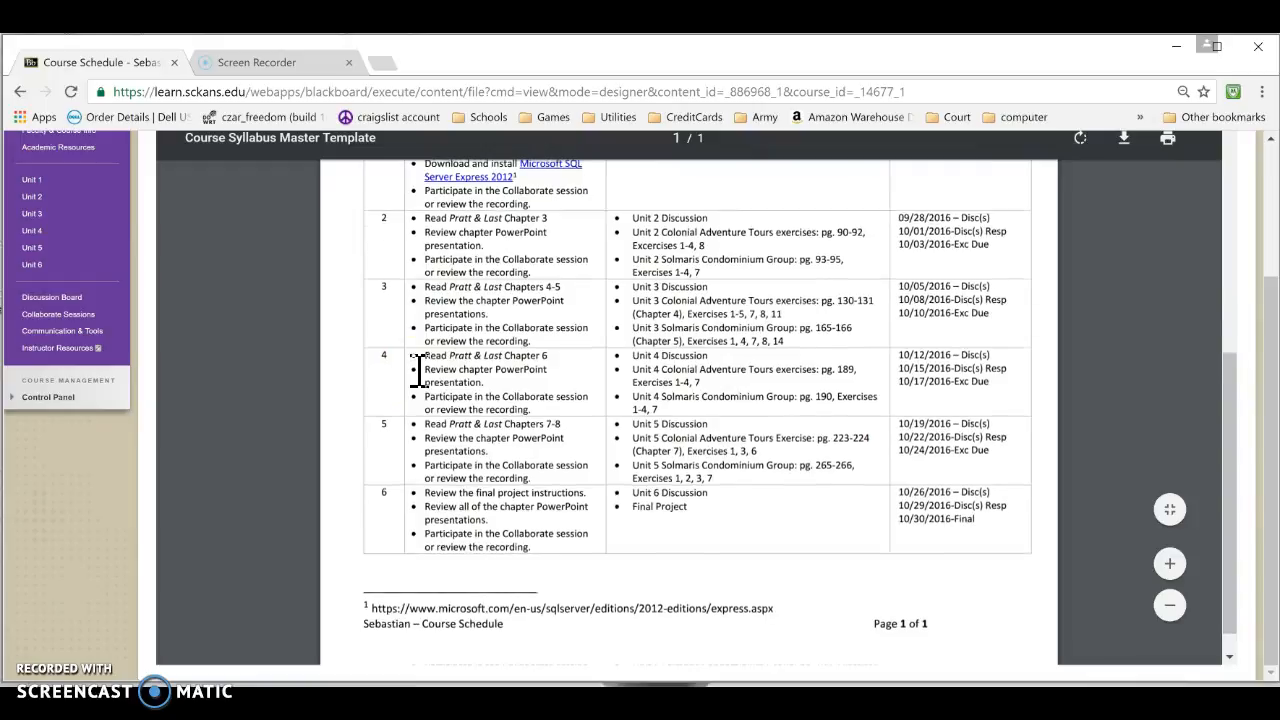
scroll(up, 3)
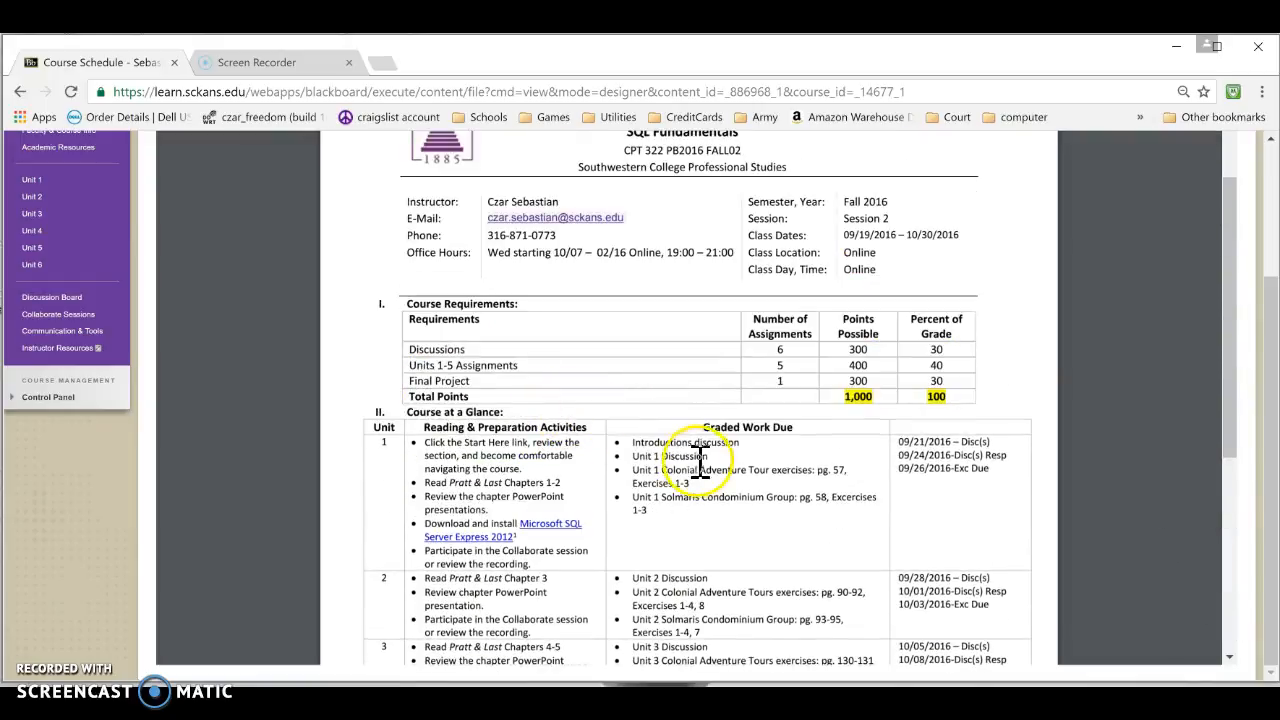
mouse_move(690, 444)
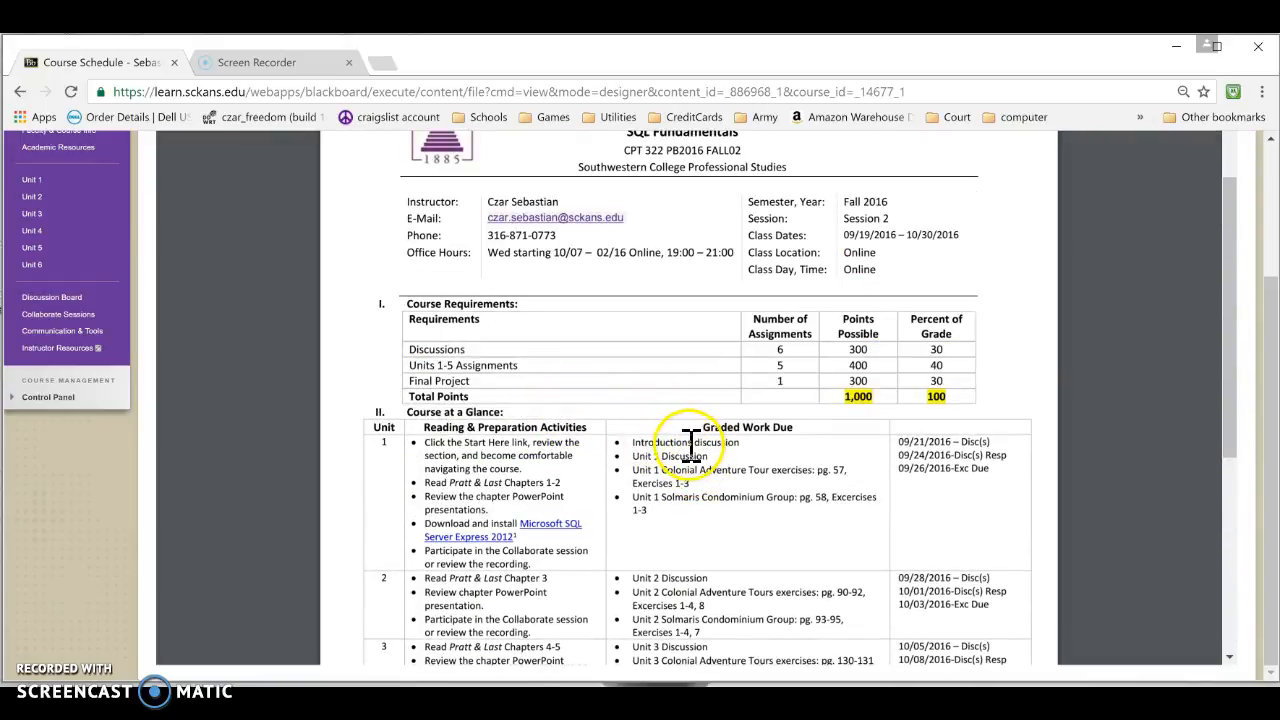
mouse_move(692, 504)
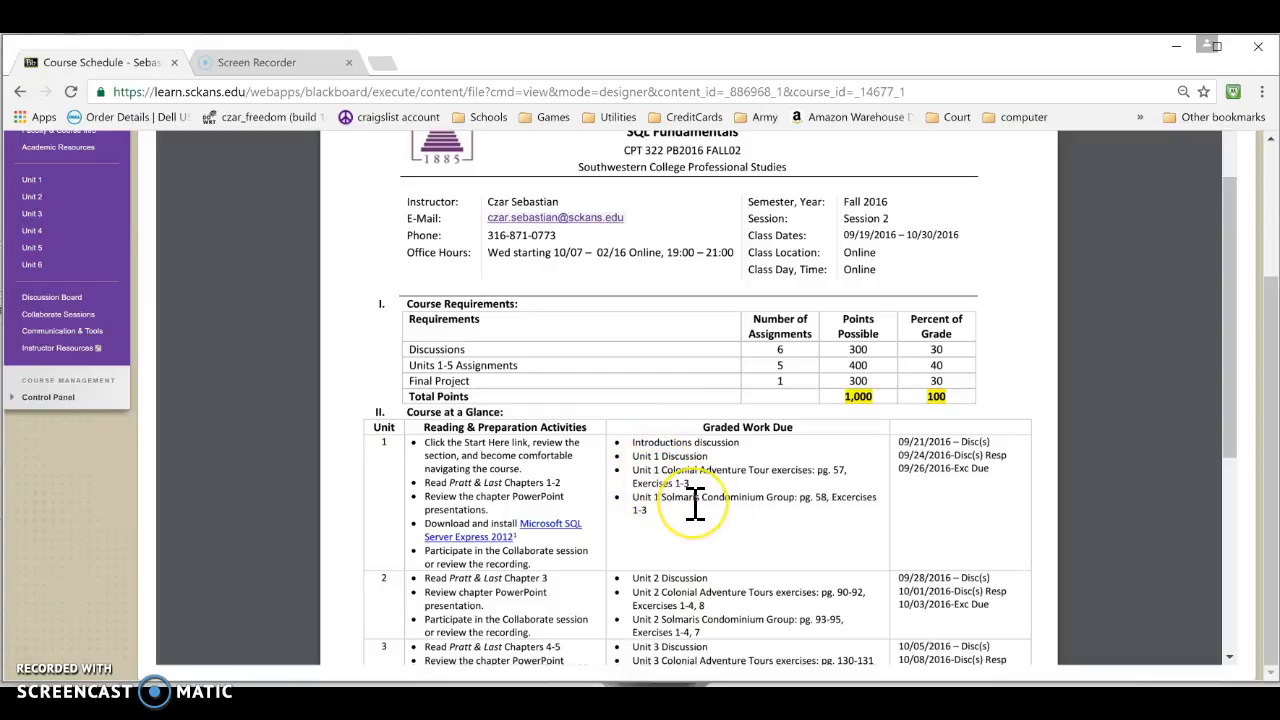
scroll(down, 3)
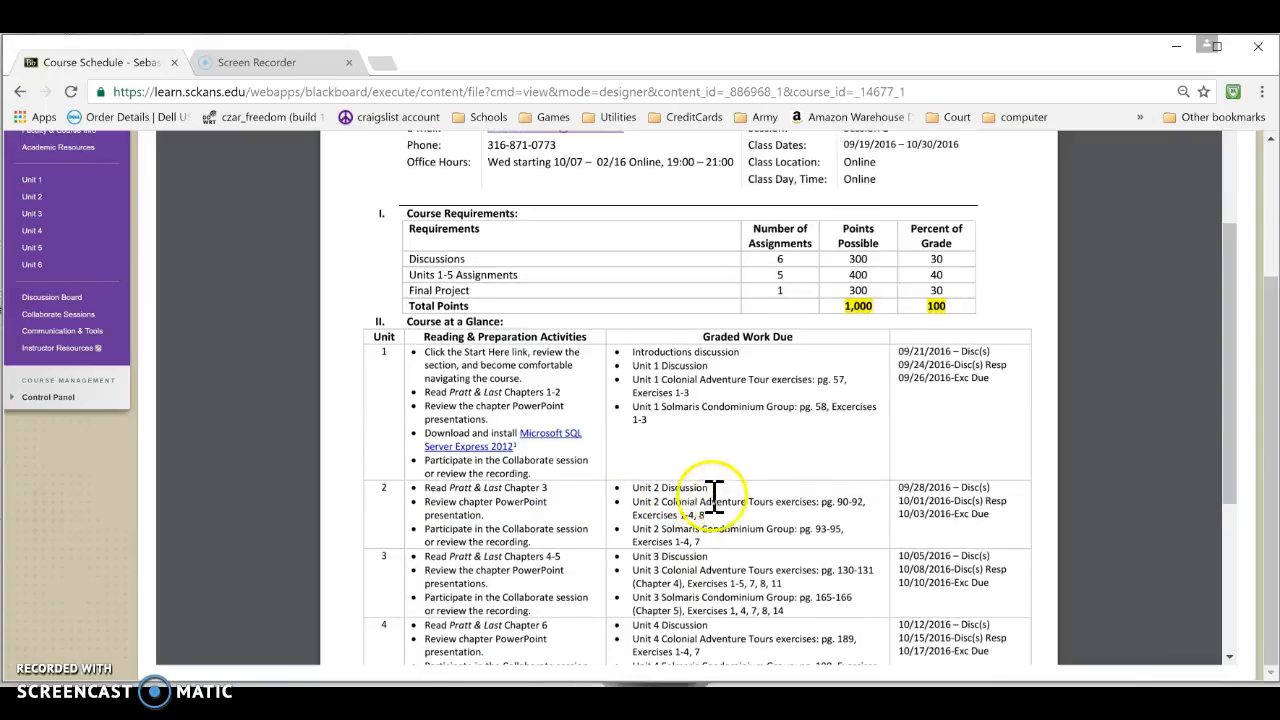
scroll(down, 3)
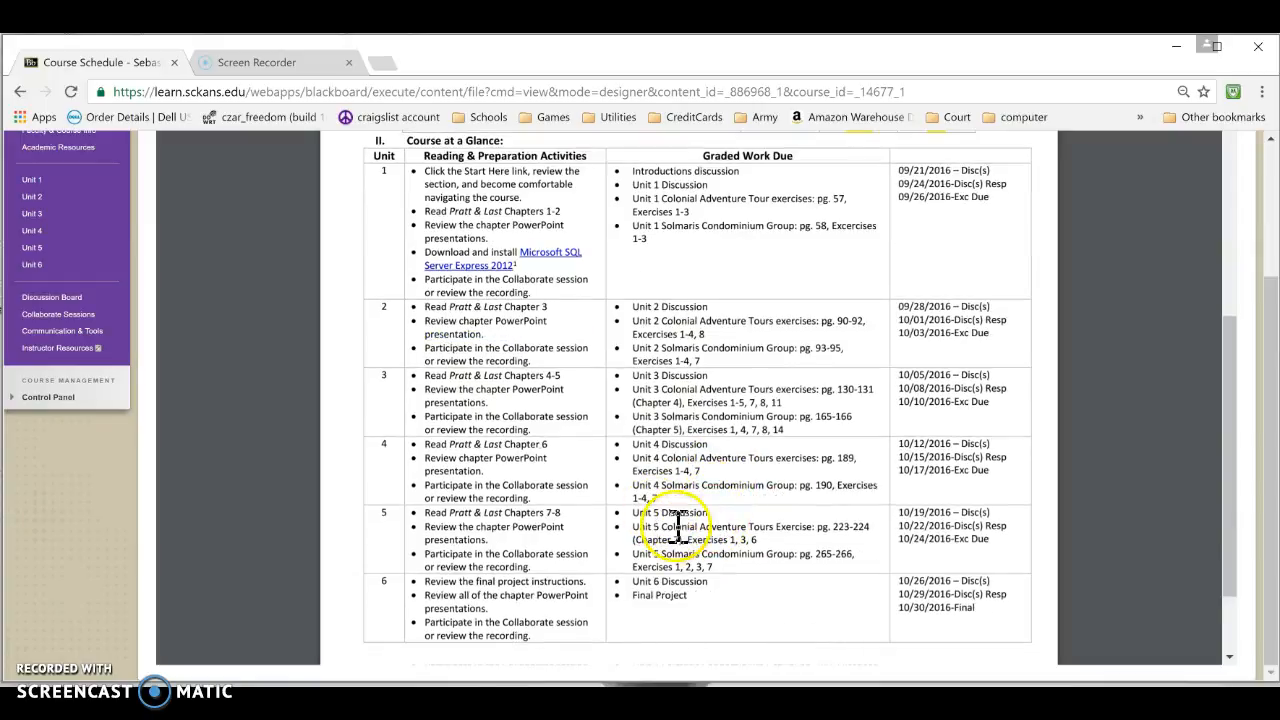
scroll(up, 3)
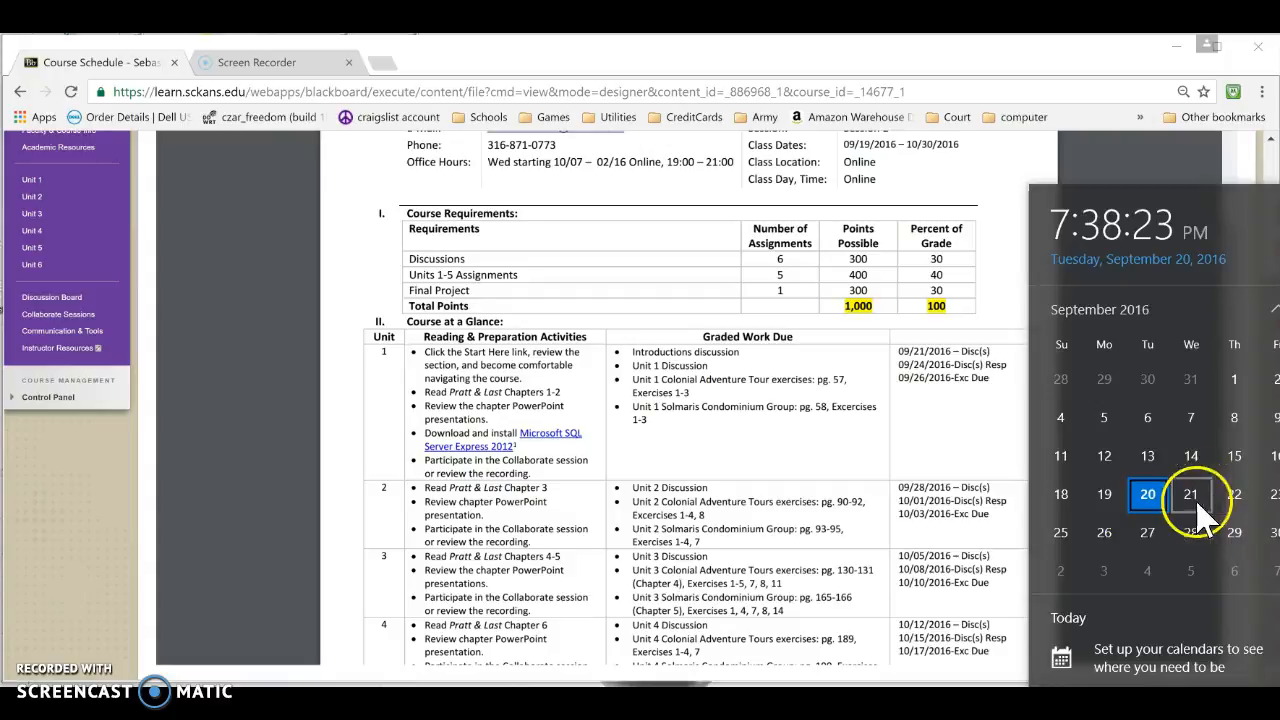
mouse_move(1104, 494)
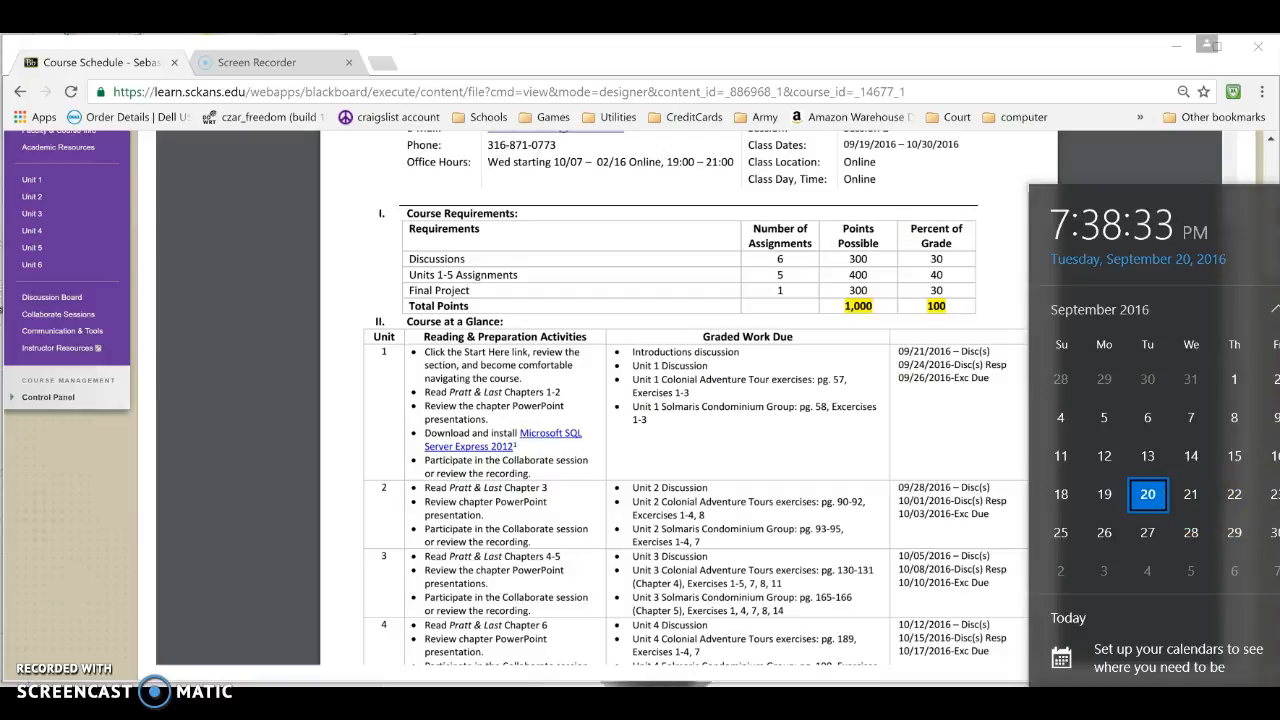
mouse_move(984, 370)
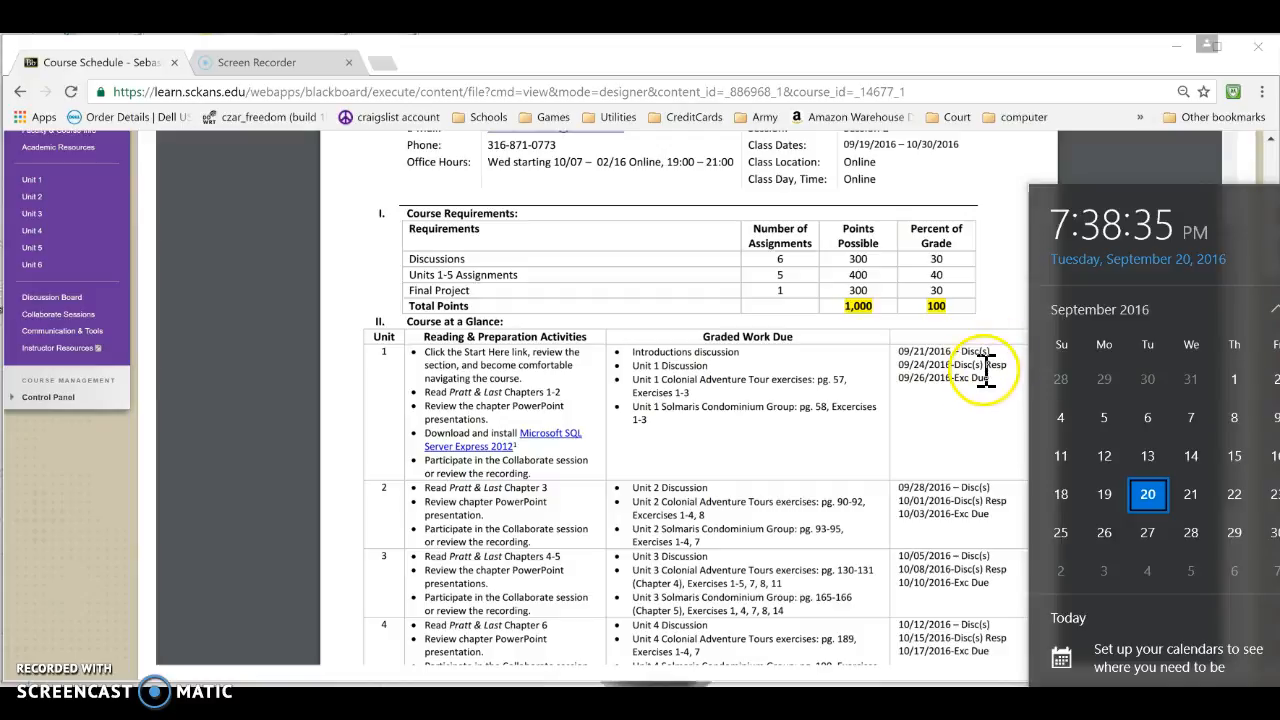
mouse_move(900, 360)
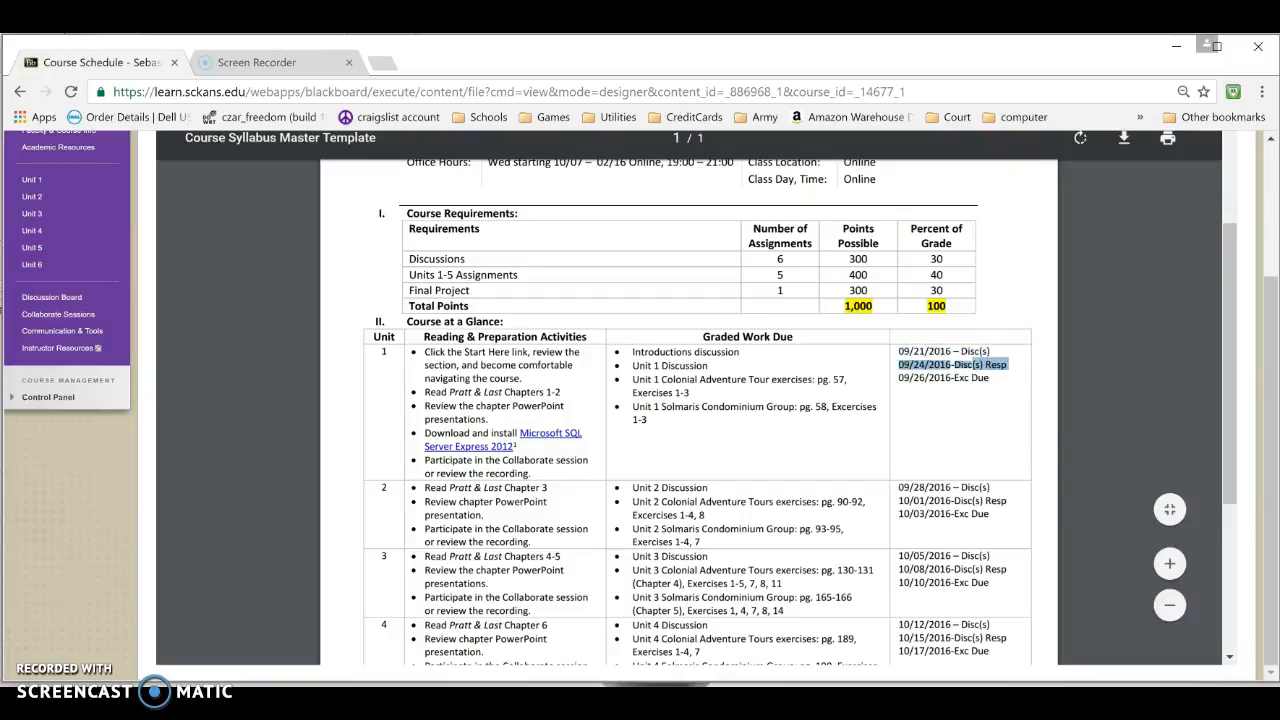
scroll(up, 3)
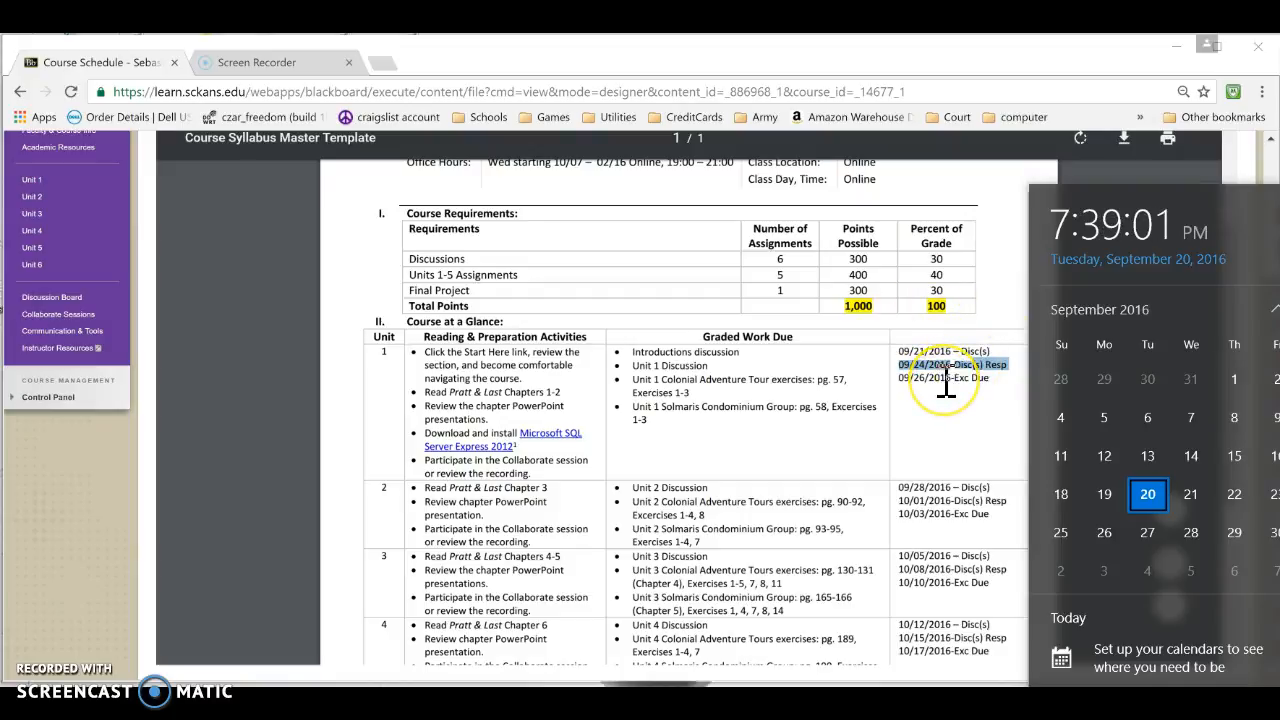
mouse_move(796, 398)
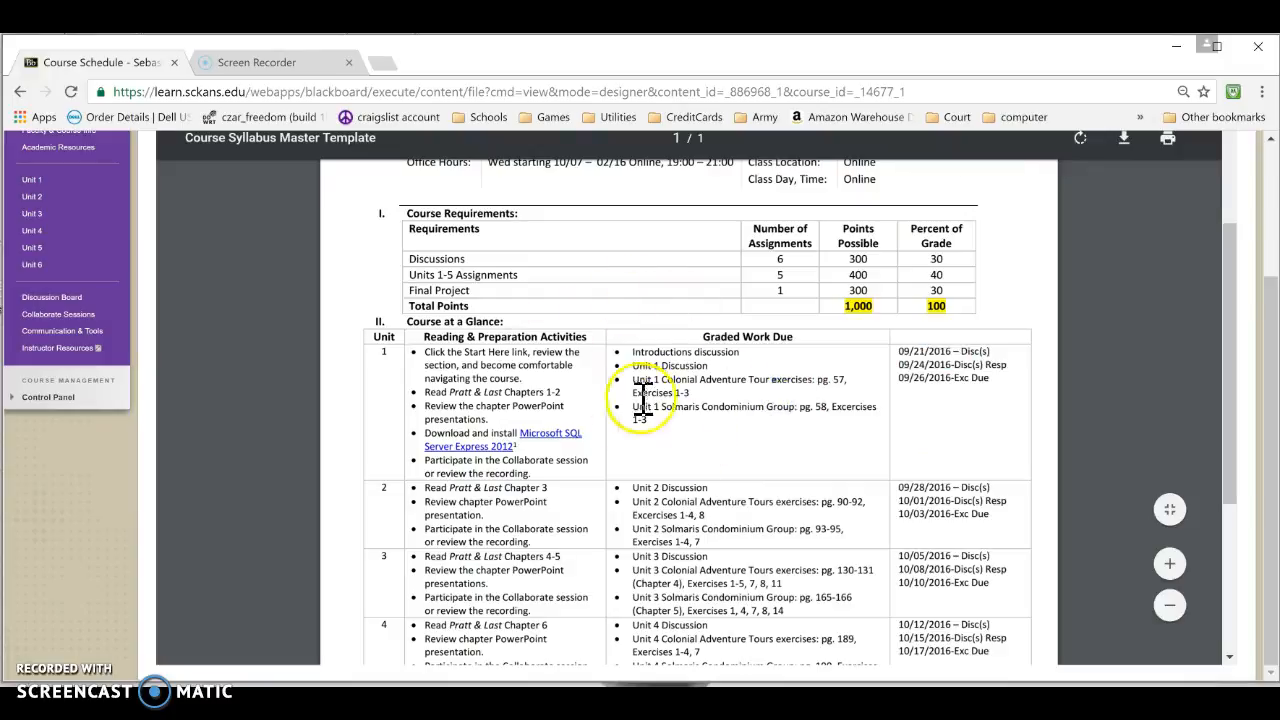
scroll(down, 3)
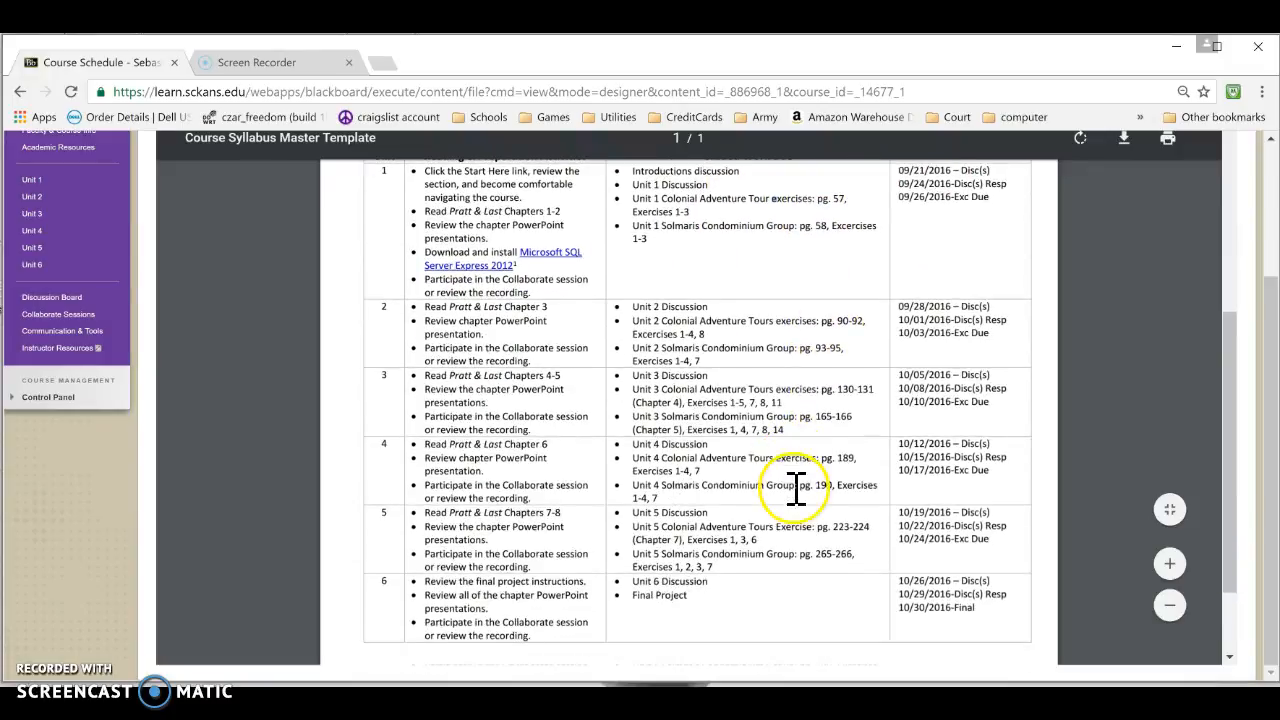
scroll(up, 3)
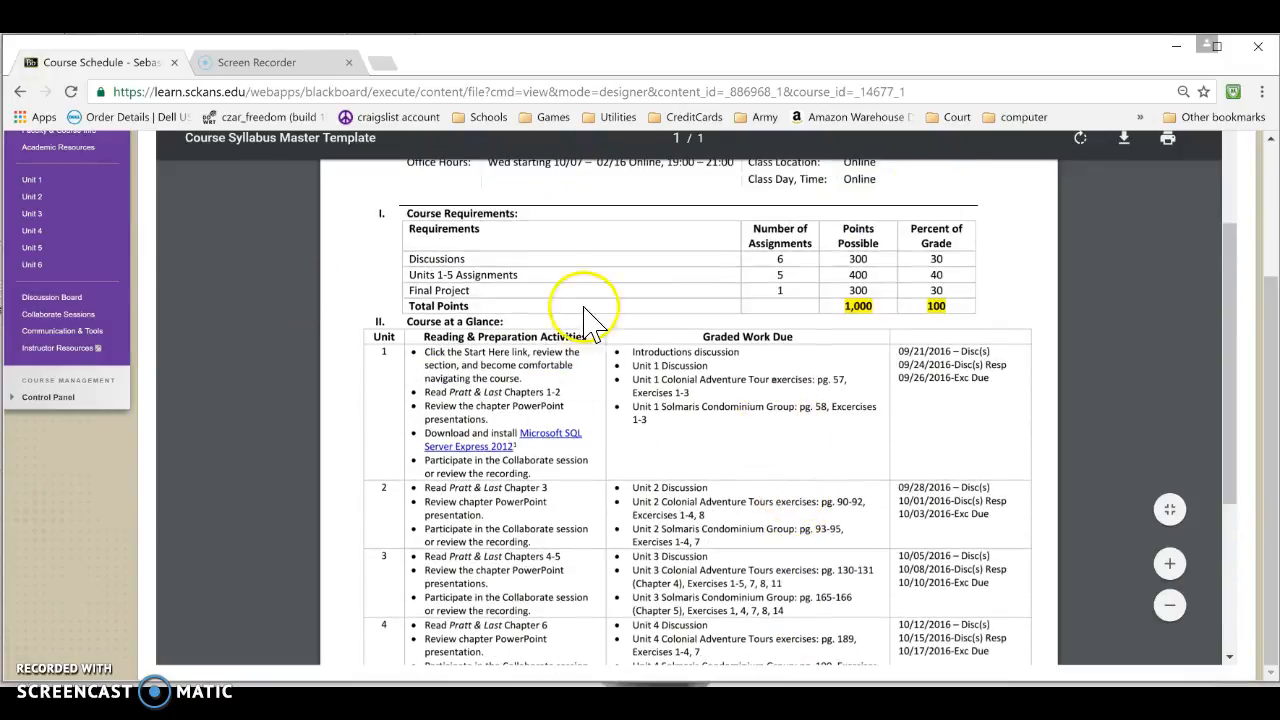
mouse_move(644, 404)
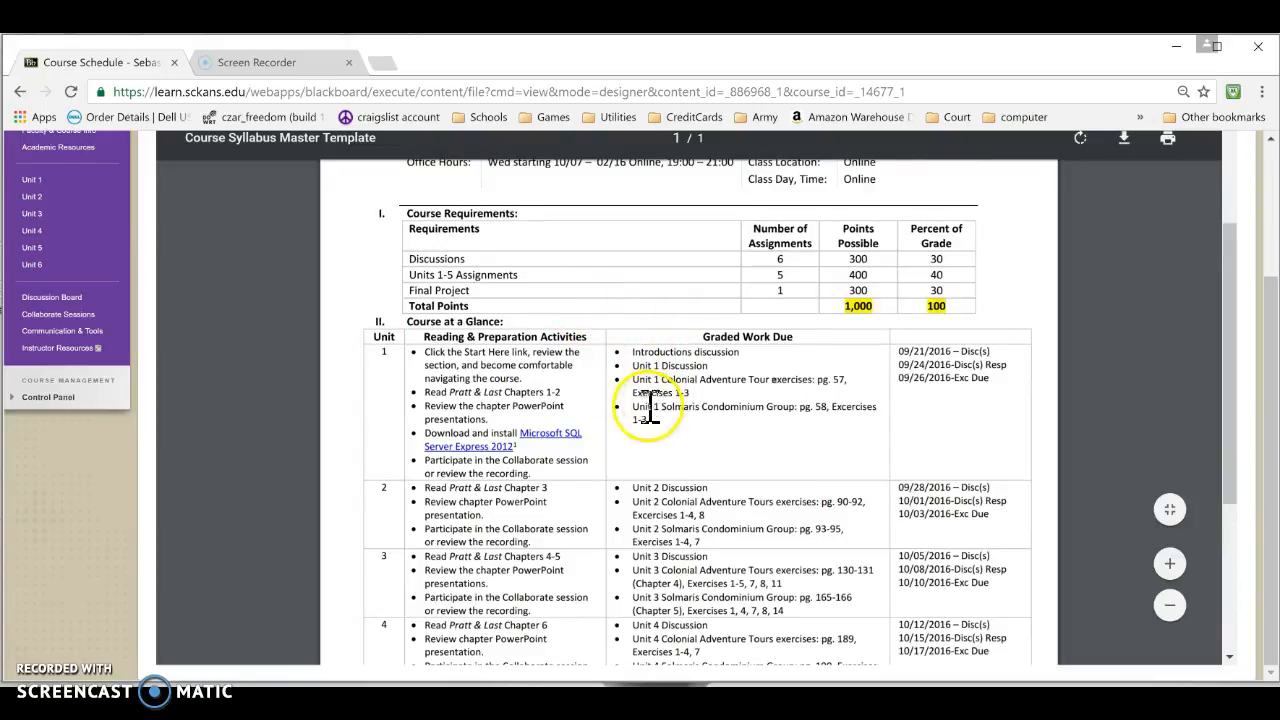
mouse_move(576, 440)
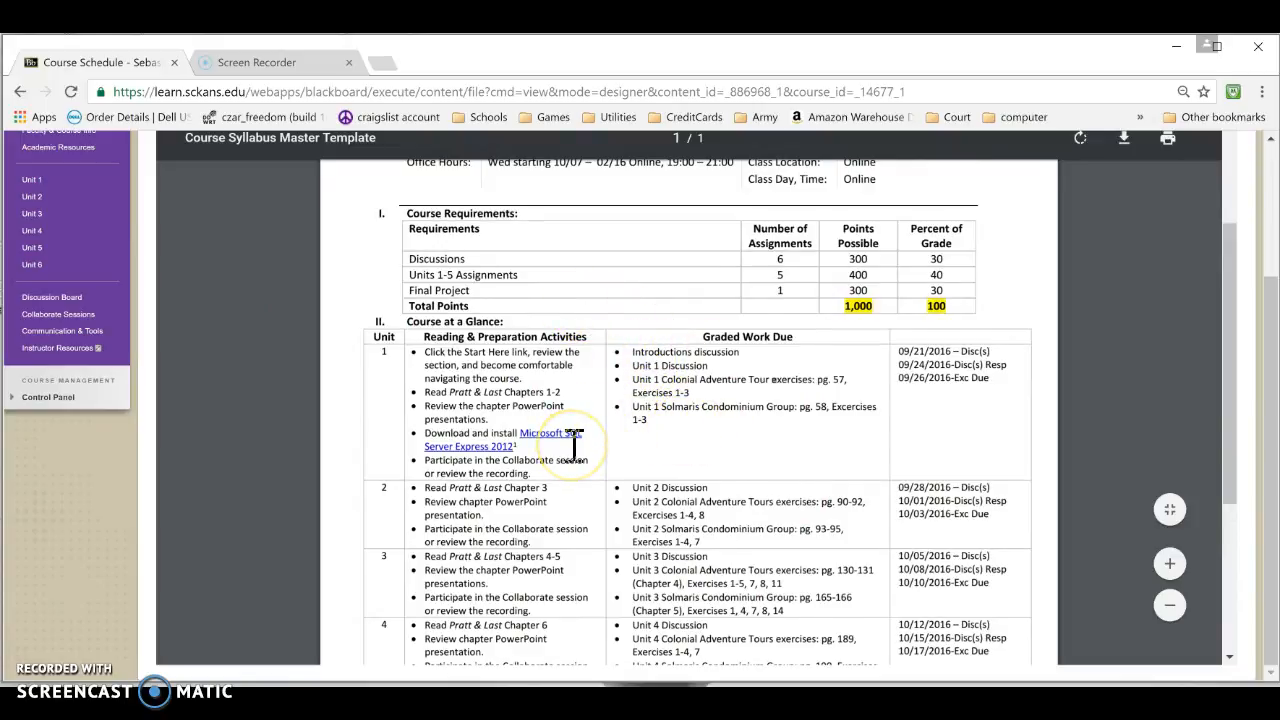
scroll(up, 3)
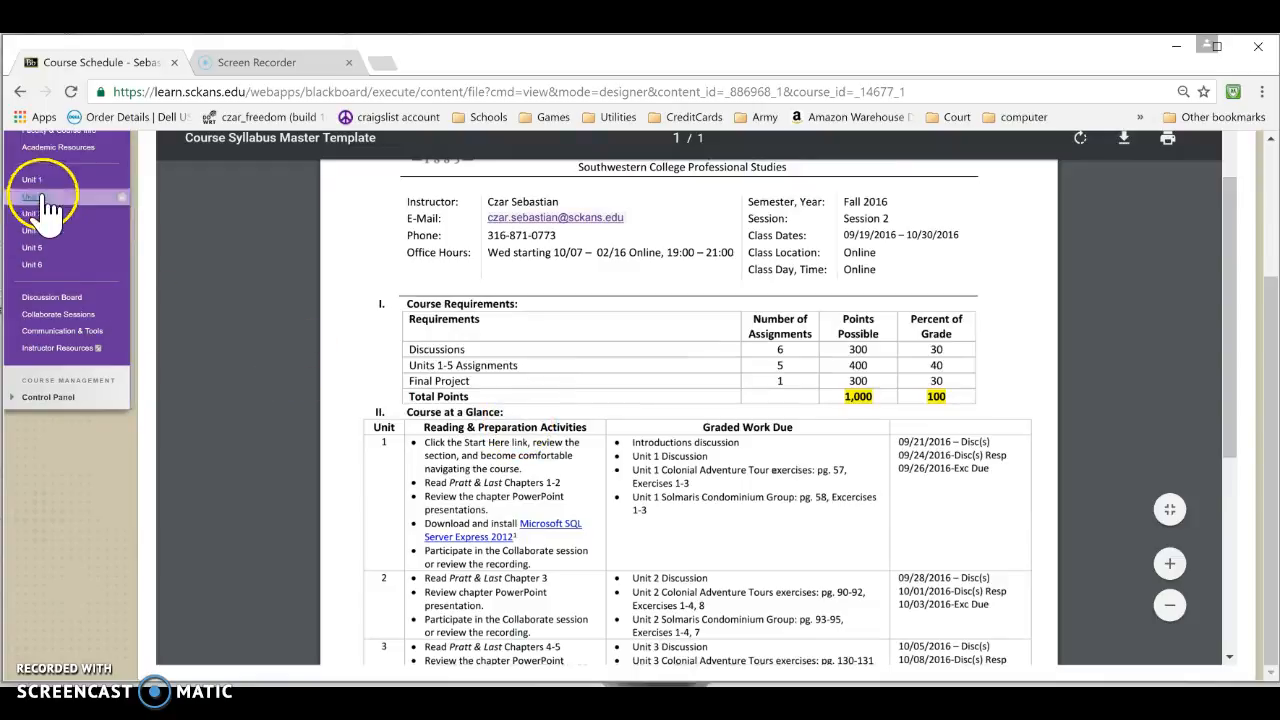
click(32, 196)
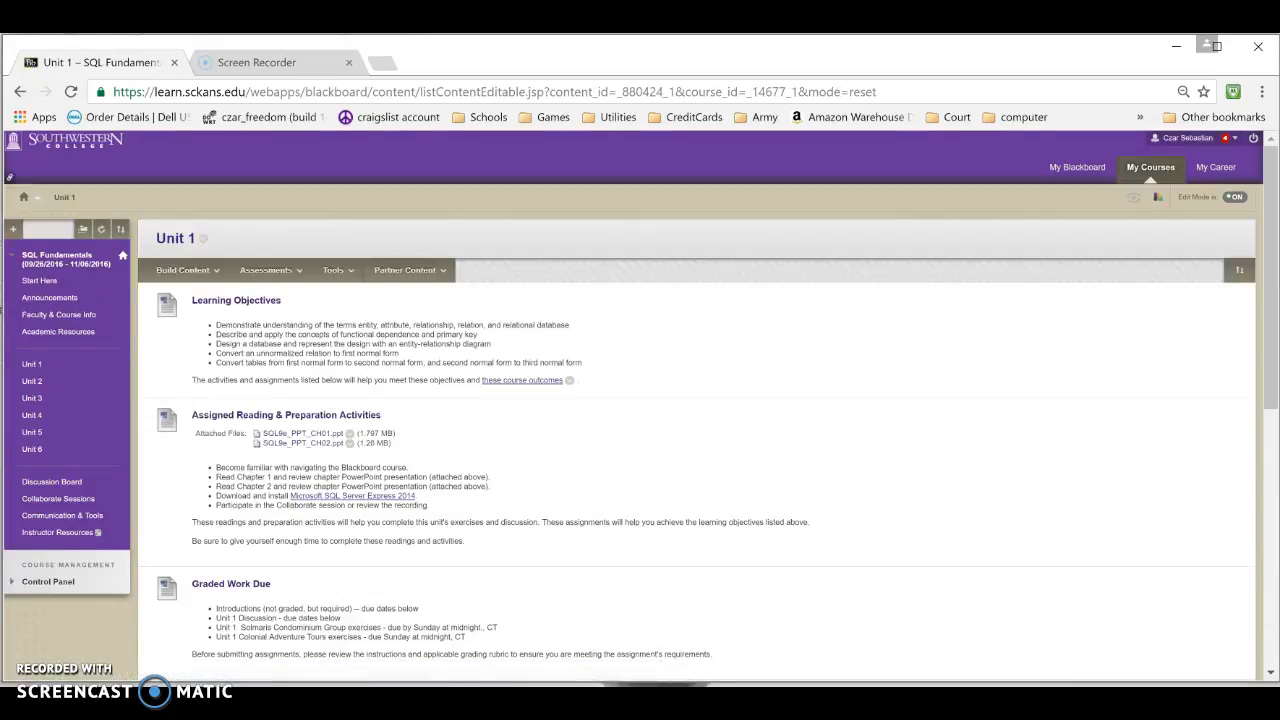
scroll(down, 3)
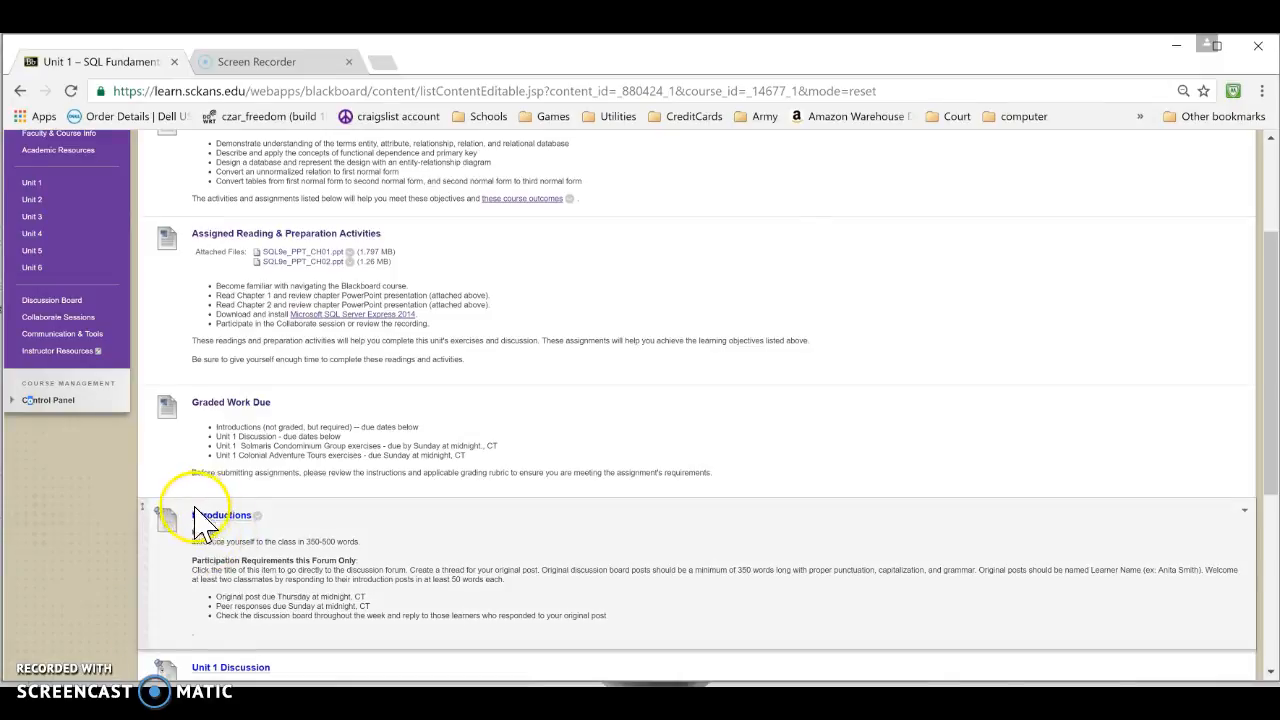
scroll(up, 3)
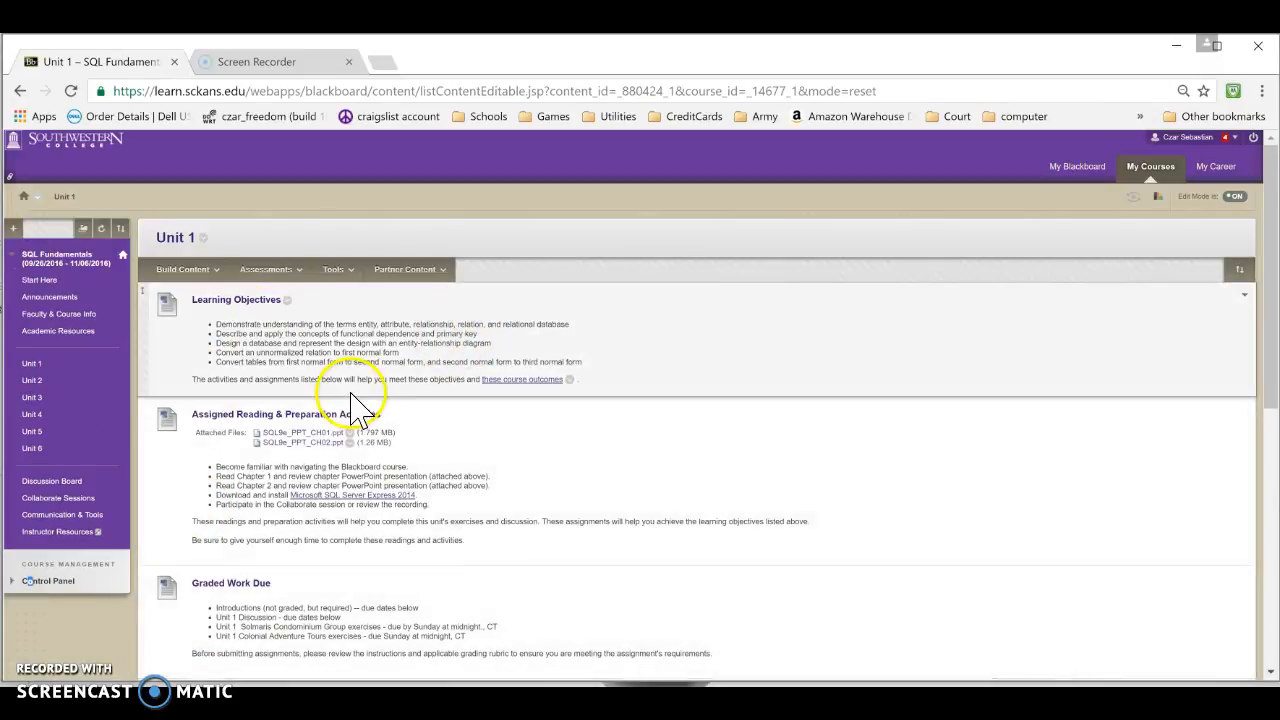
mouse_move(536, 450)
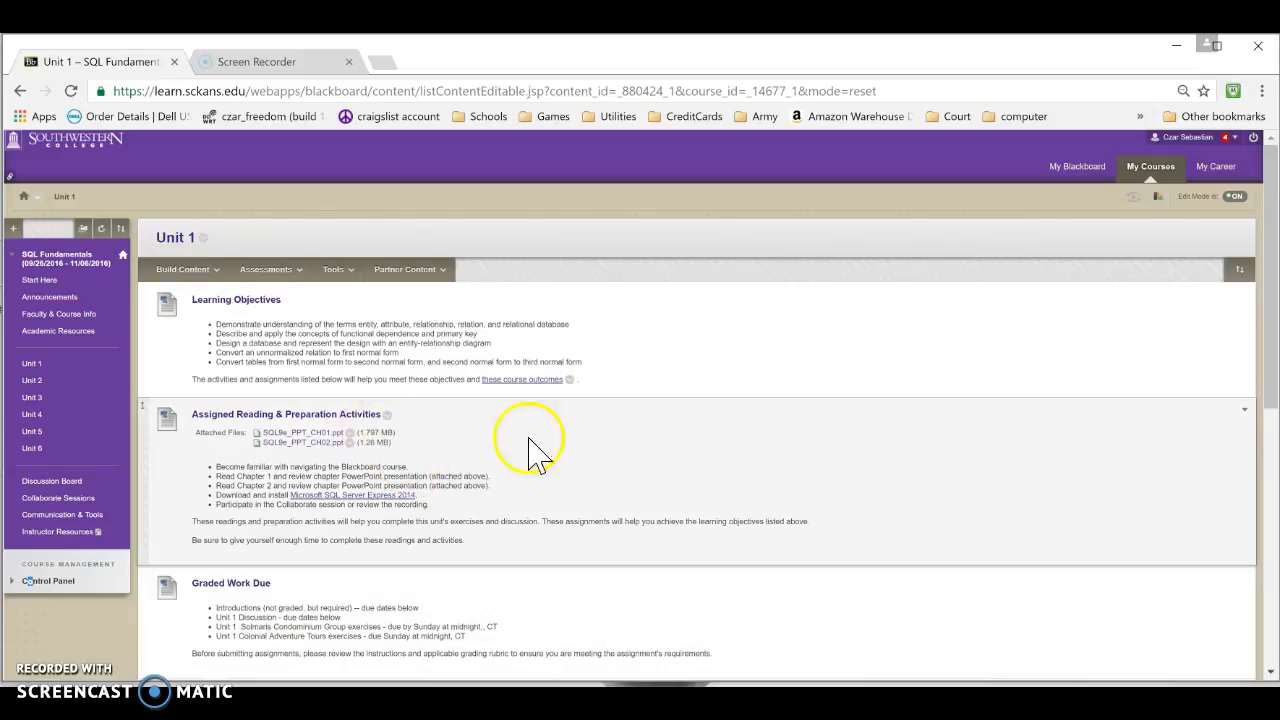
mouse_move(916, 124)
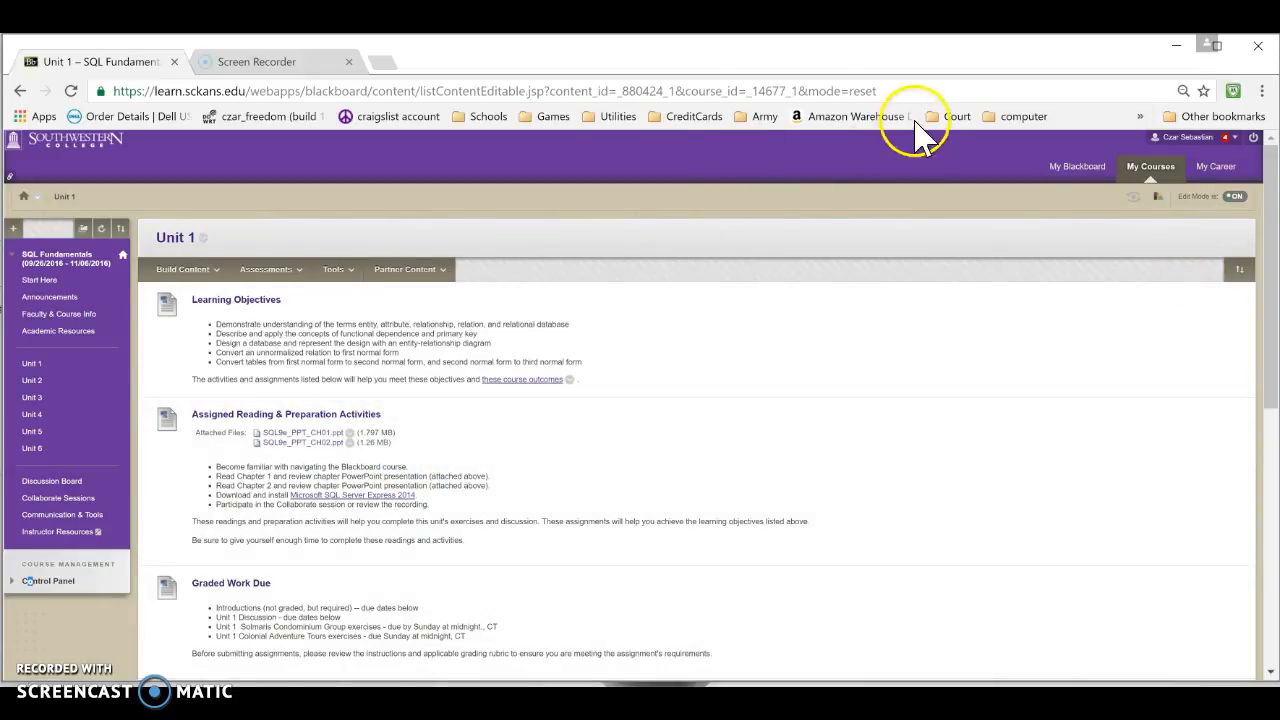
mouse_move(348, 444)
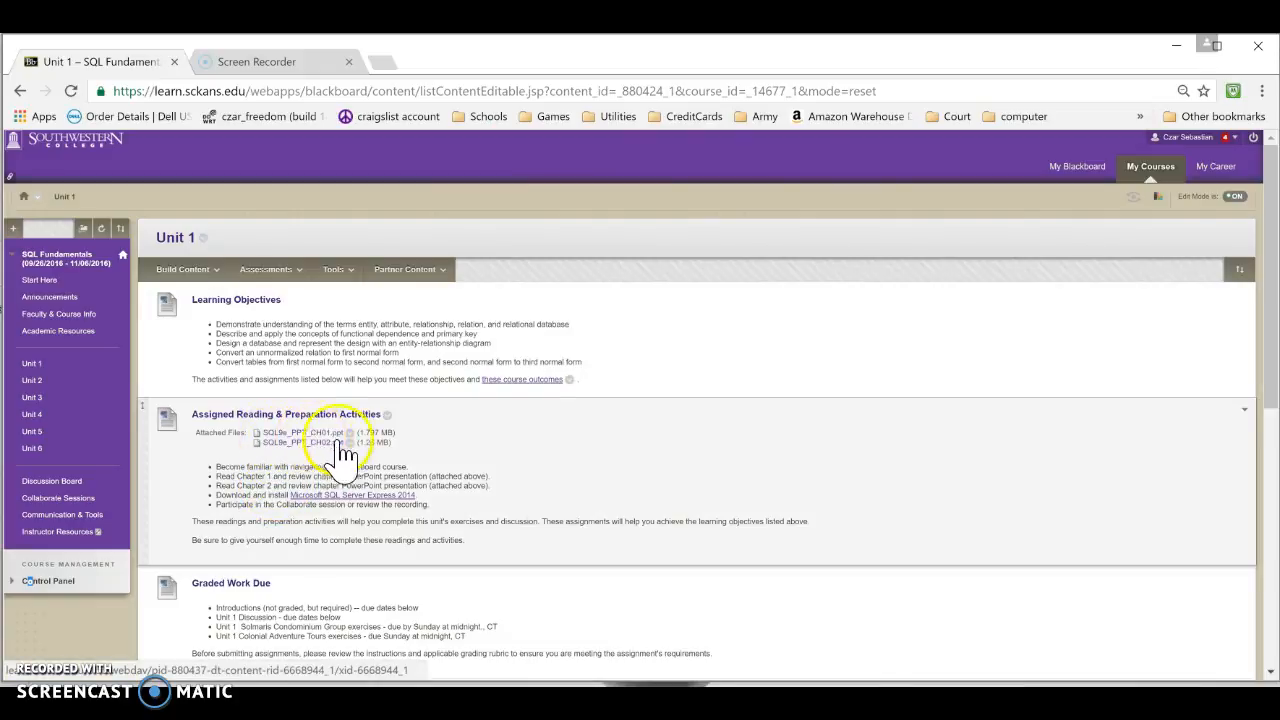
mouse_move(308, 508)
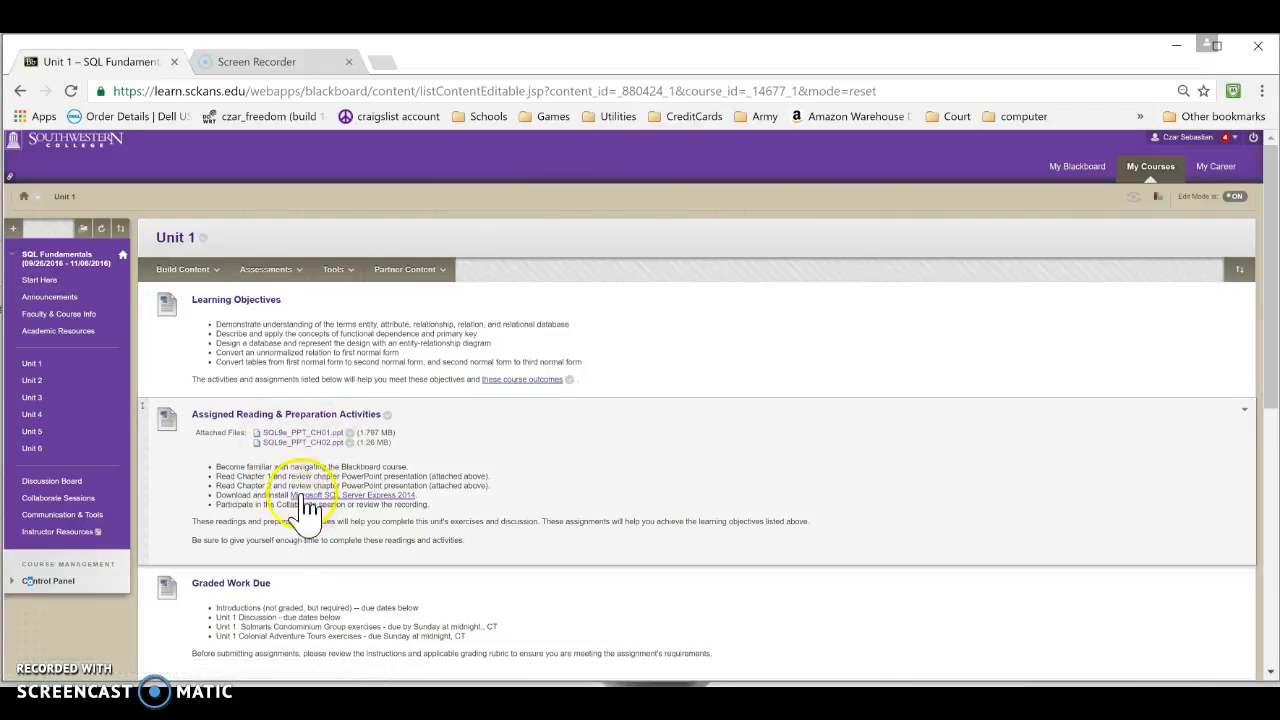
scroll(down, 3)
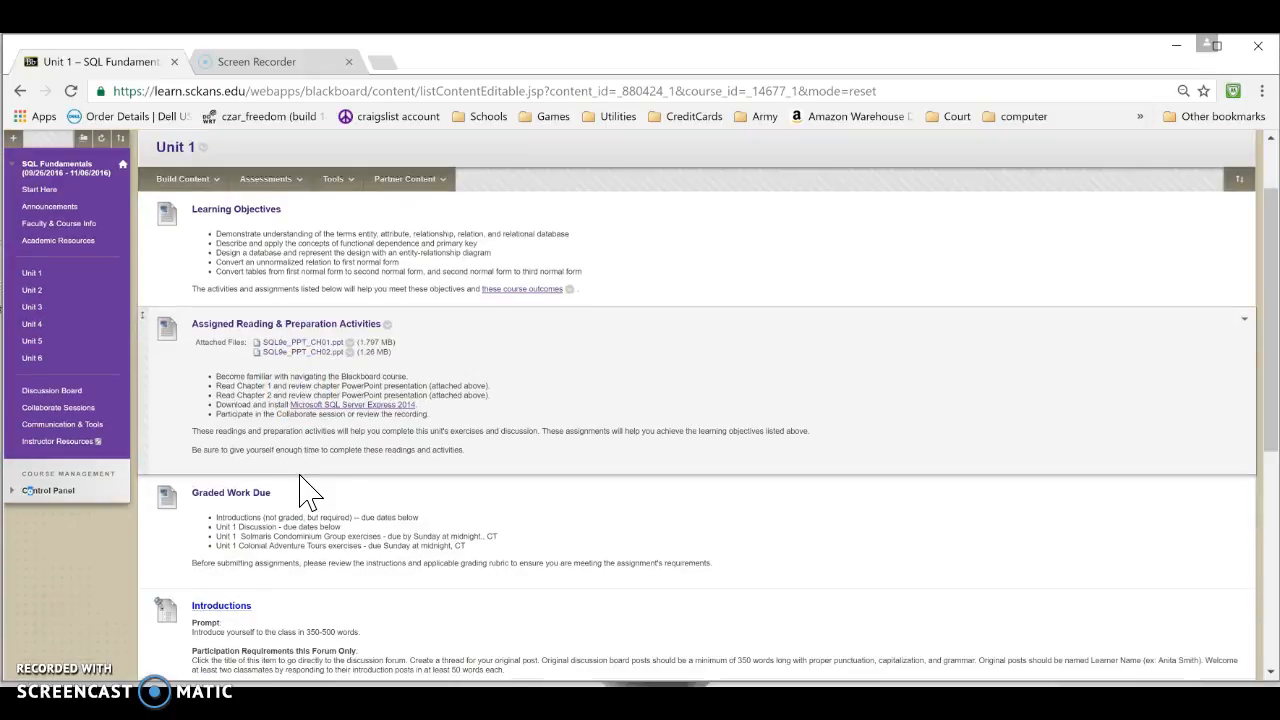
scroll(down, 3)
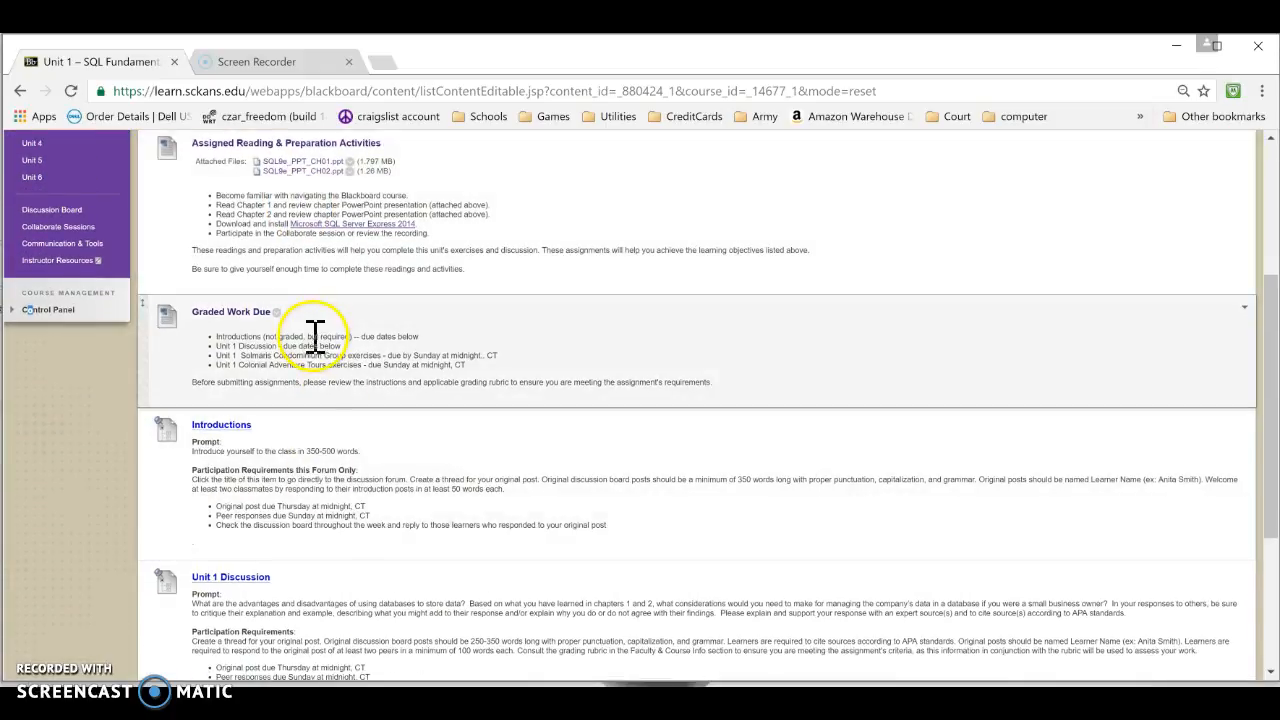
mouse_move(244, 436)
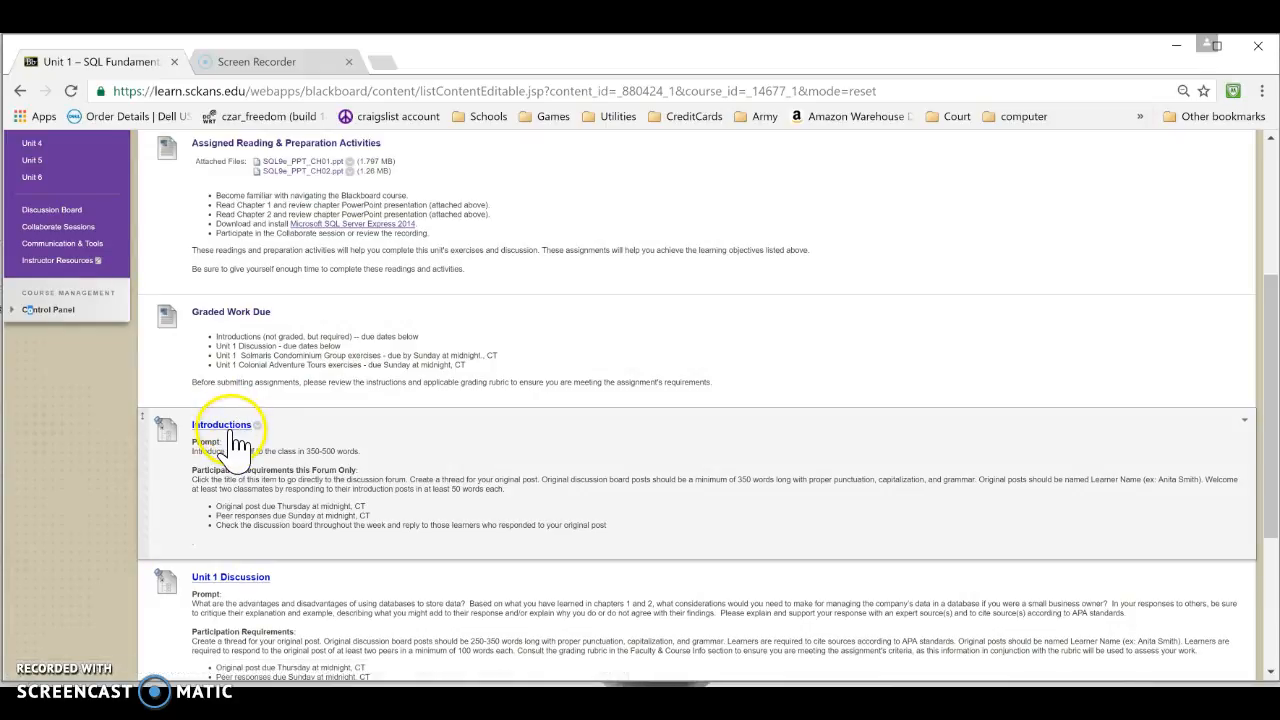
- Open Forum: Introductions from the Unit 1 page to see its thread list
click(222, 424)
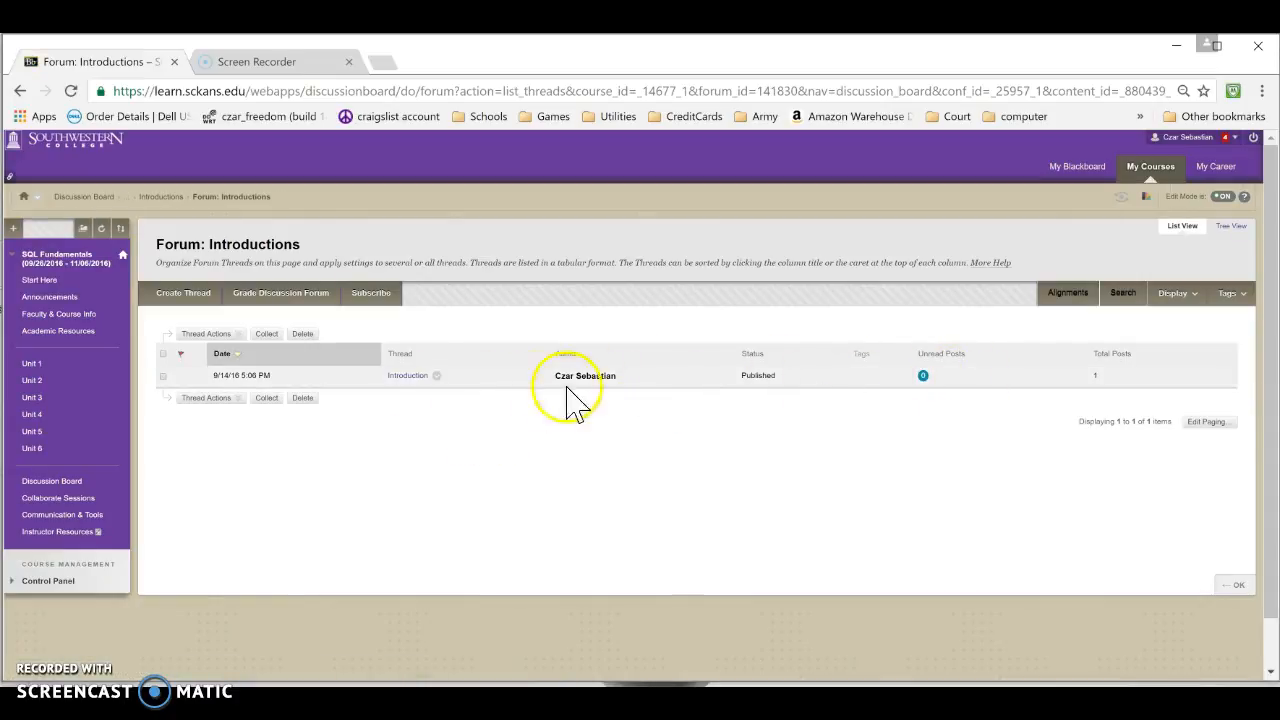
mouse_move(448, 244)
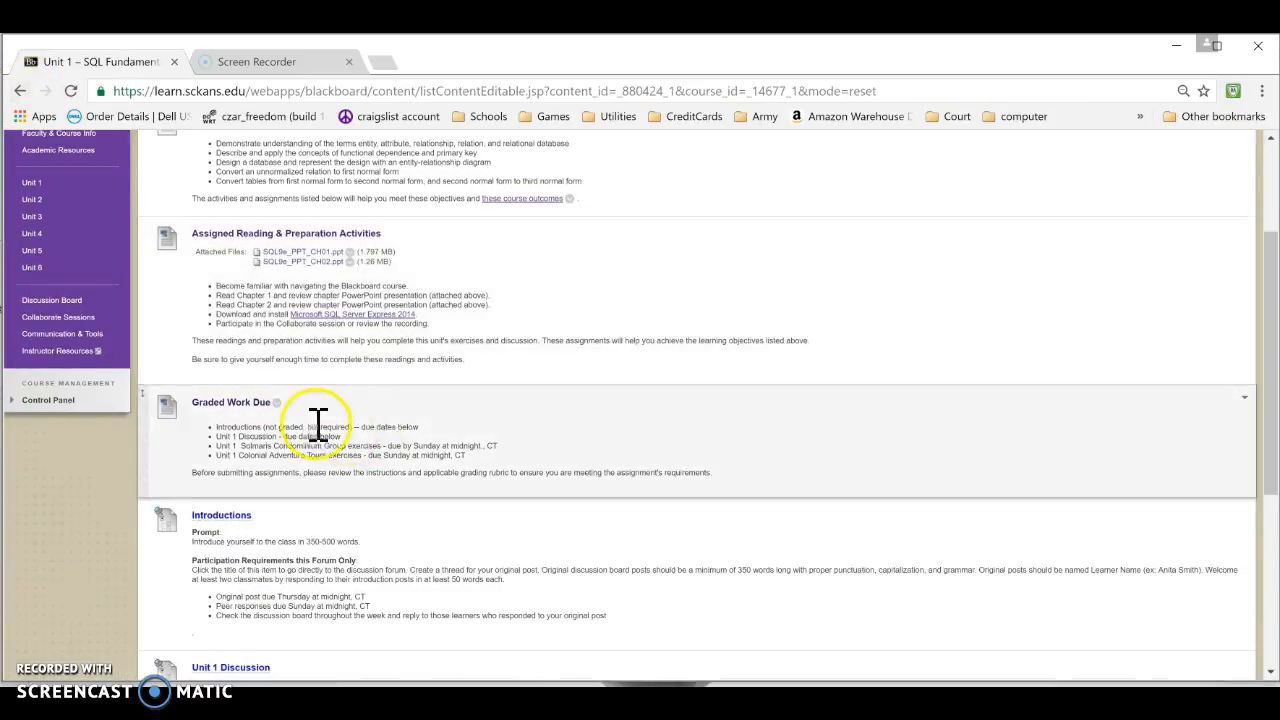
scroll(down, 3)
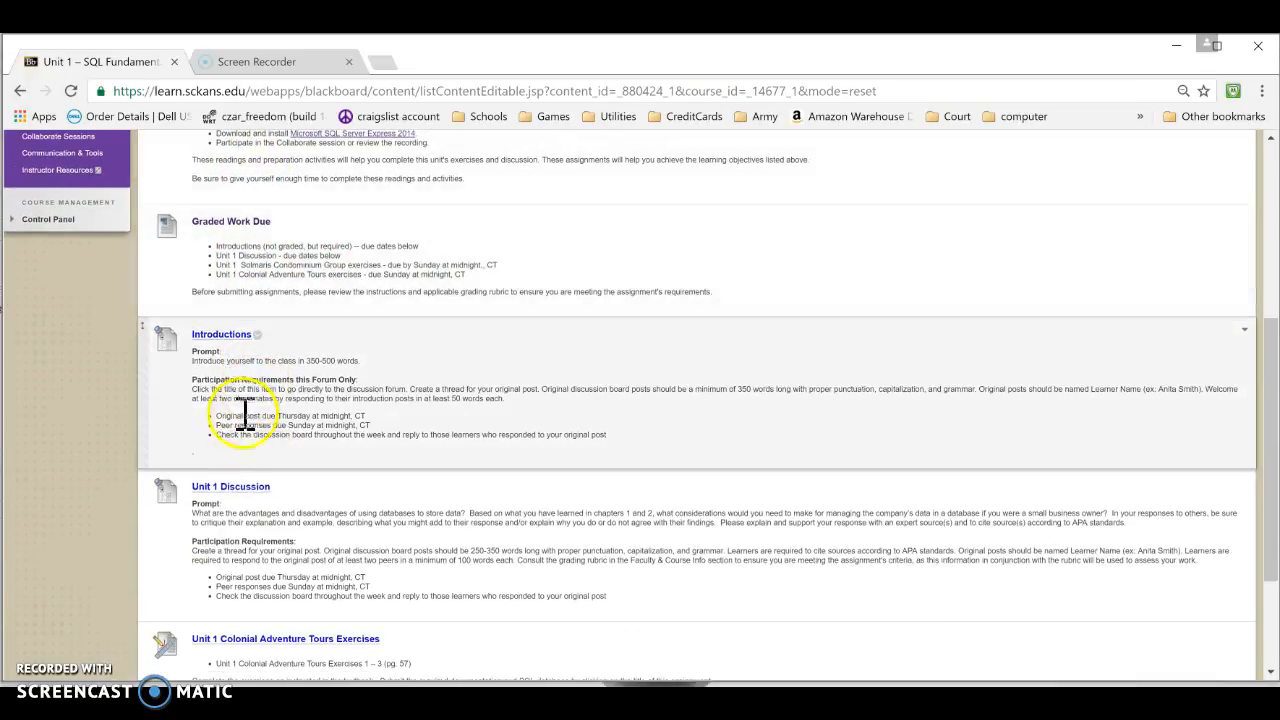
mouse_move(222, 418)
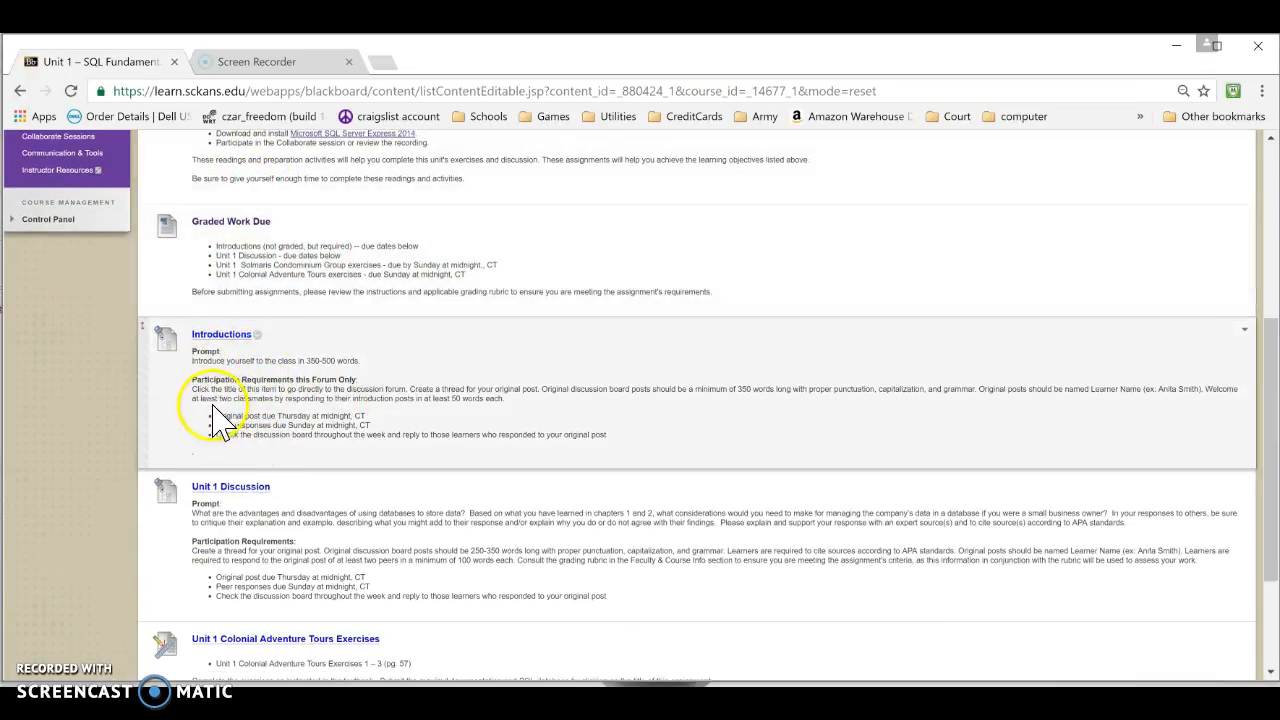
mouse_move(570, 414)
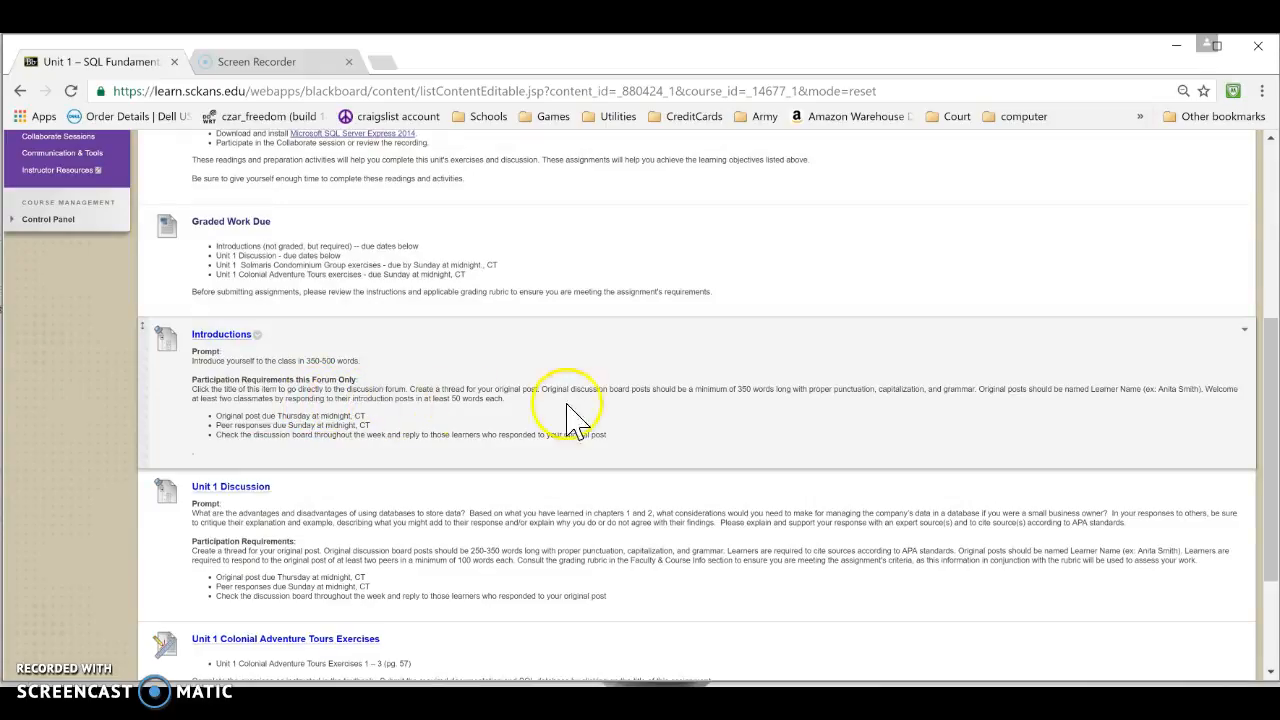
mouse_move(248, 460)
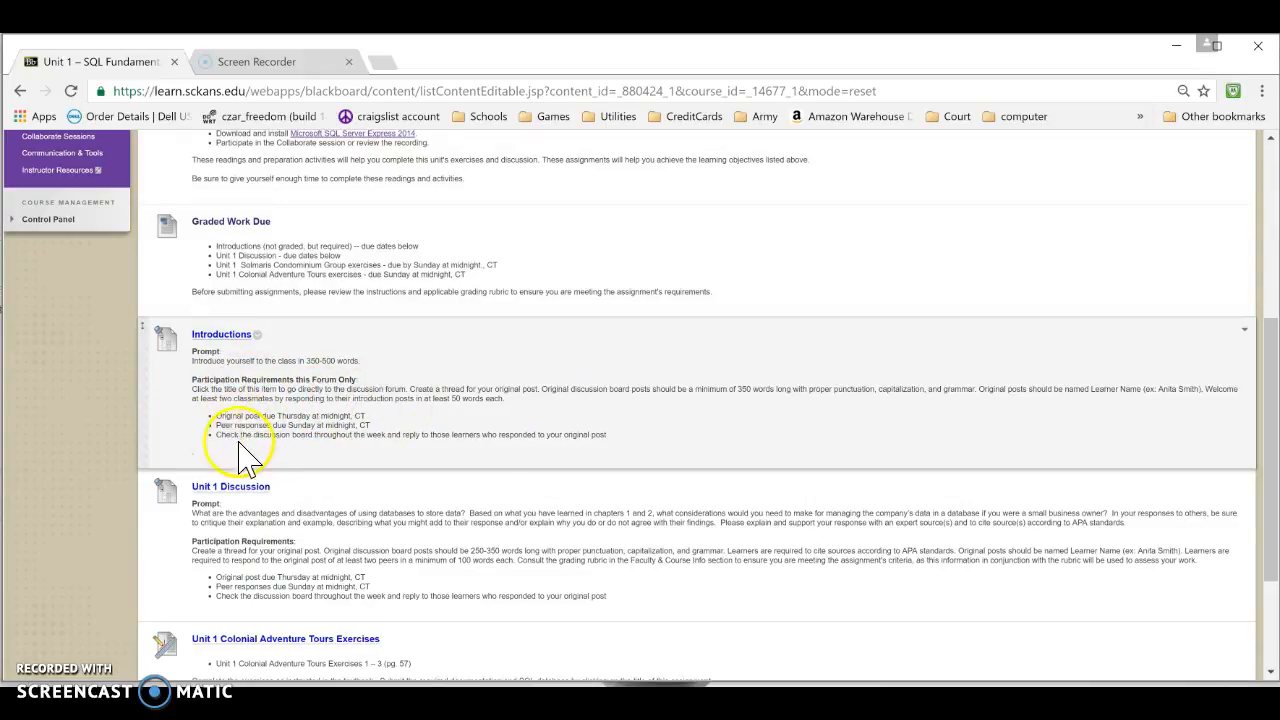
mouse_move(330, 456)
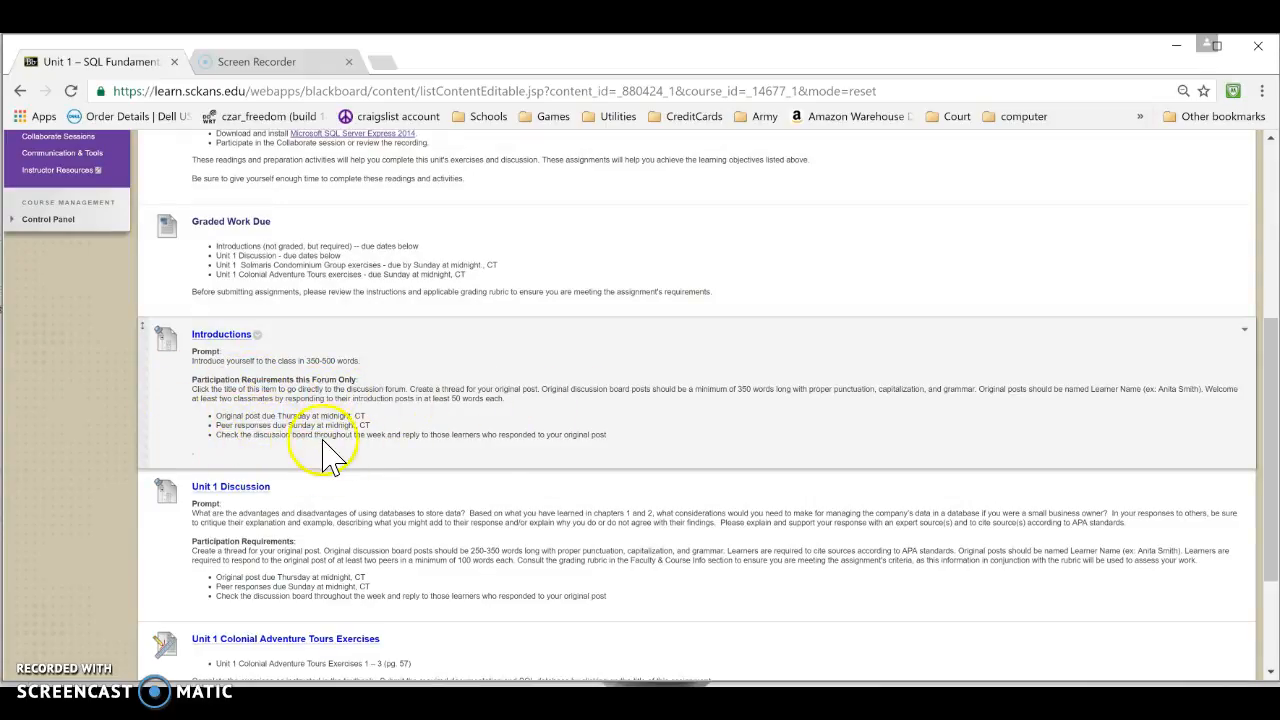
mouse_move(260, 414)
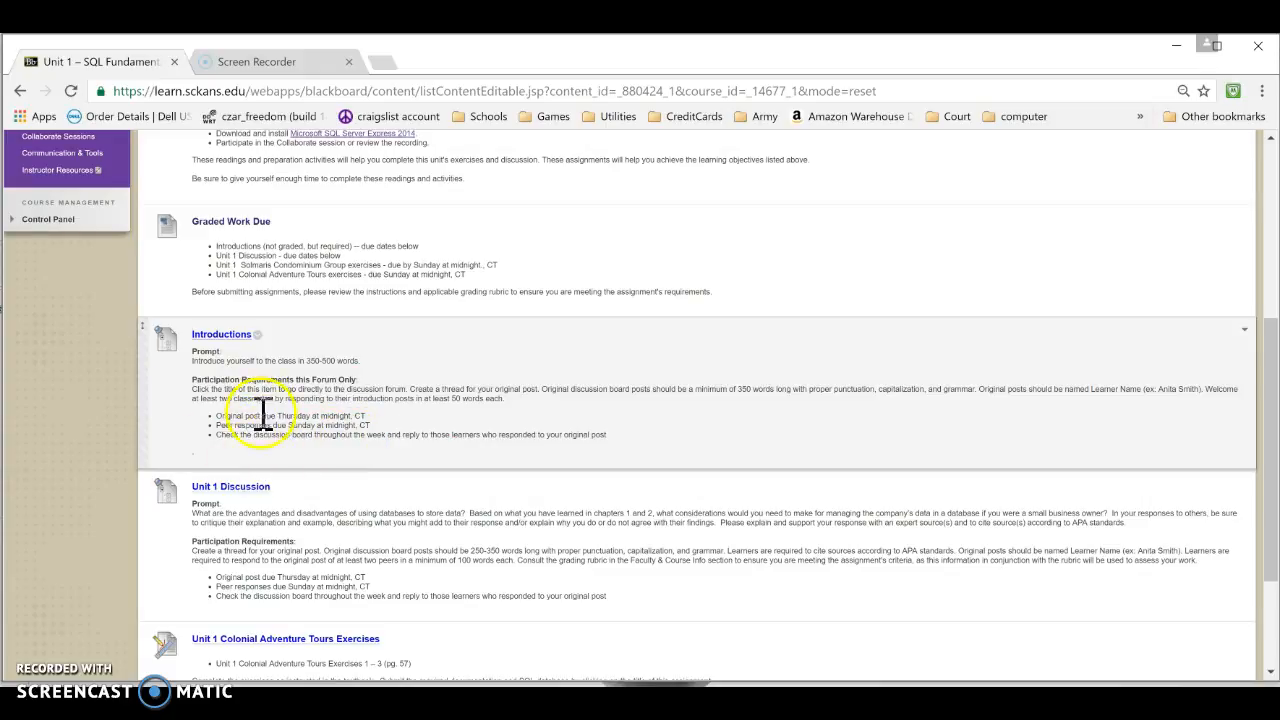
scroll(up, 3)
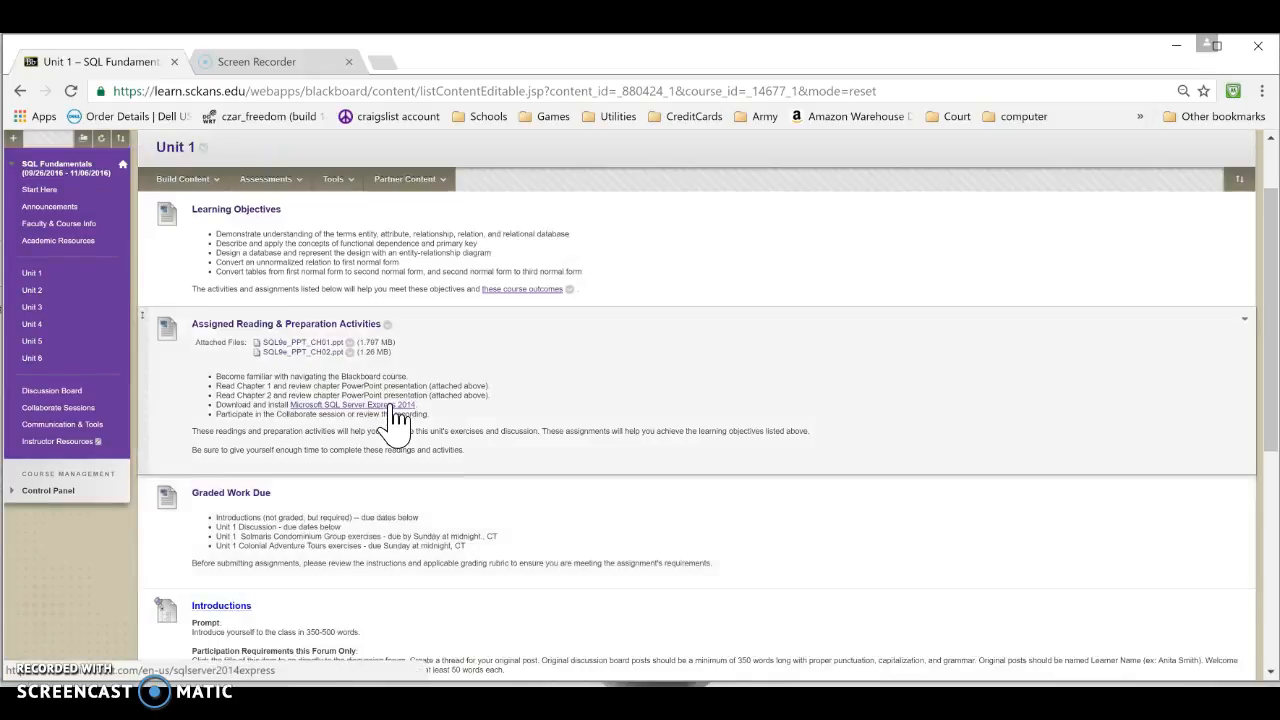
scroll(down, 3)
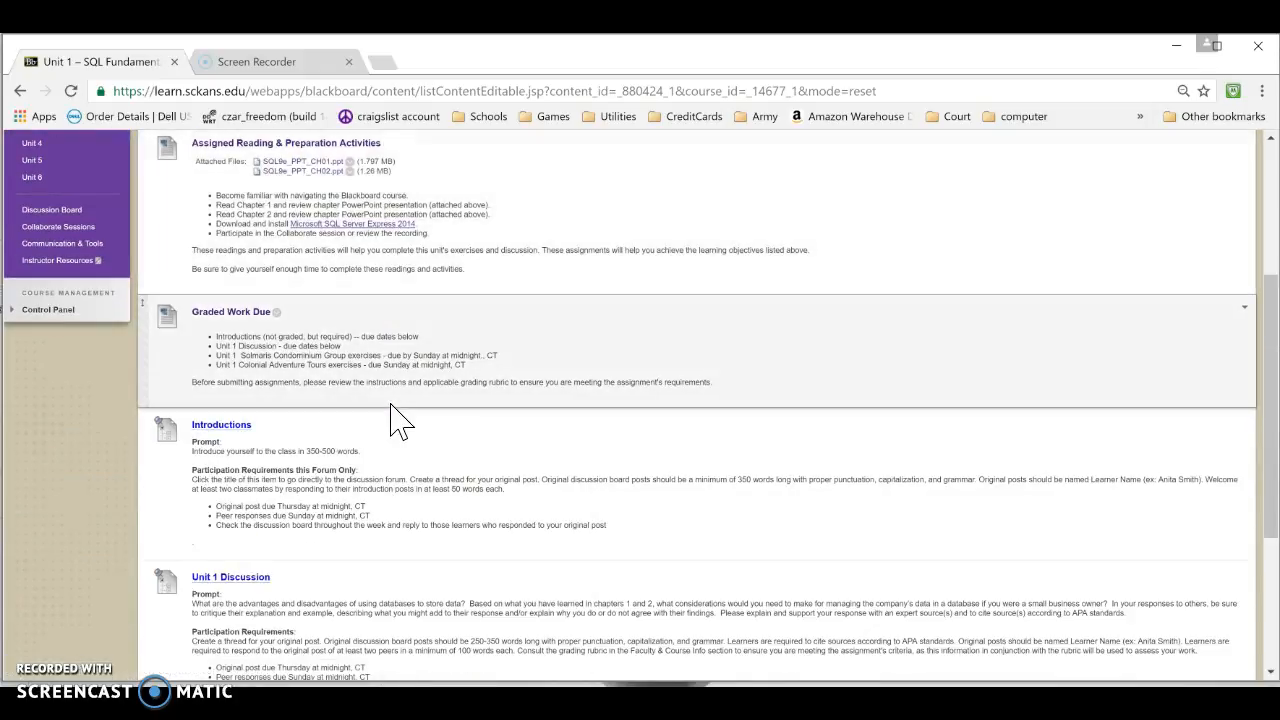
scroll(down, 3)
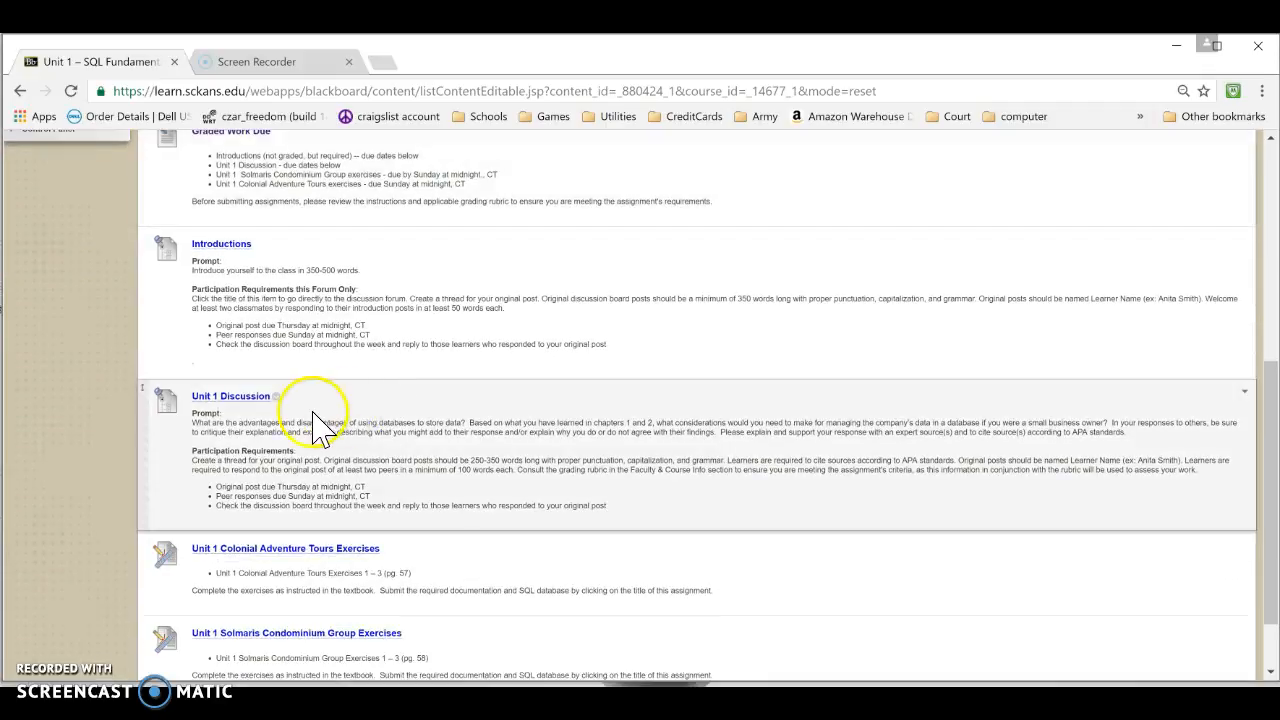
scroll(down, 3)
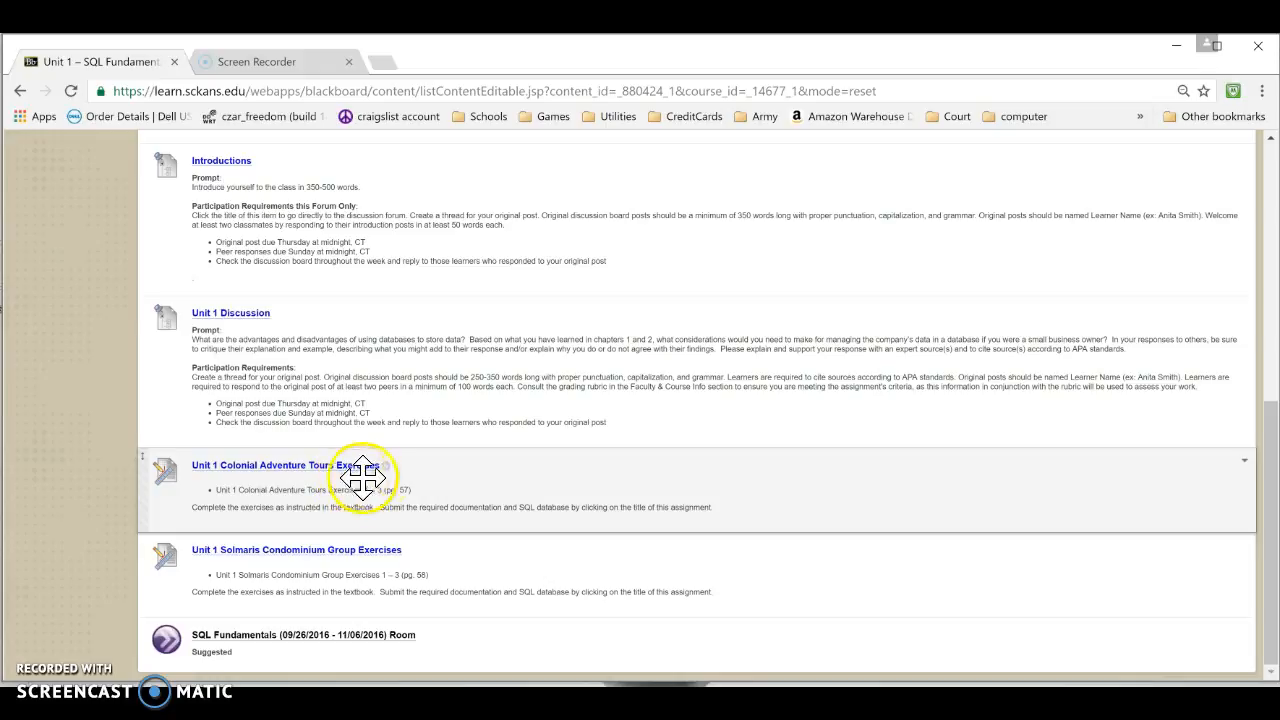
mouse_move(228, 562)
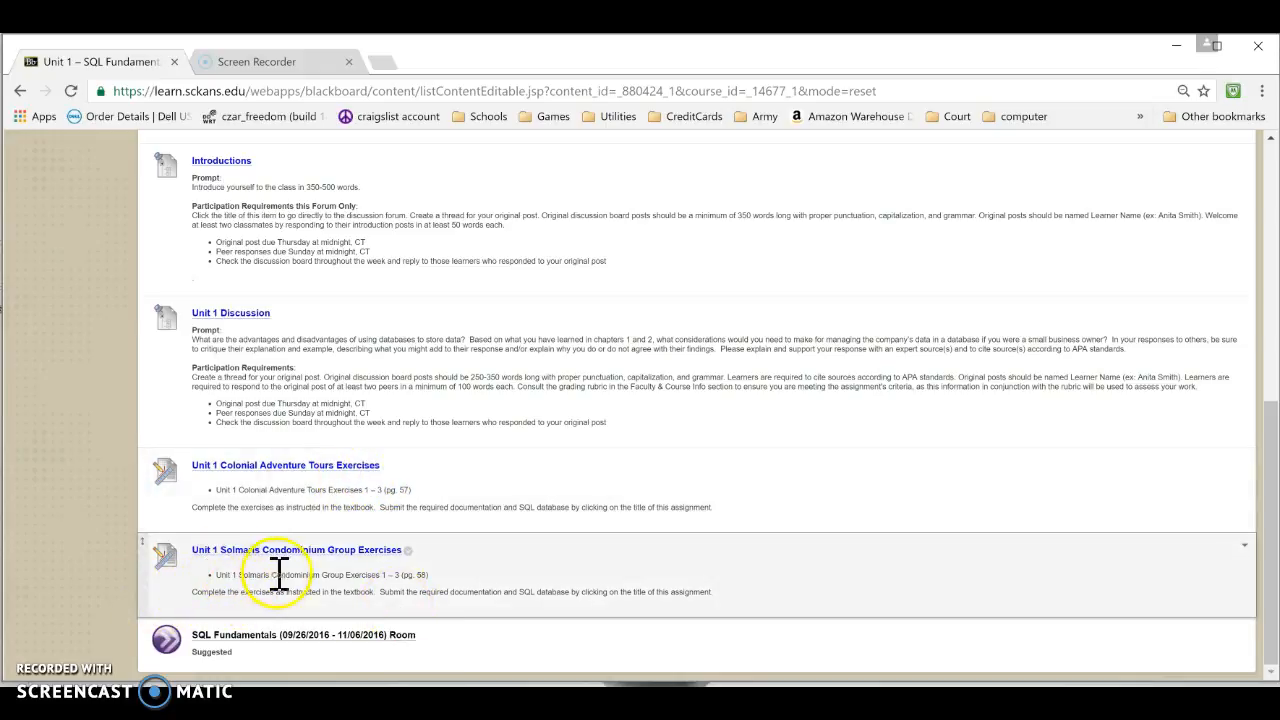
mouse_move(240, 576)
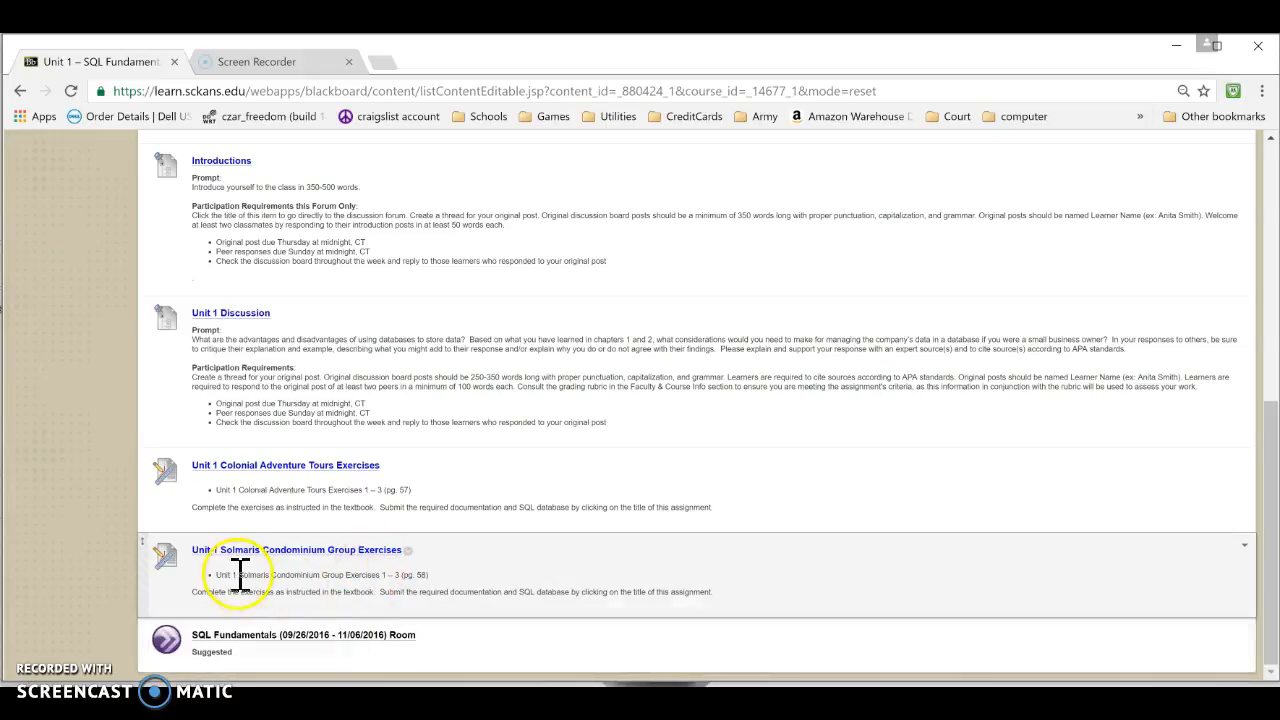
mouse_move(222, 560)
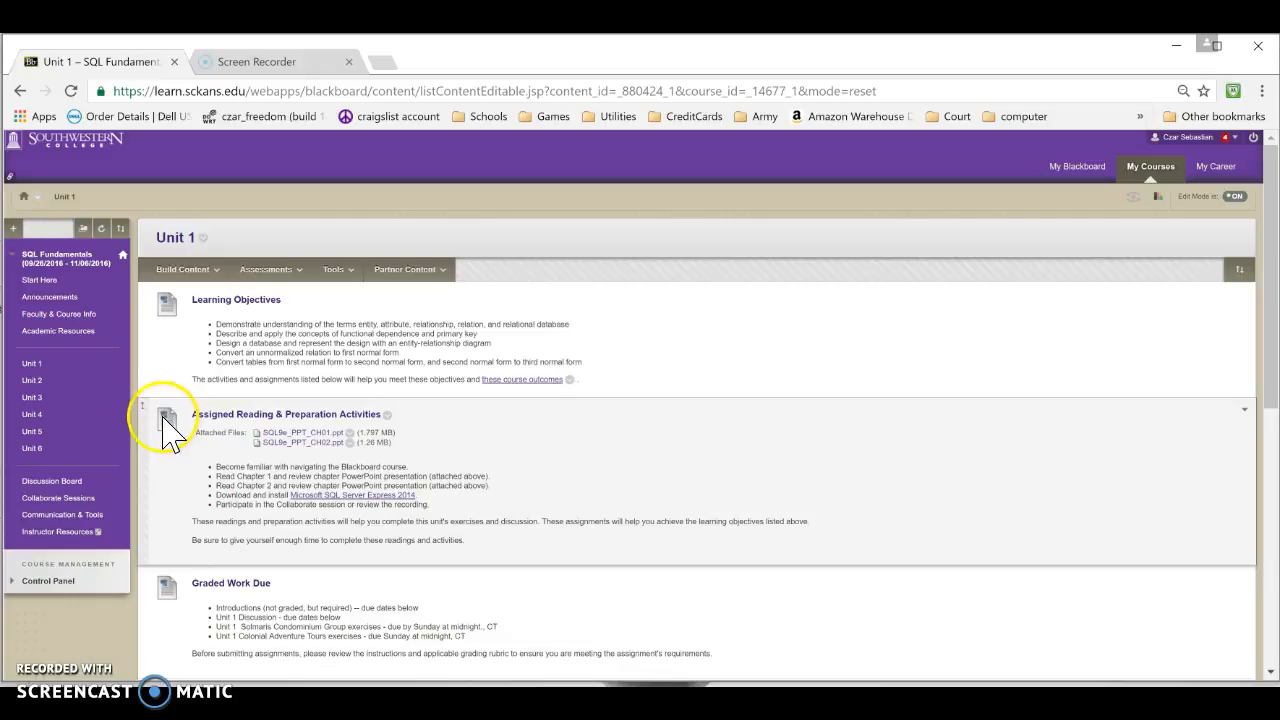
scroll(down, 3)
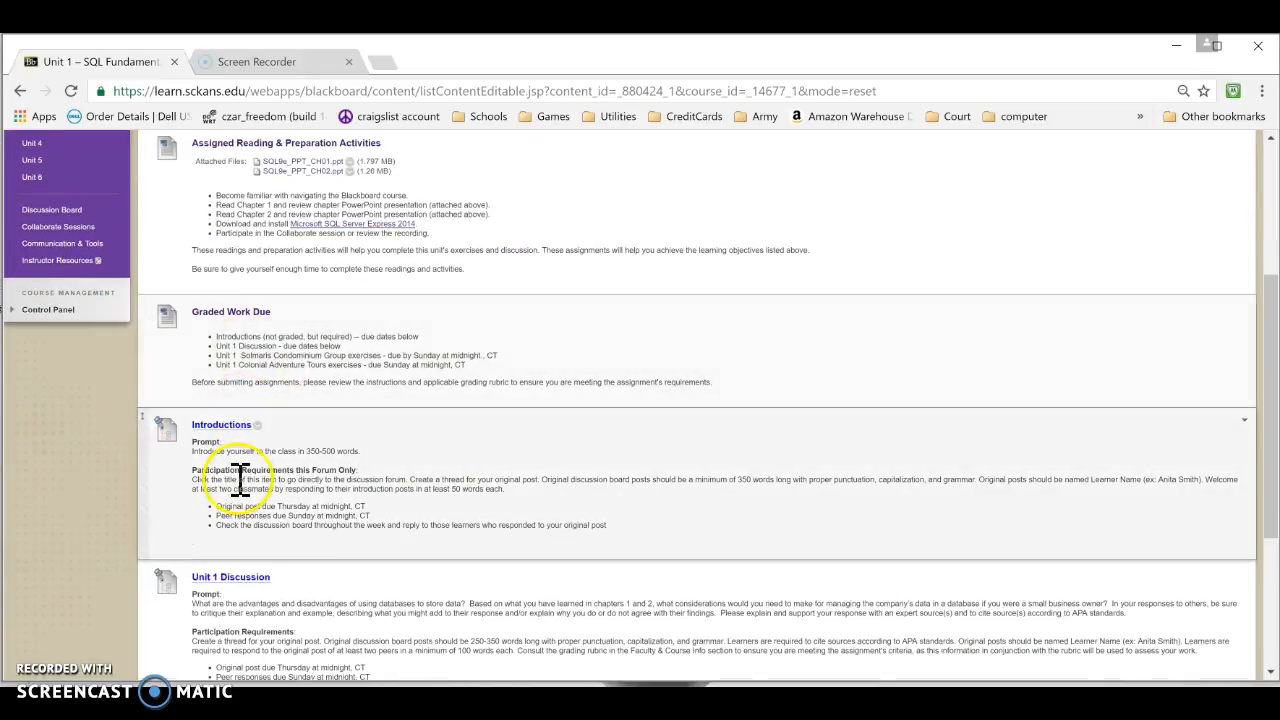
scroll(down, 3)
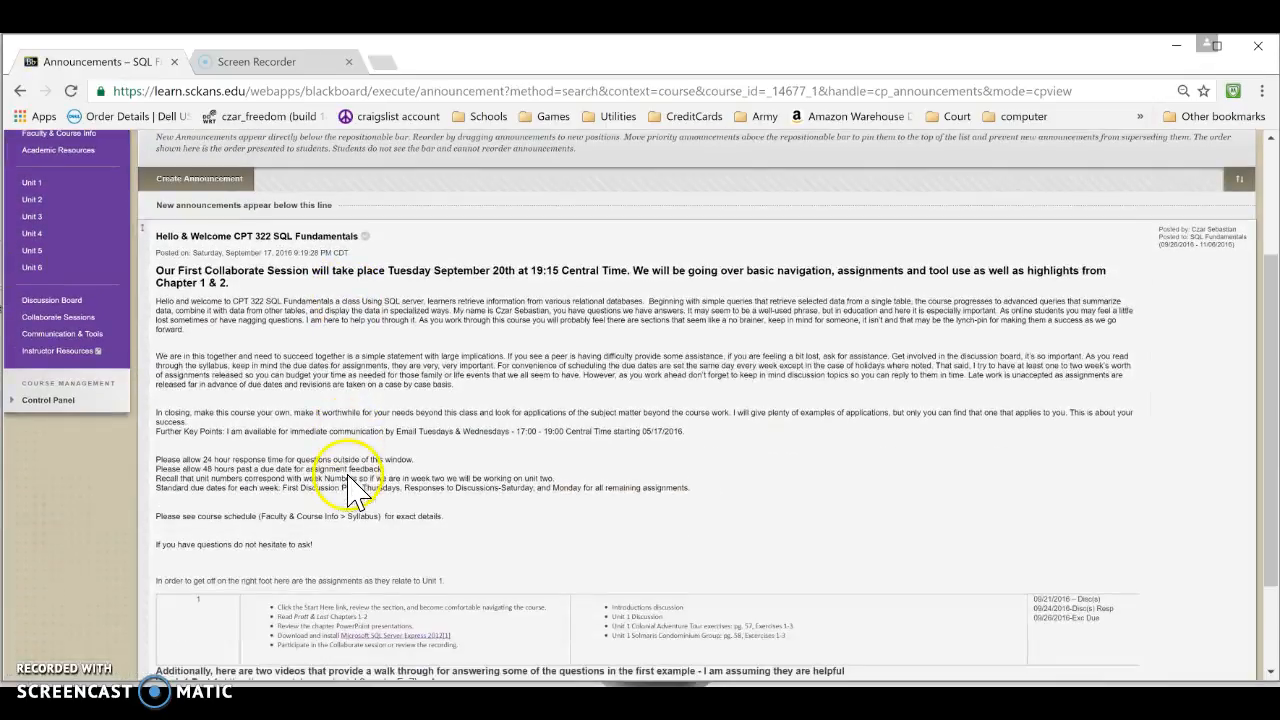
- Scroll through the welcome announcement down to its Week 1 walkthrough video links
scroll(down, 3)
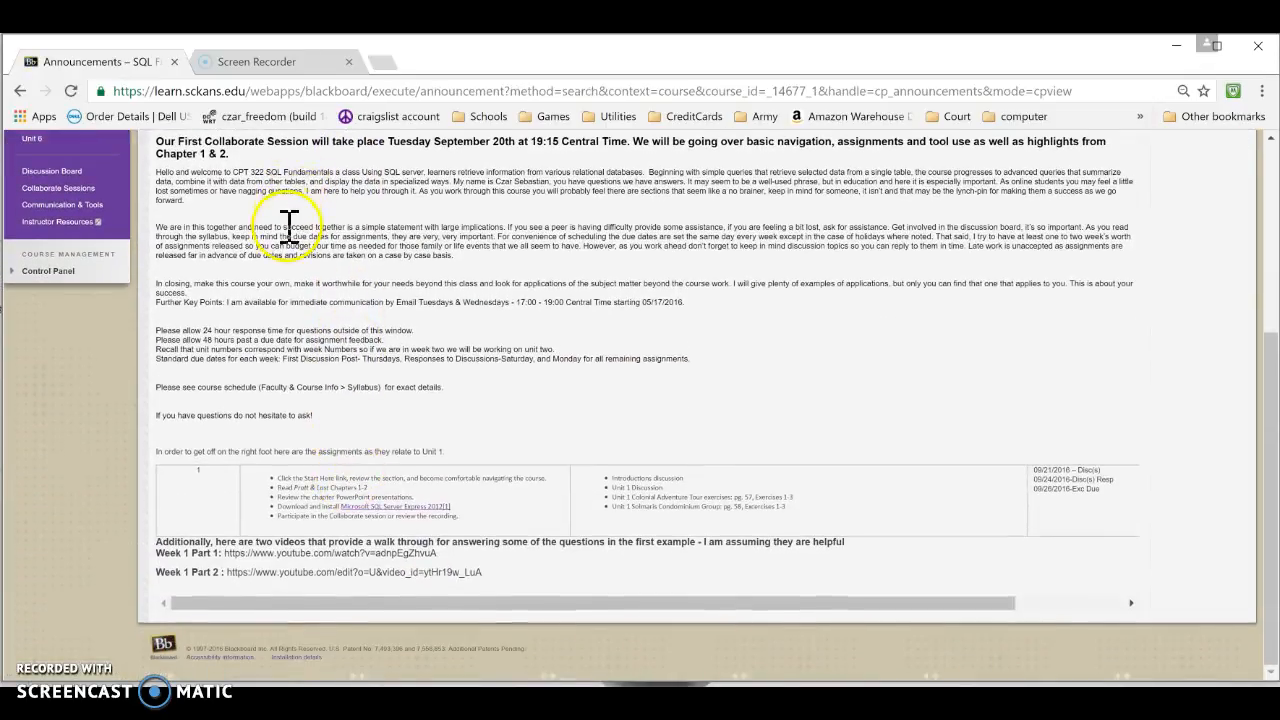
mouse_move(290, 420)
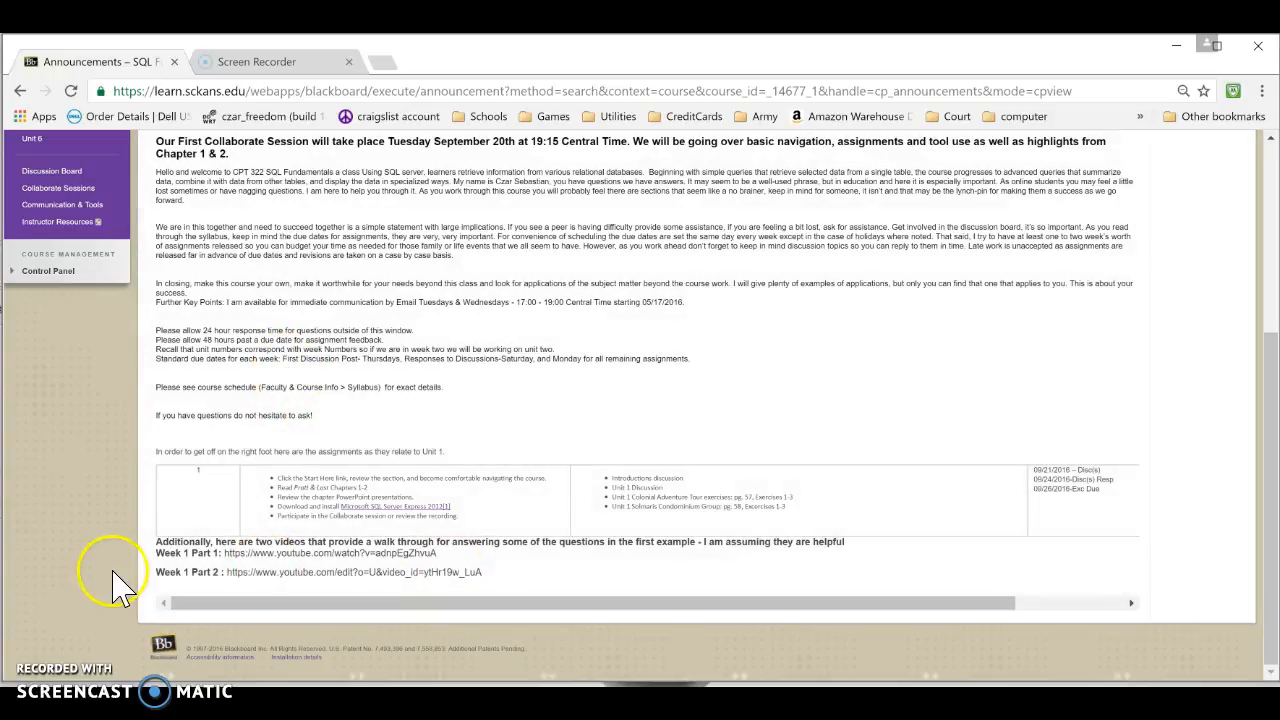
mouse_move(176, 580)
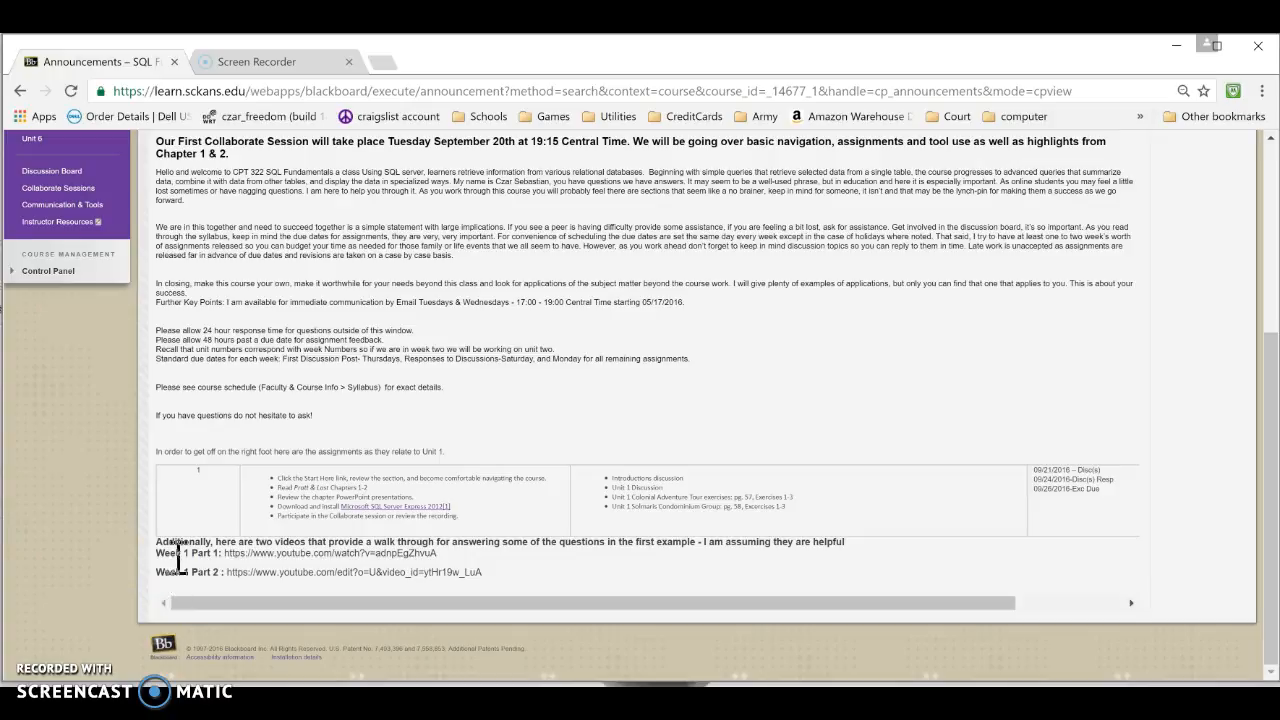
scroll(up, 3)
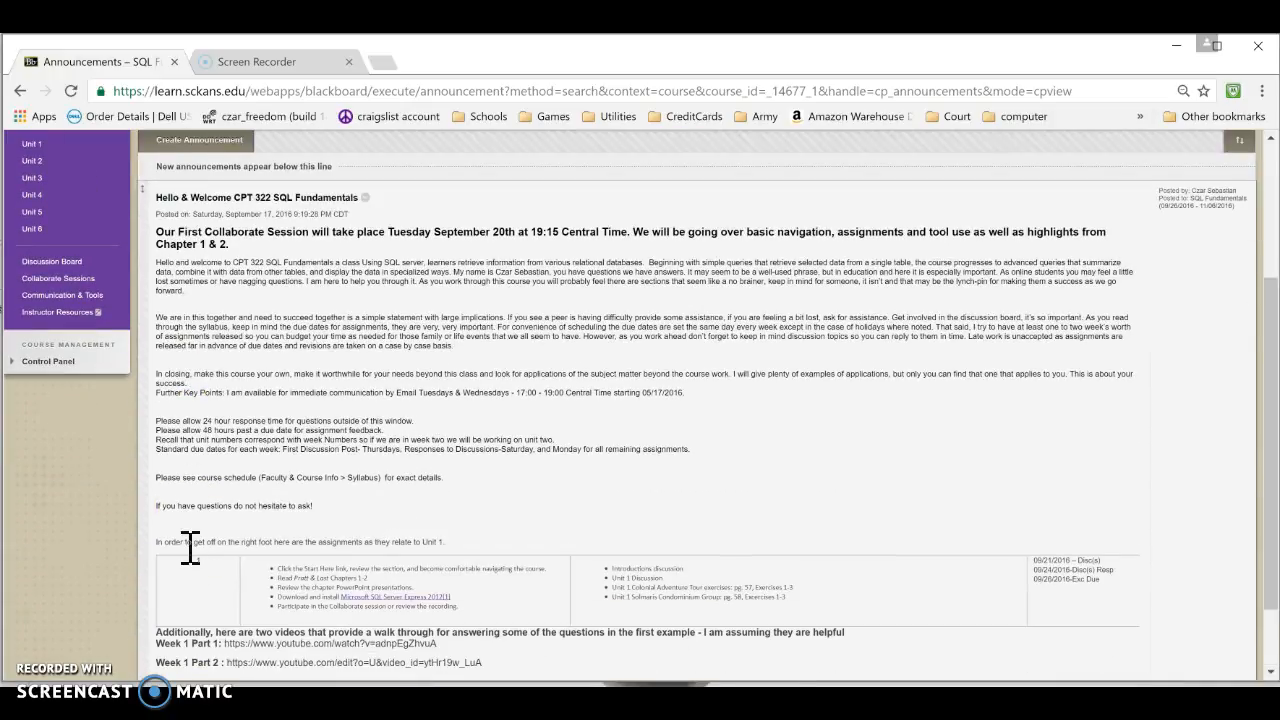
scroll(down, 3)
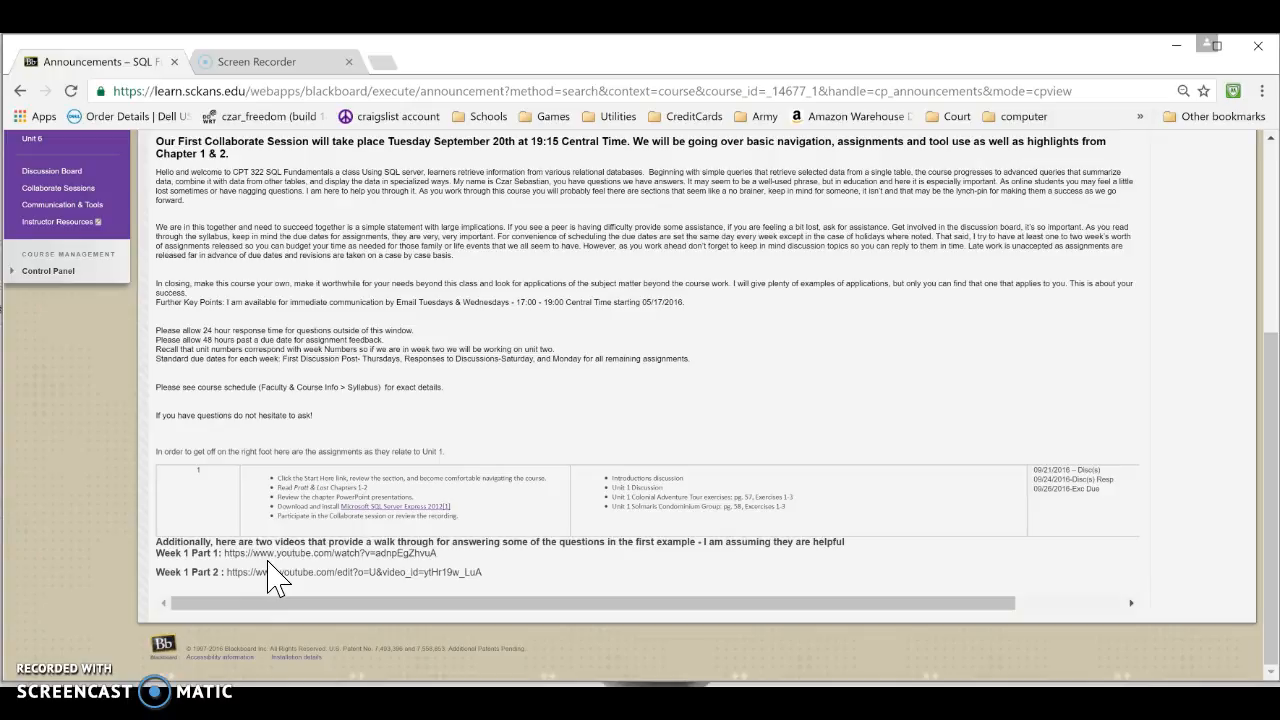
scroll(up, 3)
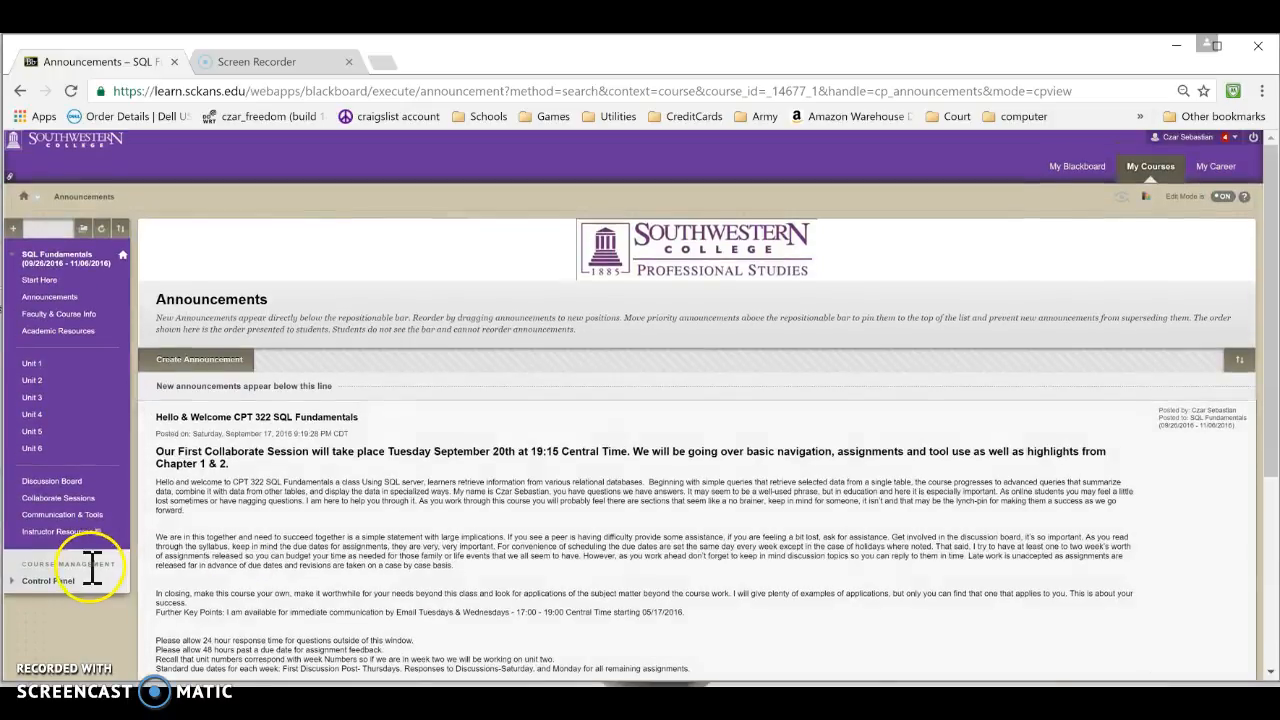
mouse_move(58, 312)
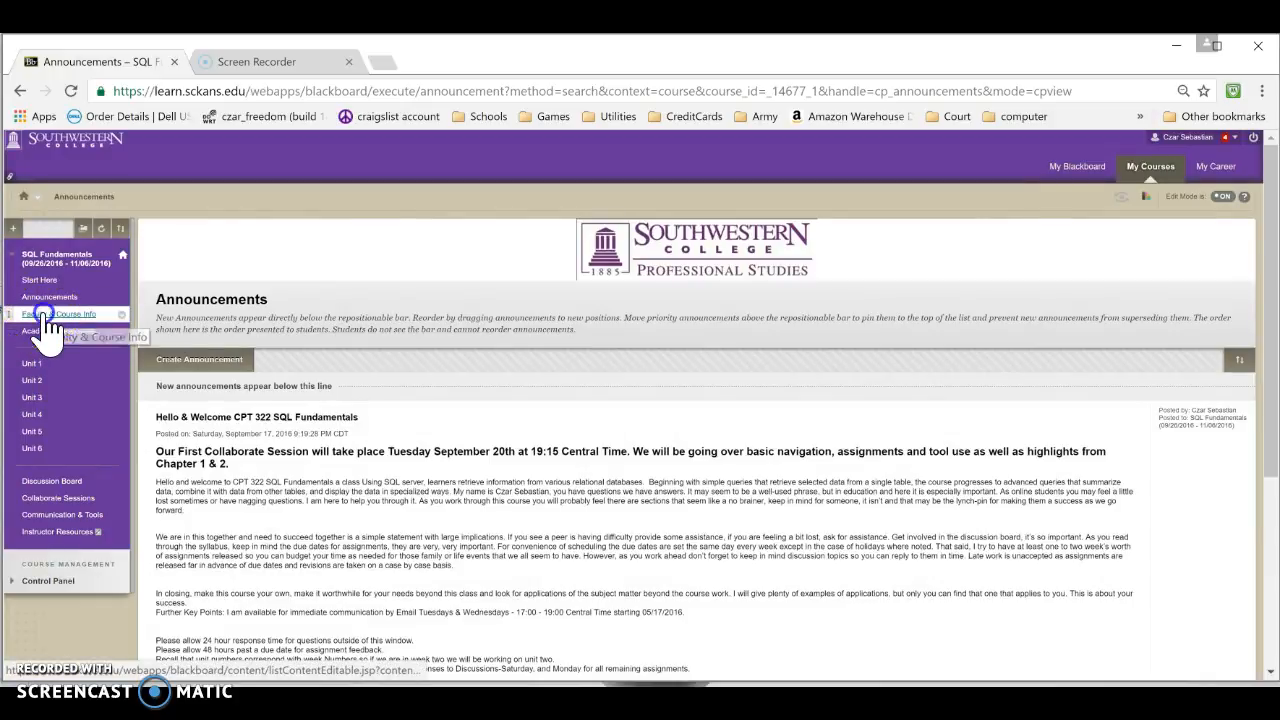
click(58, 312)
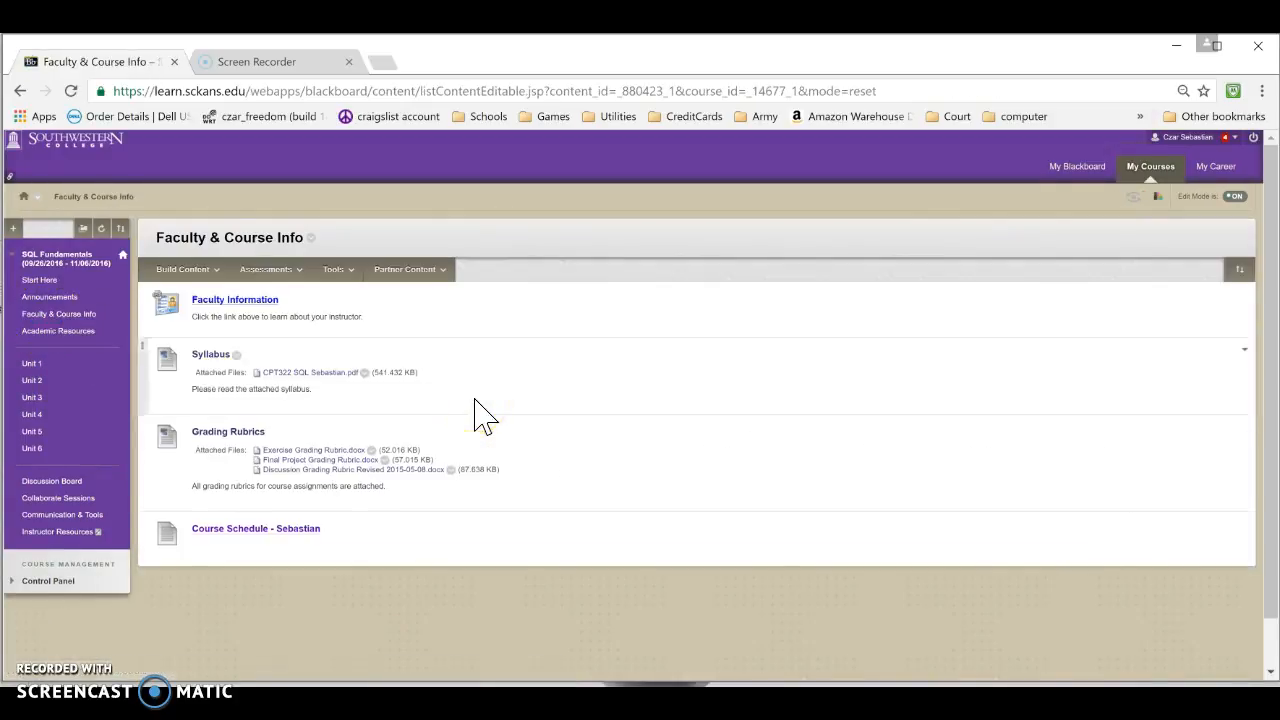
click(256, 528)
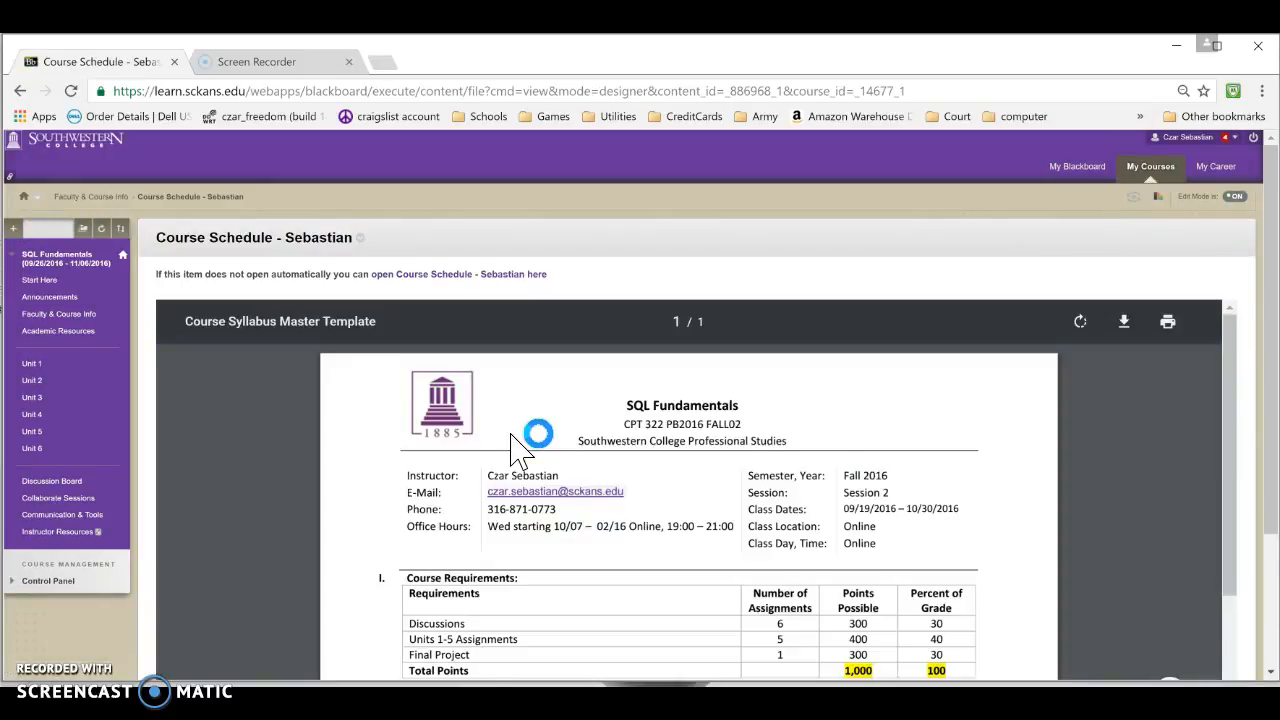
scroll(down, 3)
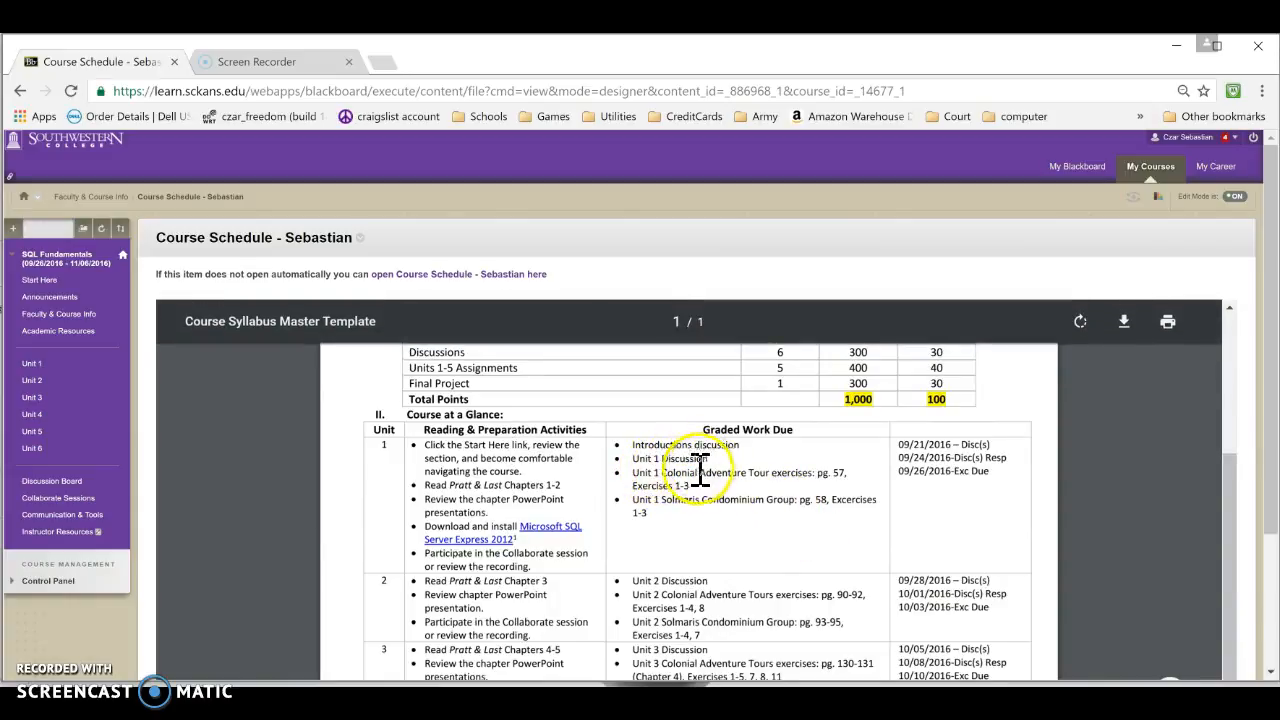
mouse_move(658, 508)
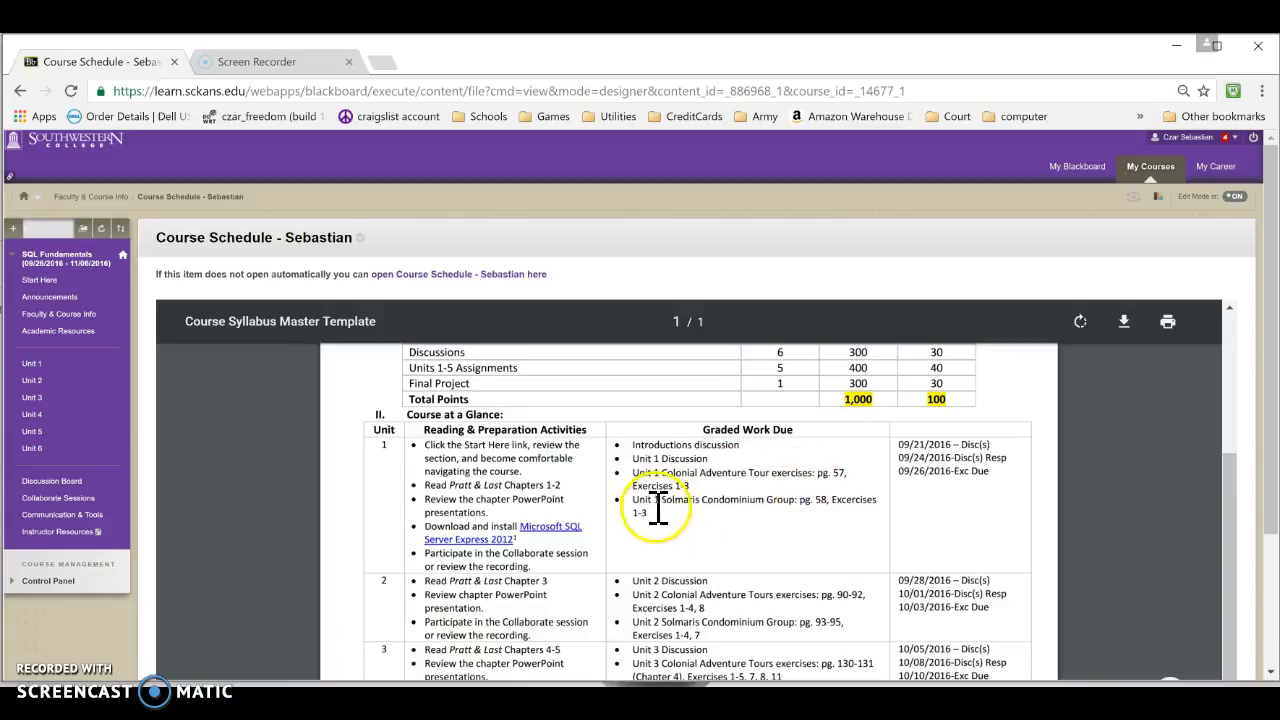
mouse_move(770, 510)
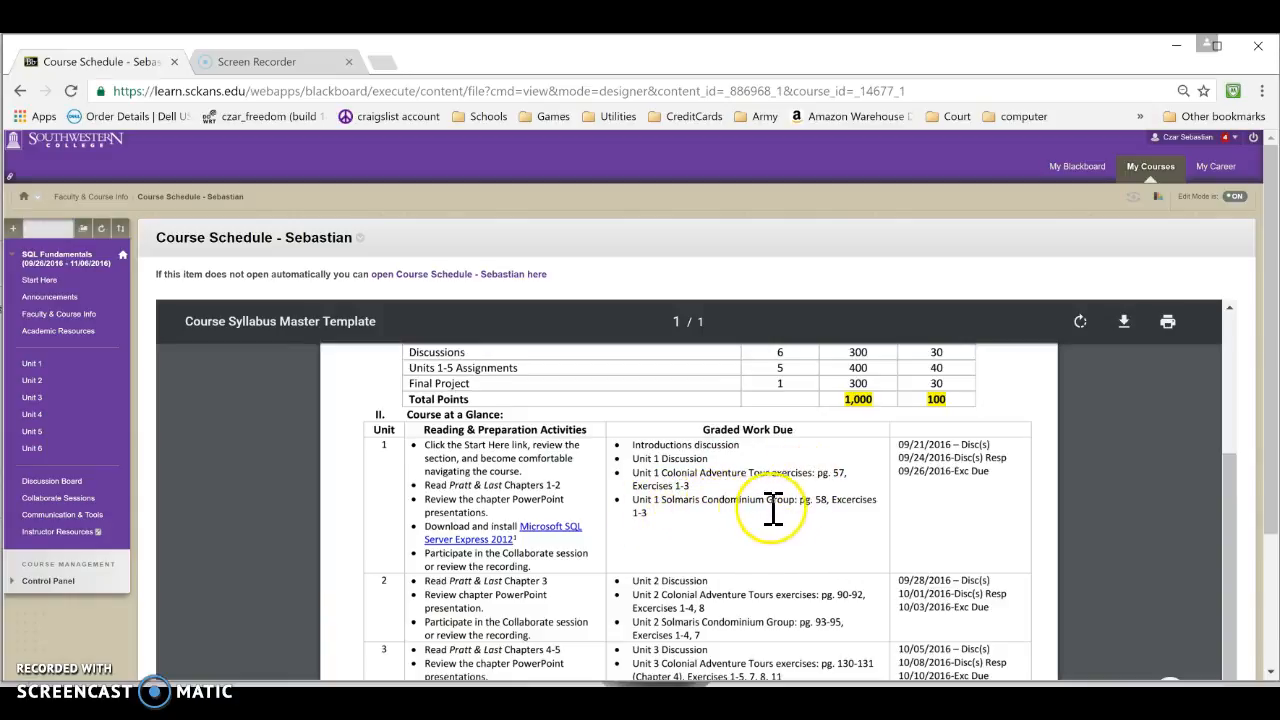
mouse_move(856, 516)
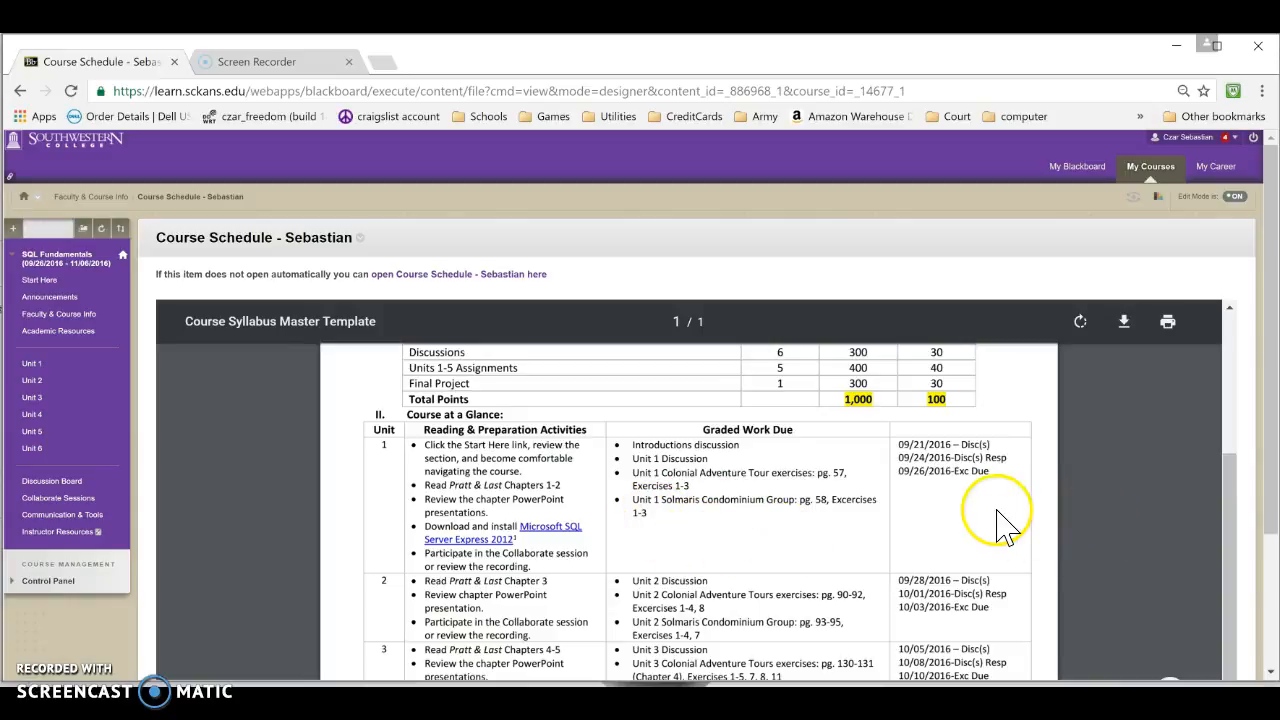
mouse_move(920, 490)
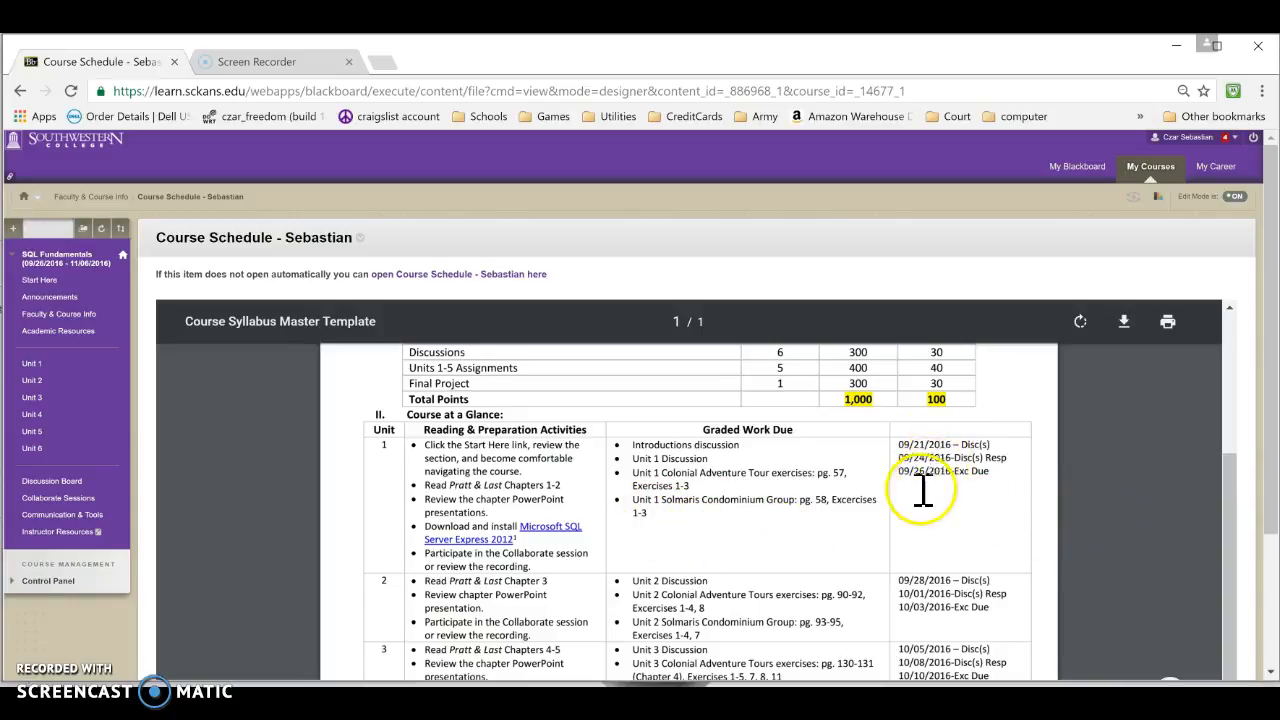
scroll(up, 3)
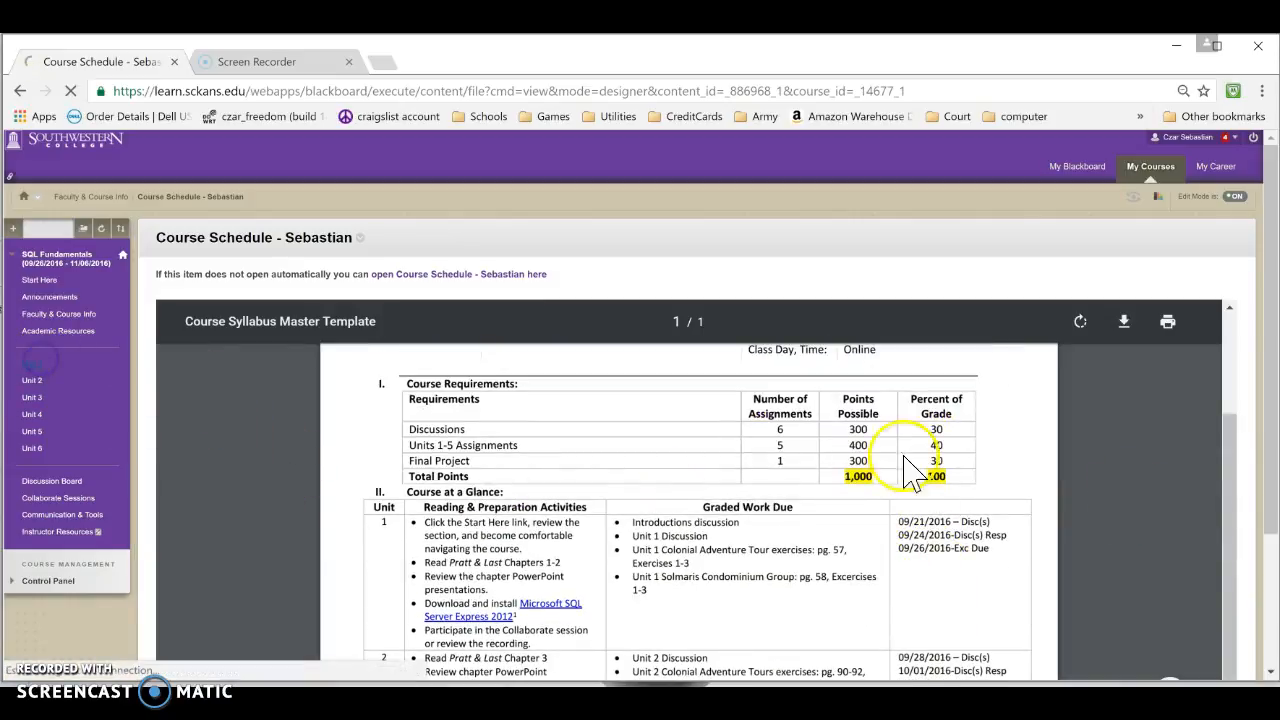
- Return to the Unit 1 page and scroll through its objectives, readings, graded work and discussions
click(32, 364)
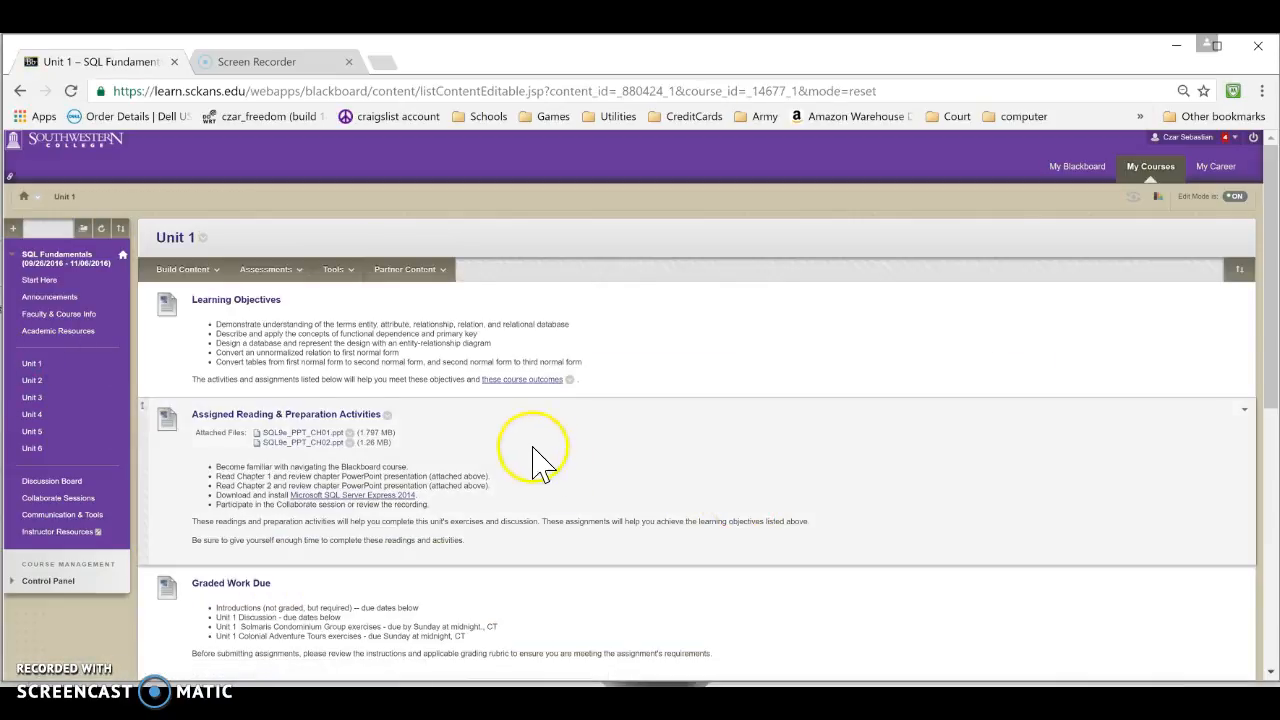
scroll(down, 3)
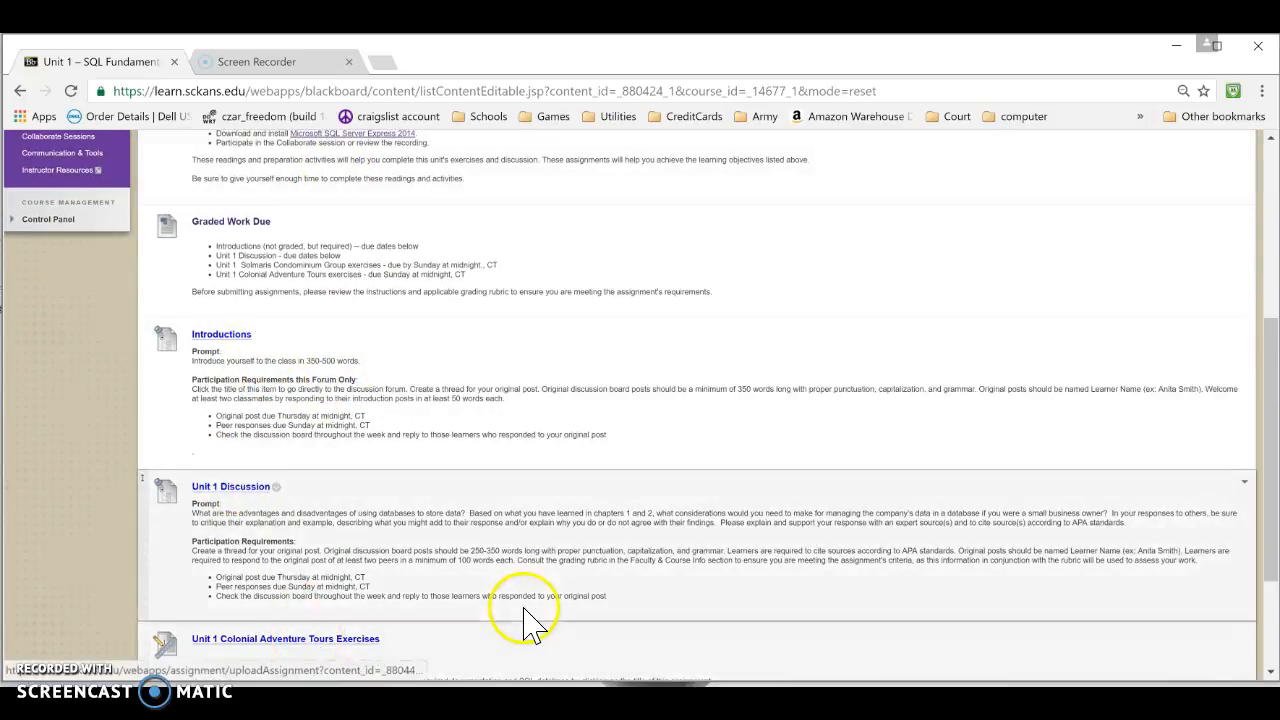
scroll(down, 3)
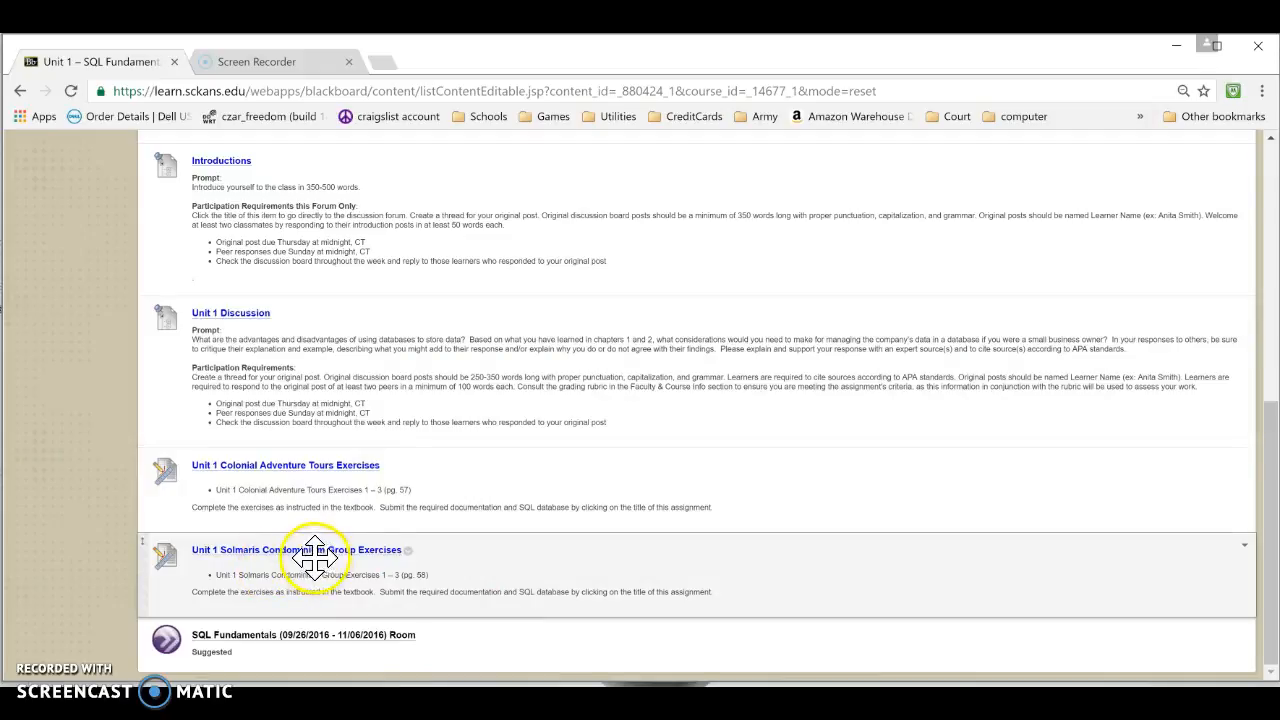
mouse_move(440, 580)
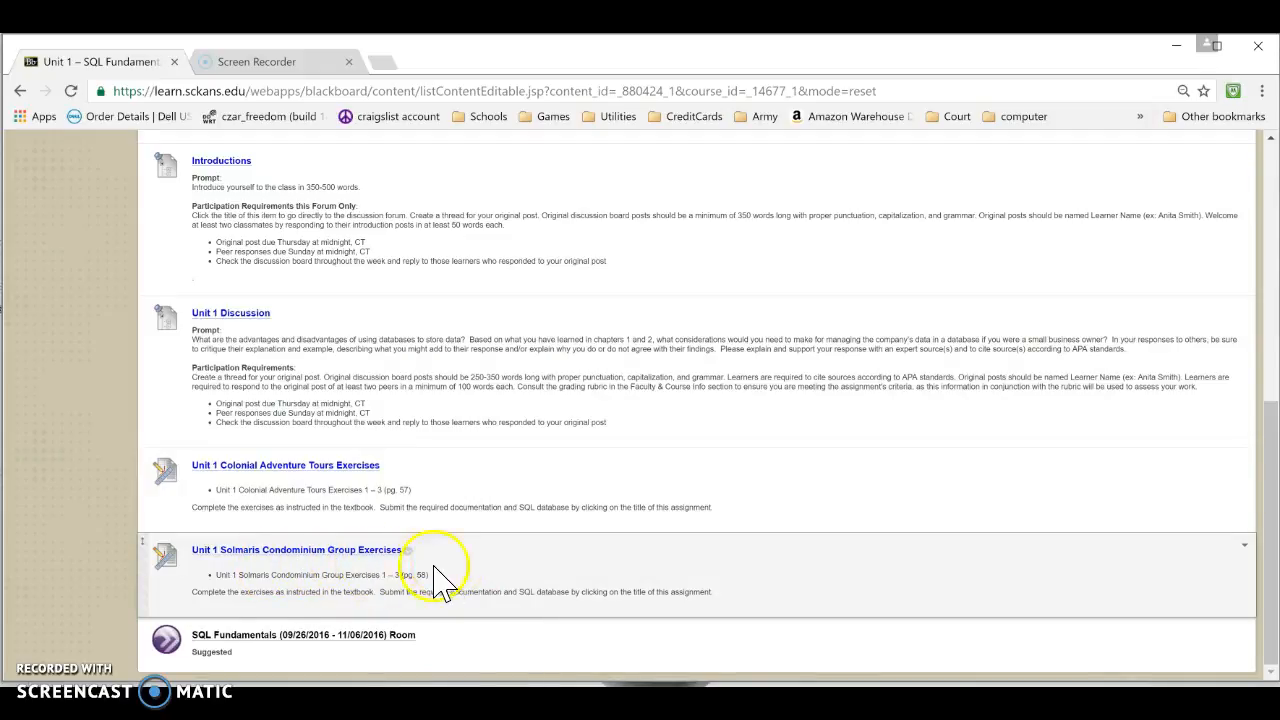
mouse_move(148, 308)
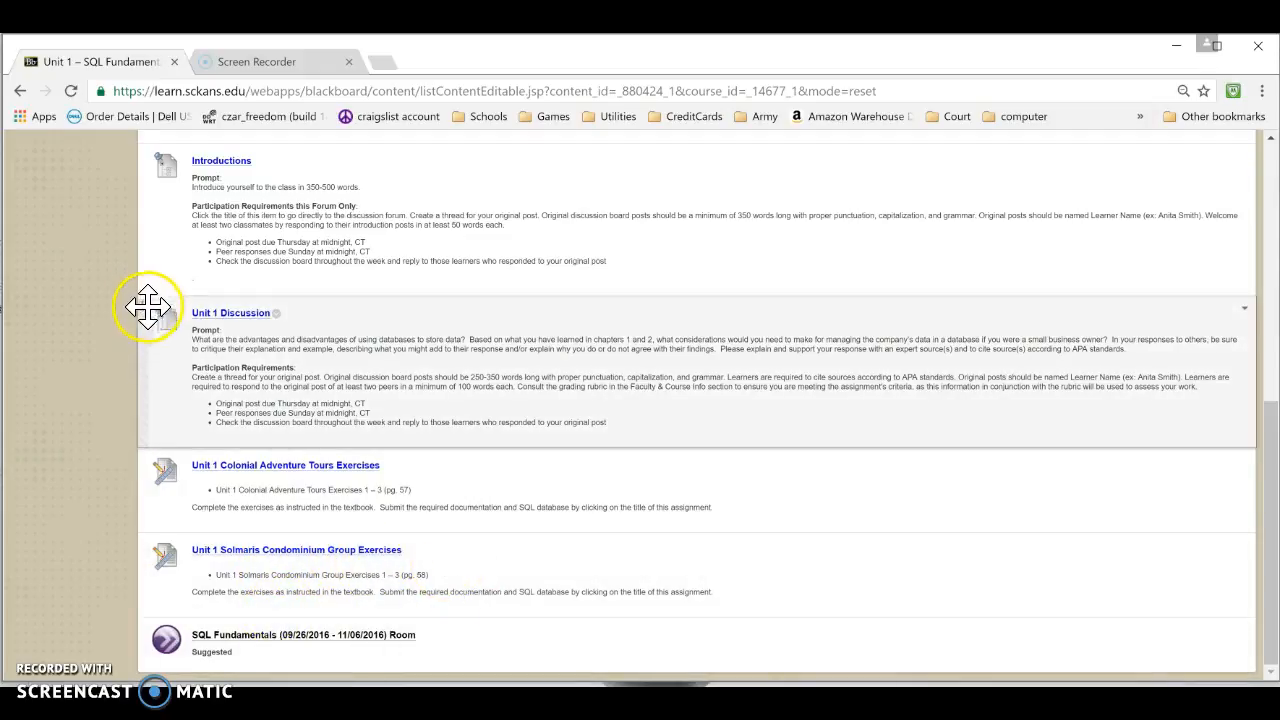
mouse_move(280, 636)
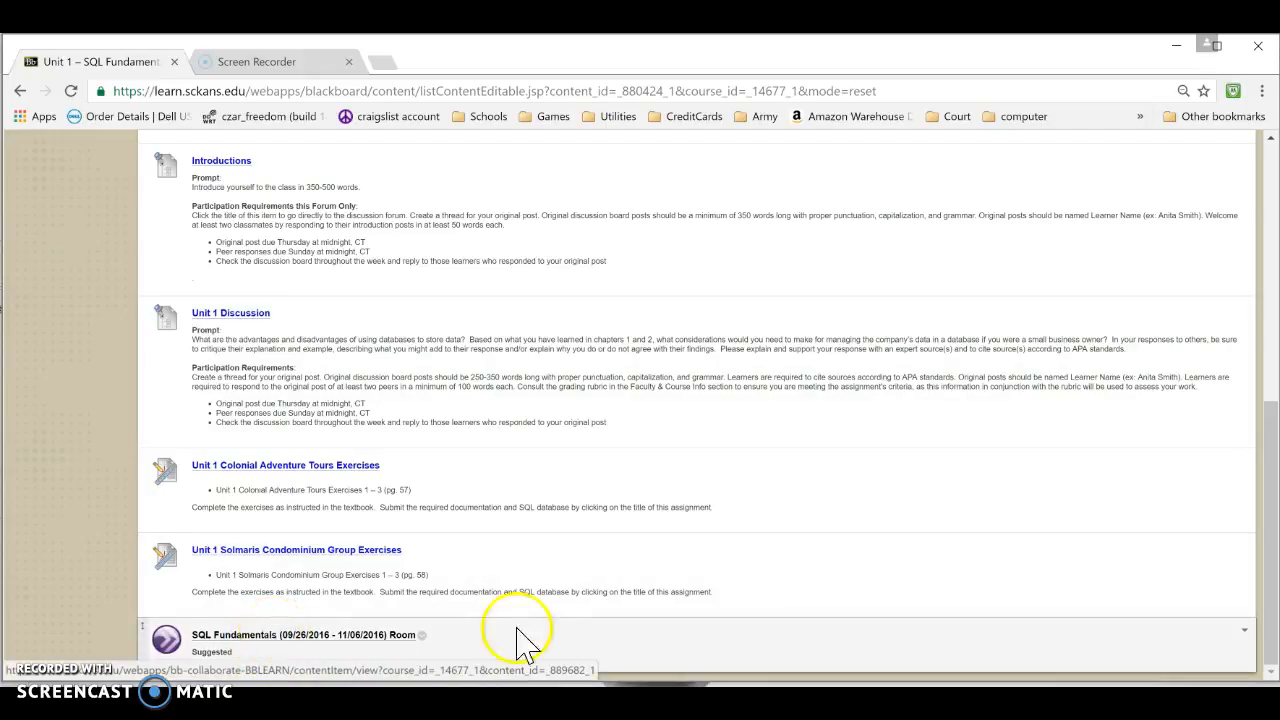
mouse_move(236, 640)
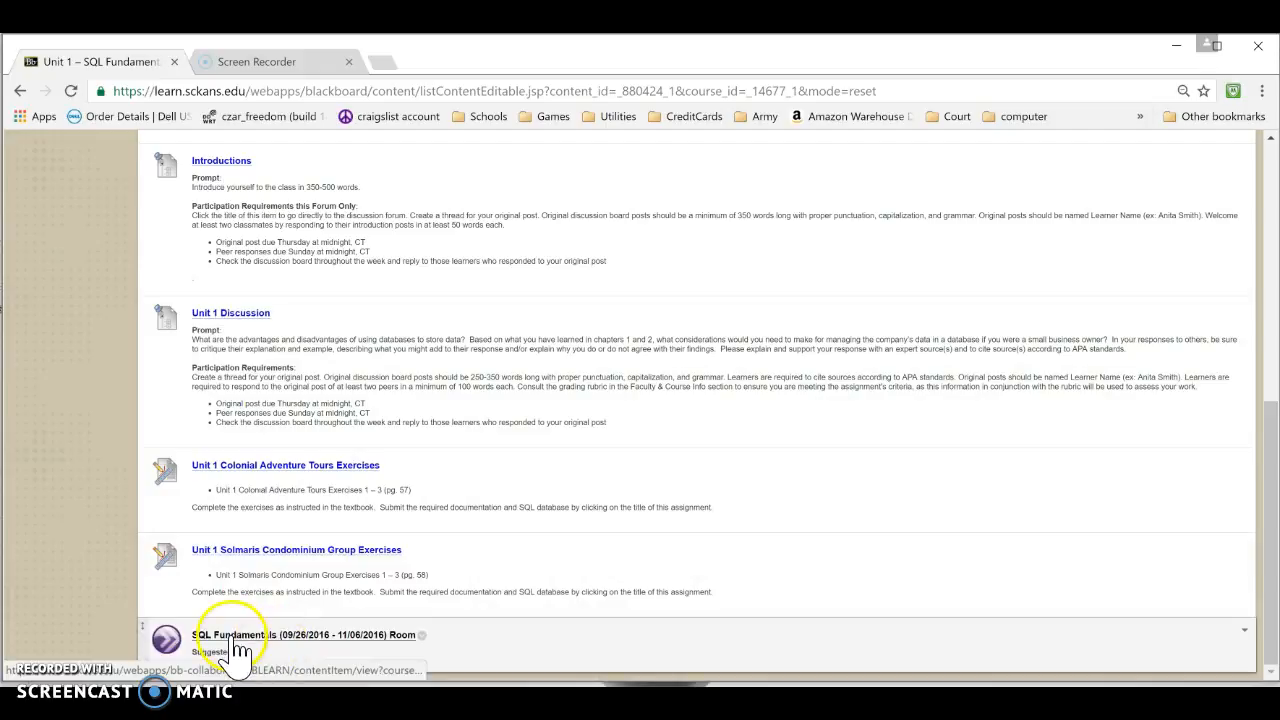
mouse_move(248, 656)
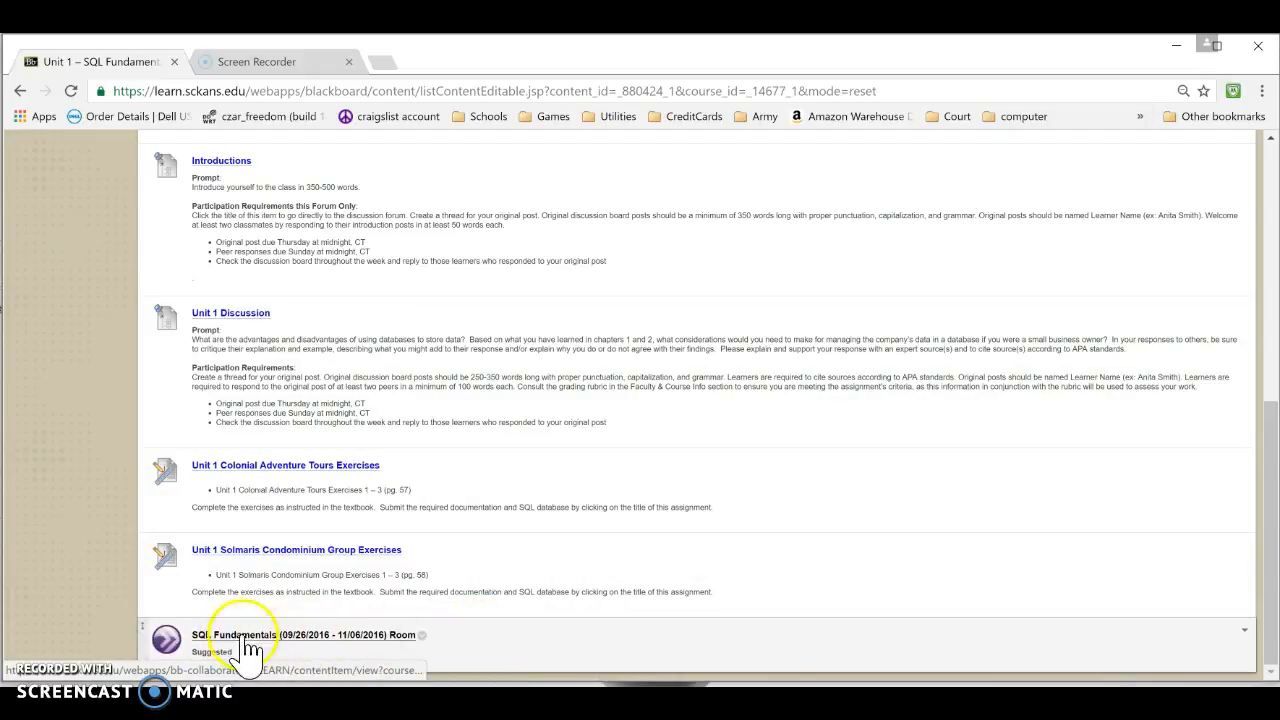
scroll(up, 3)
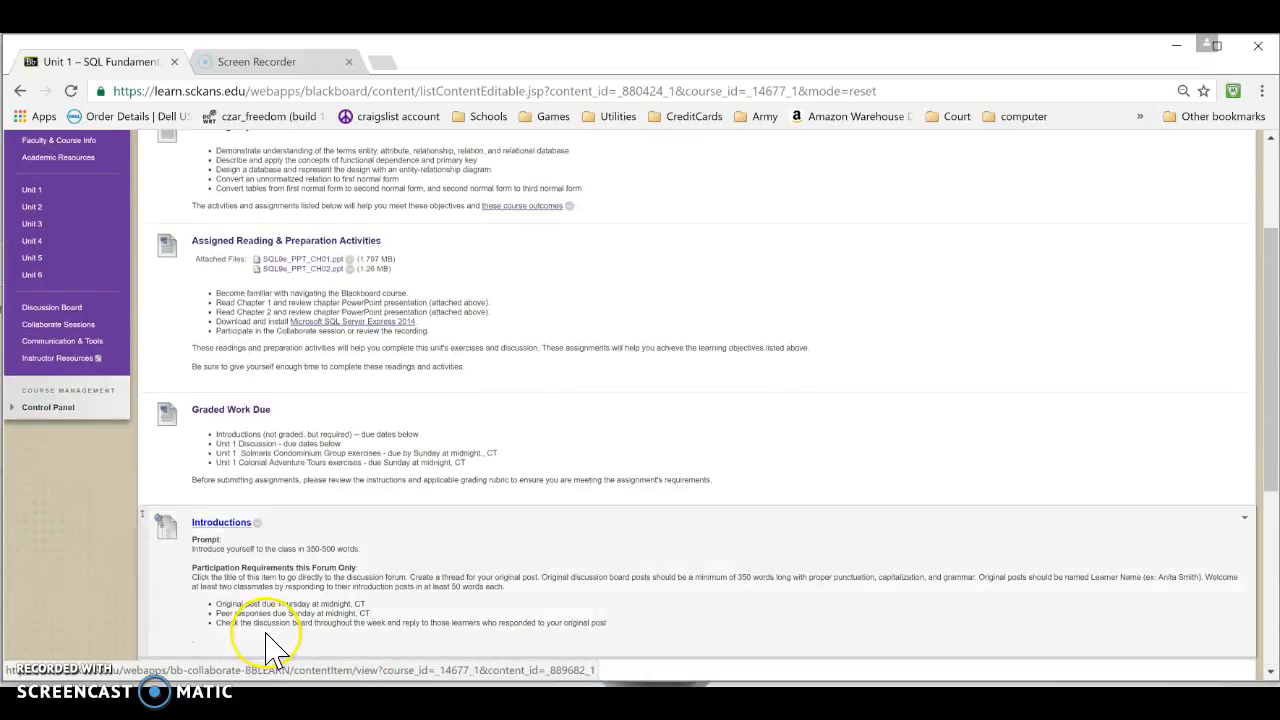
scroll(up, 3)
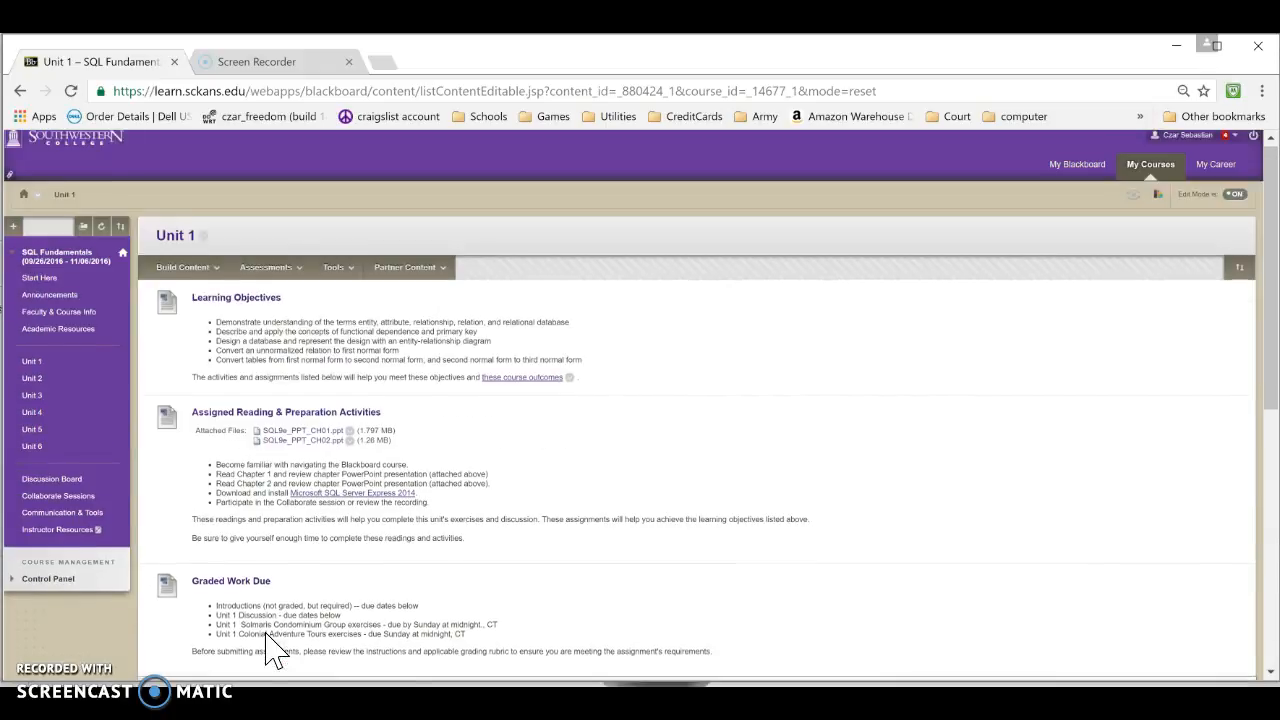
scroll(down, 3)
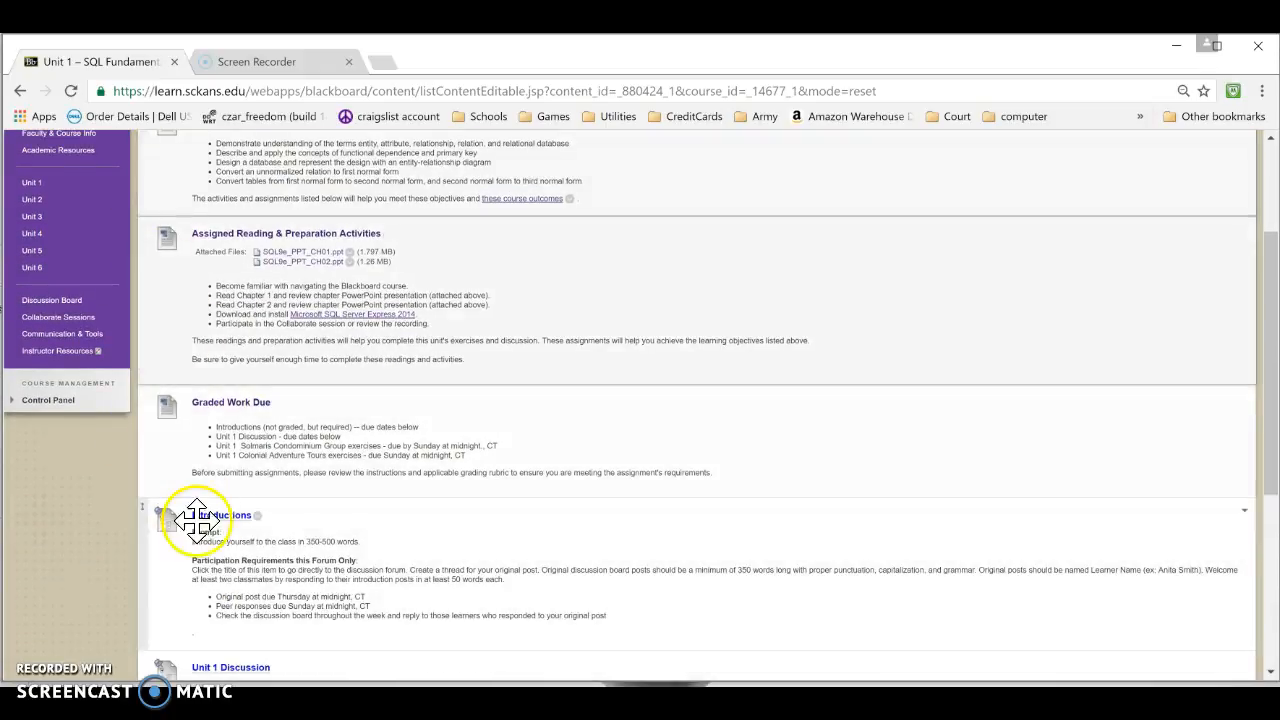
scroll(up, 3)
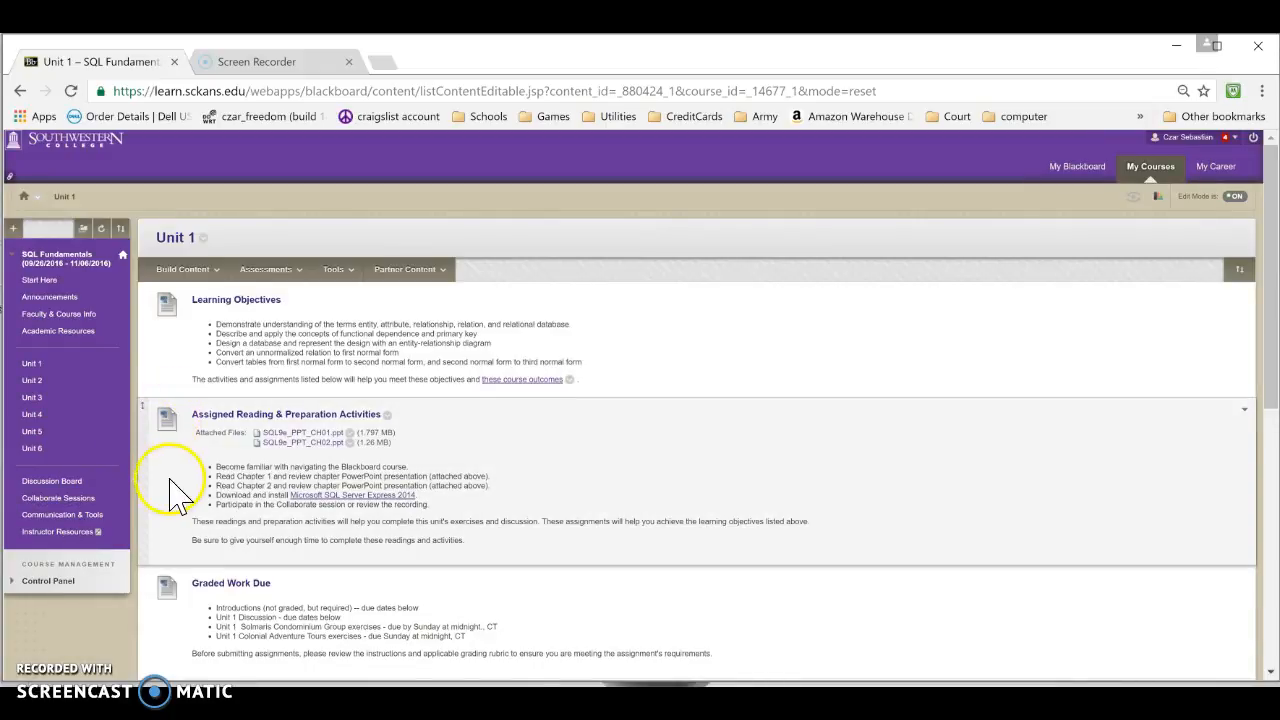
click(184, 268)
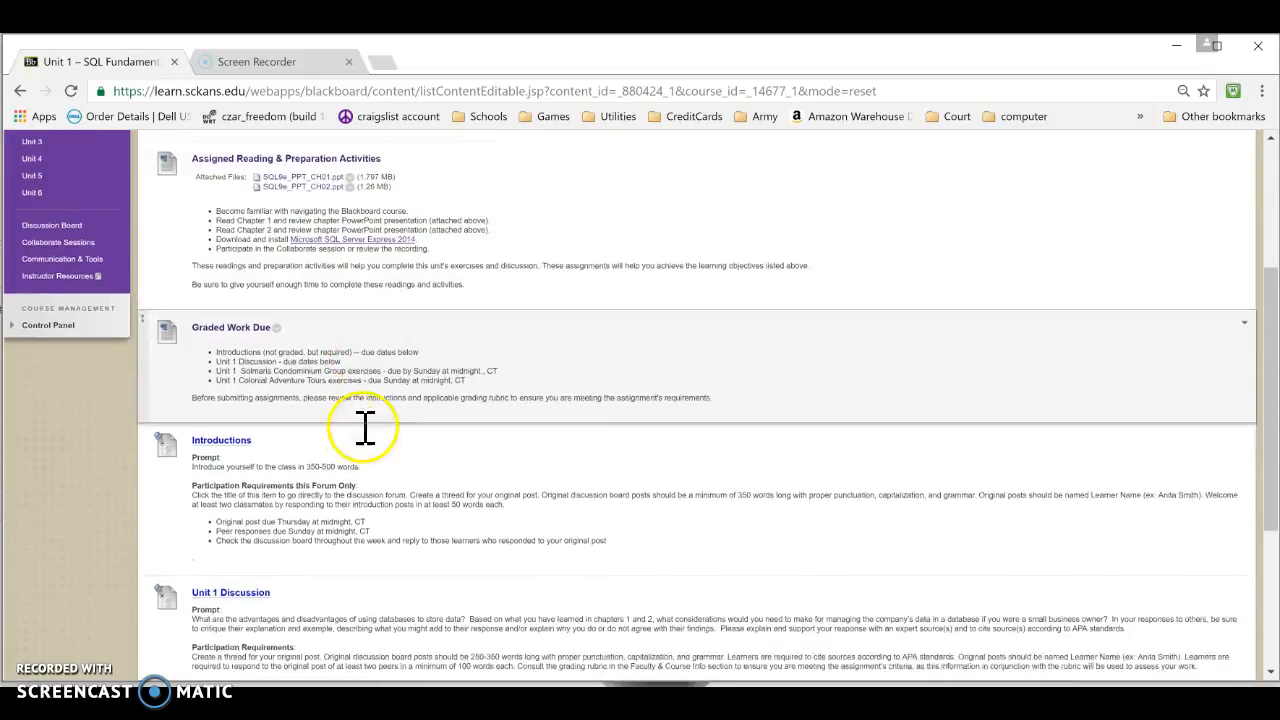
scroll(up, 3)
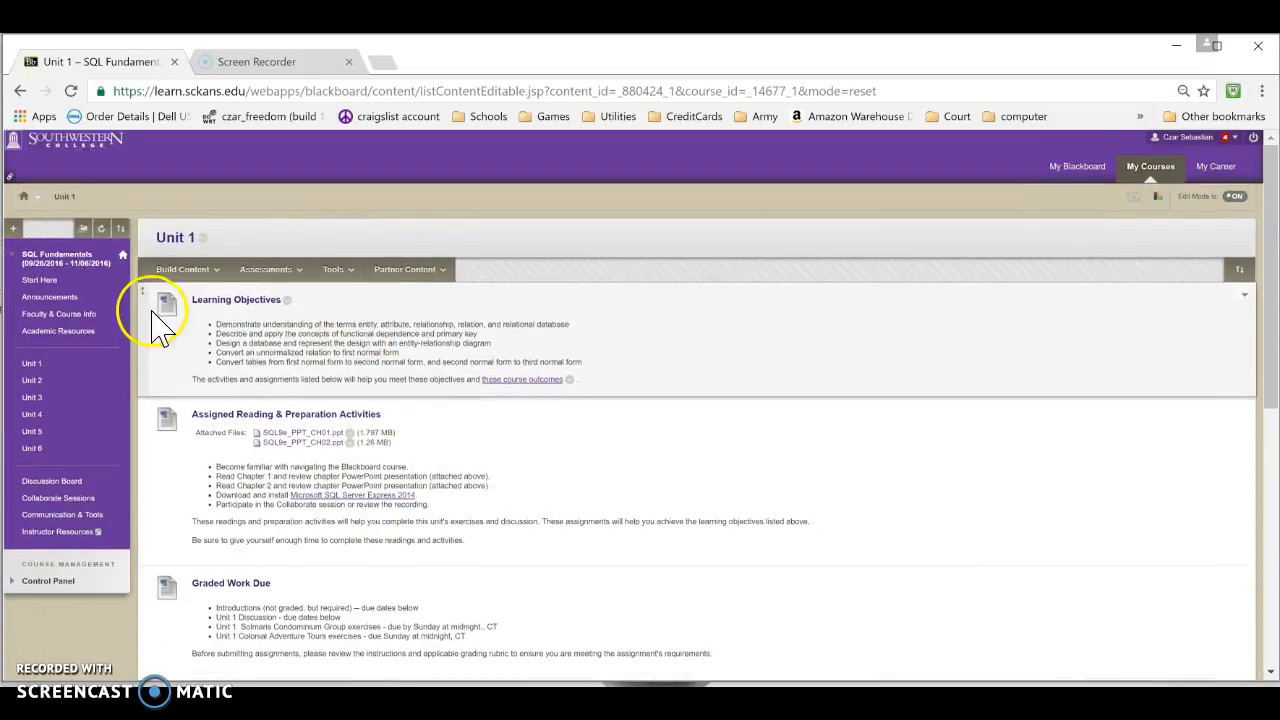
click(52, 480)
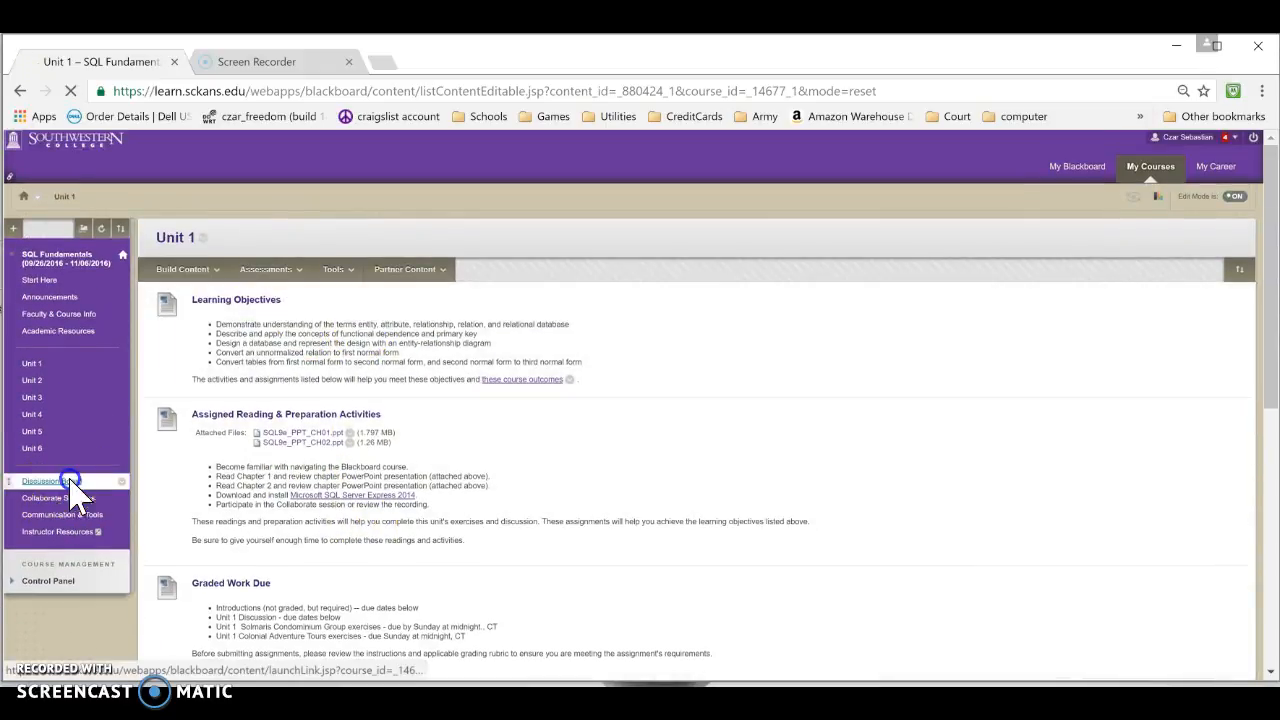
click(50, 480)
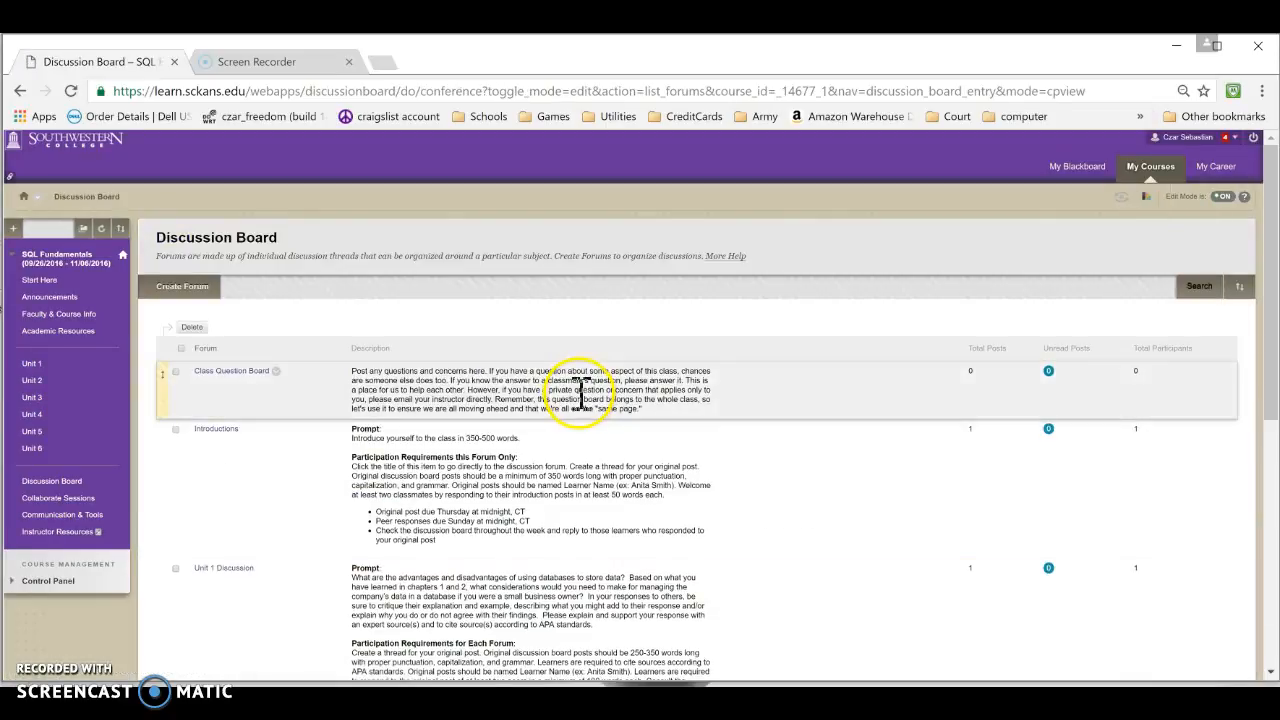
mouse_move(524, 390)
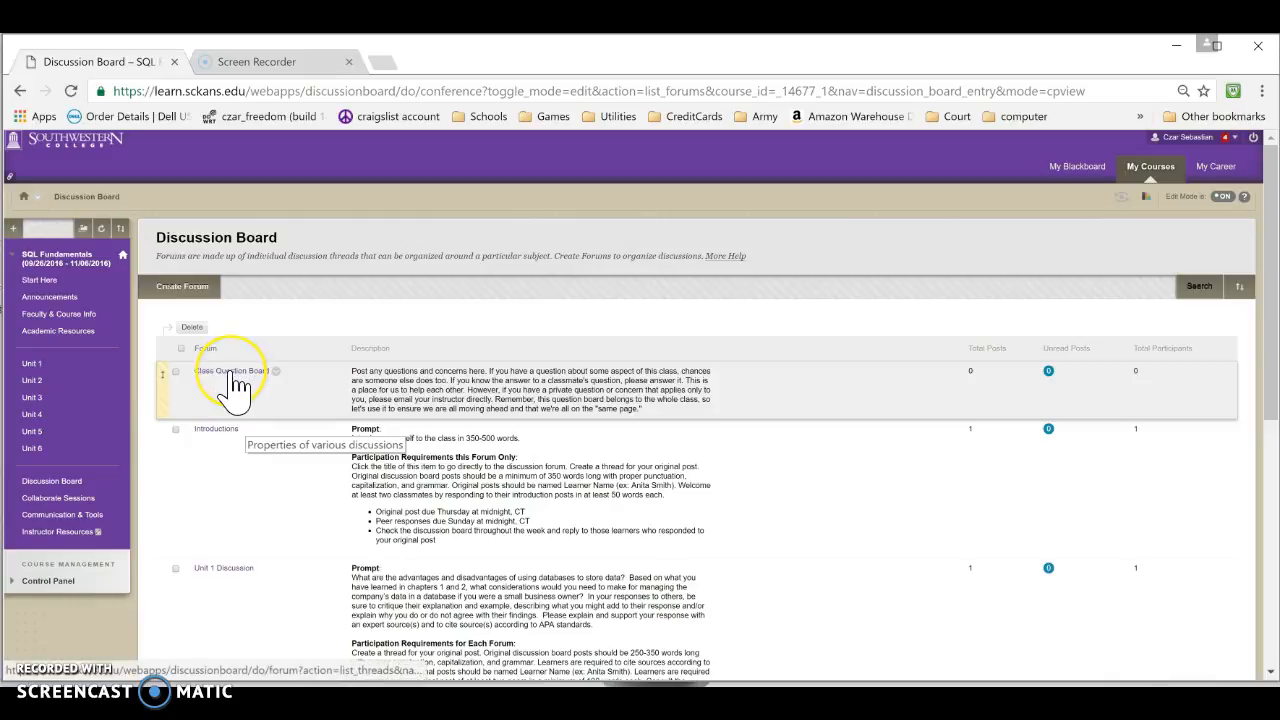
scroll(down, 3)
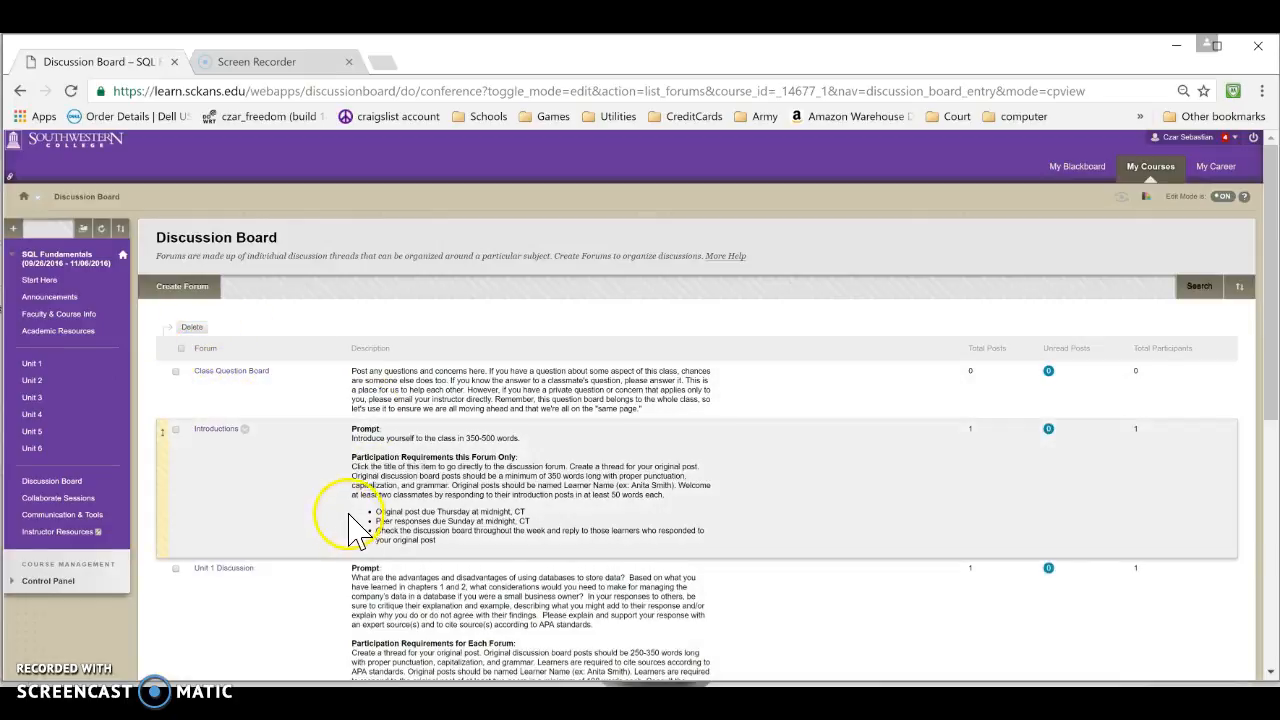
mouse_move(358, 544)
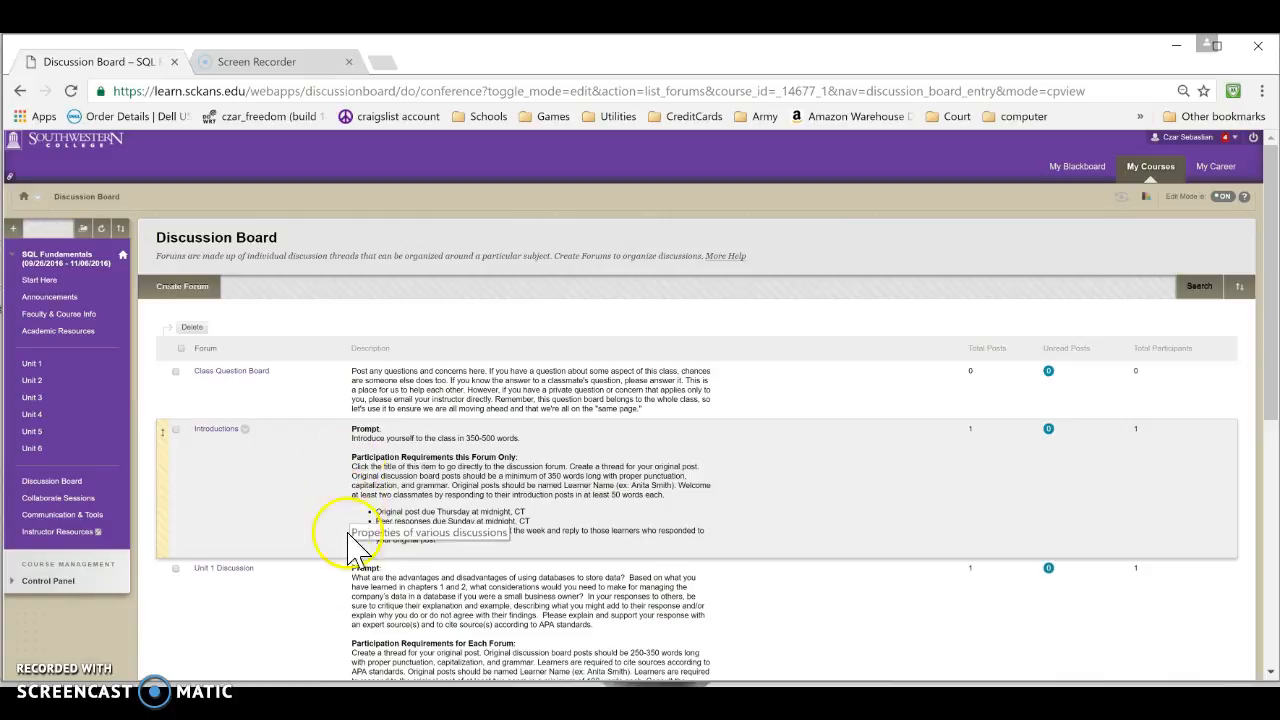
mouse_move(340, 556)
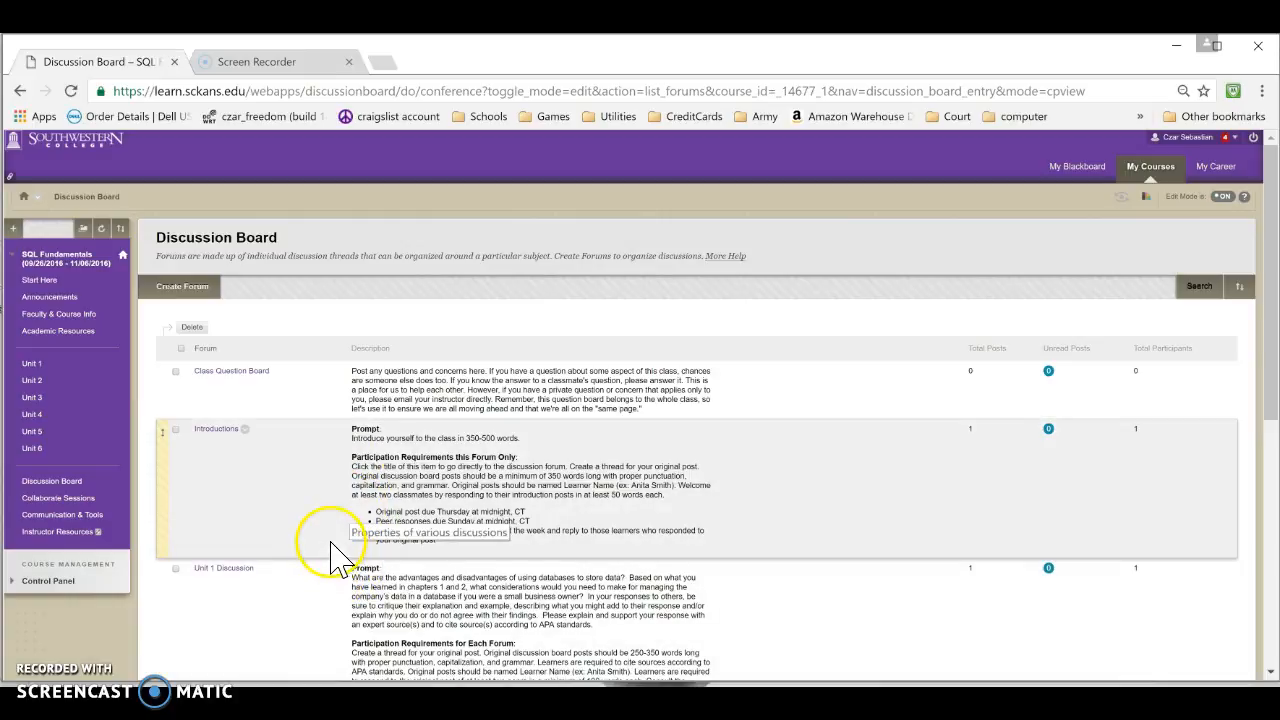
mouse_move(310, 496)
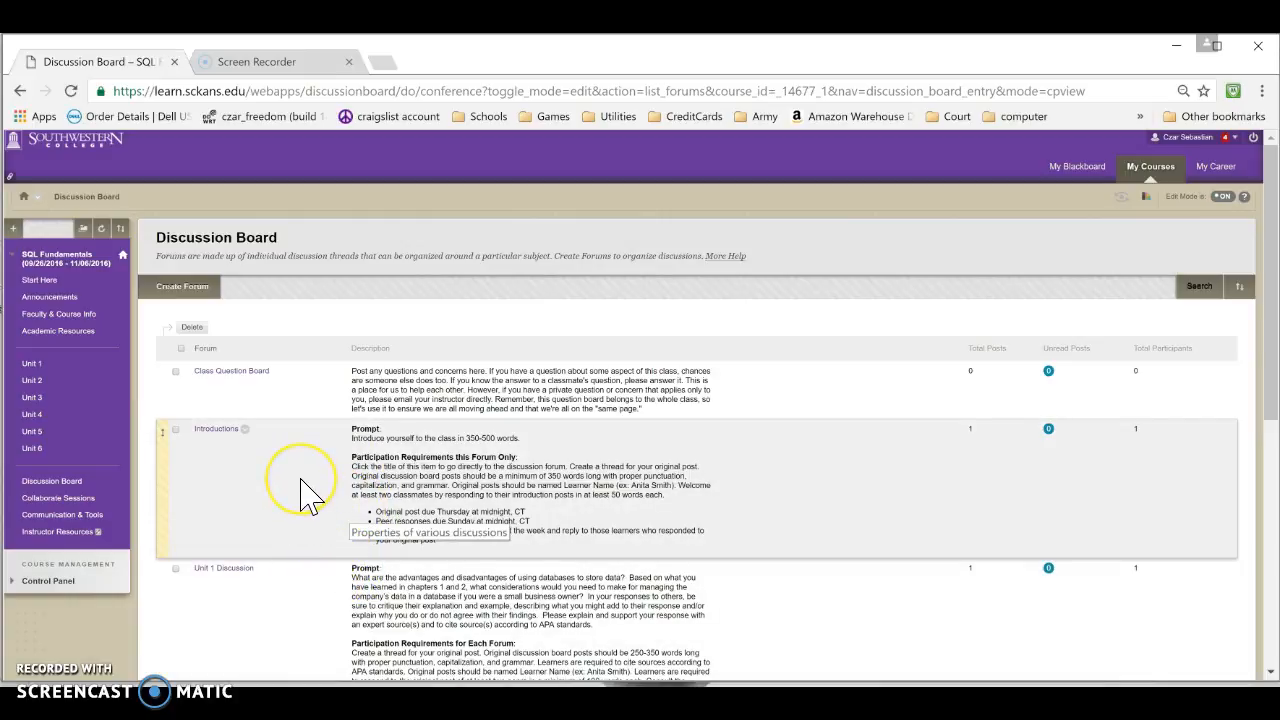
mouse_move(296, 460)
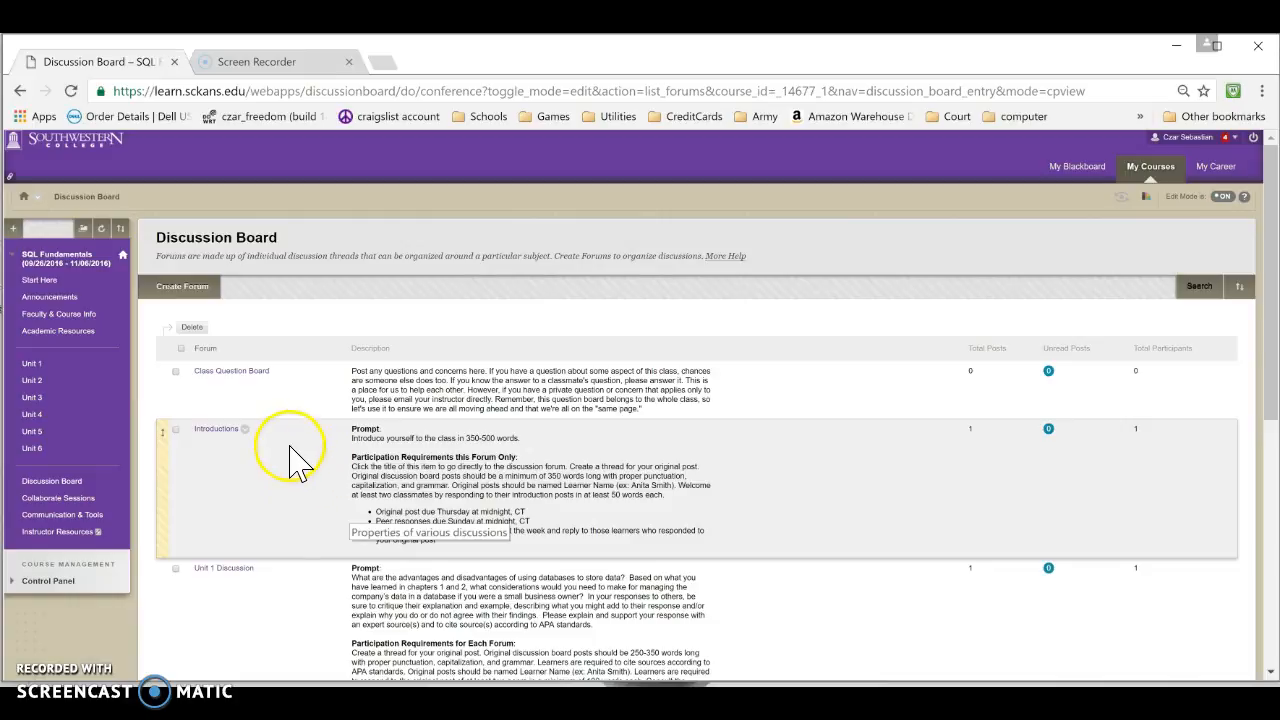
scroll(down, 3)
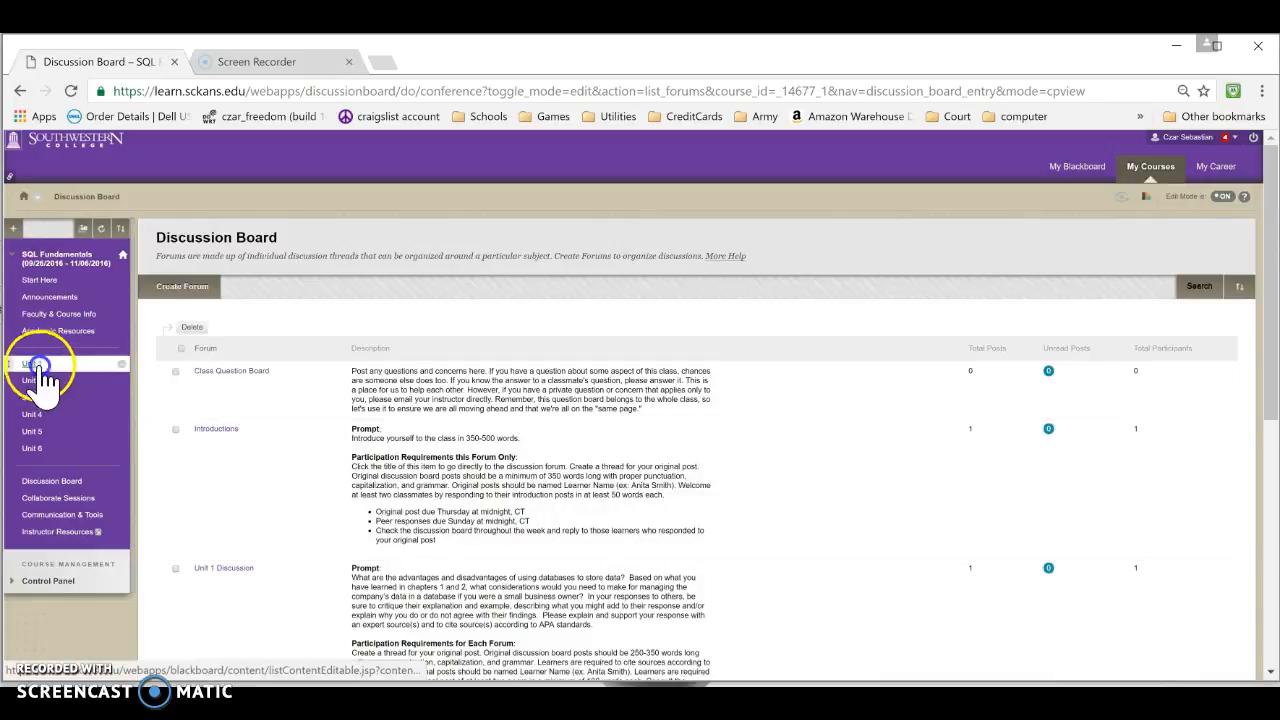
click(32, 364)
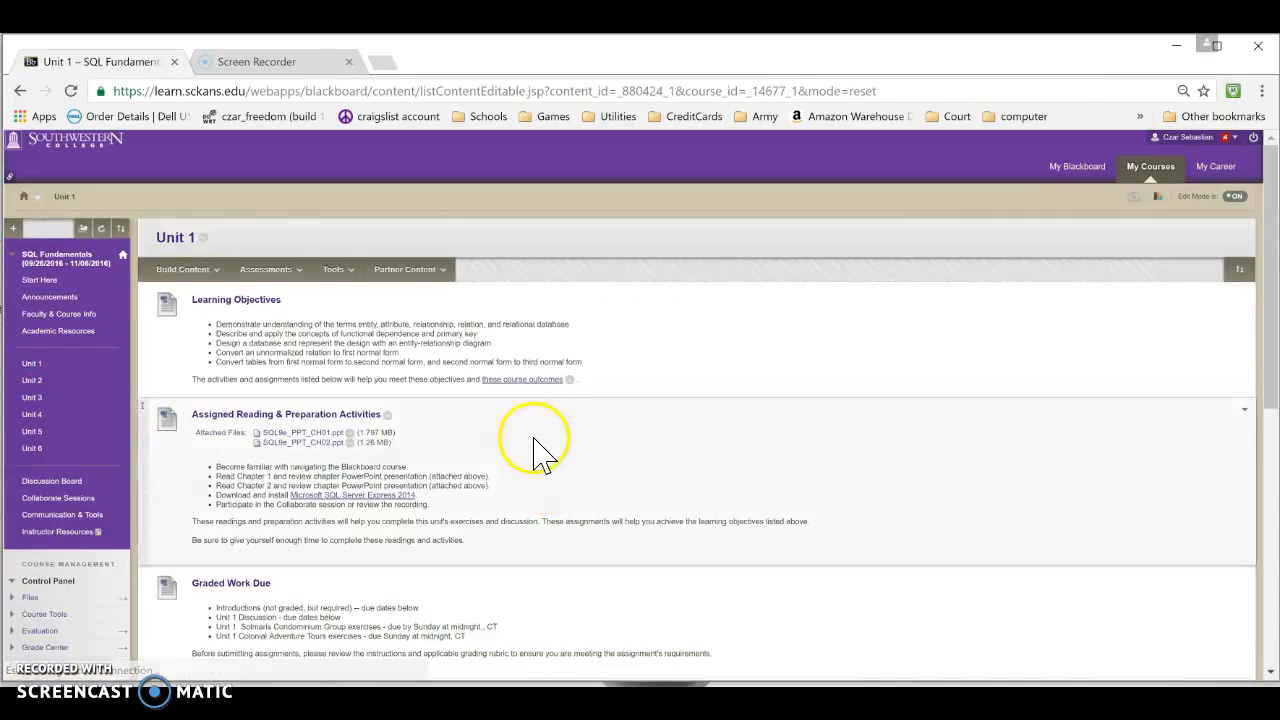
scroll(down, 3)
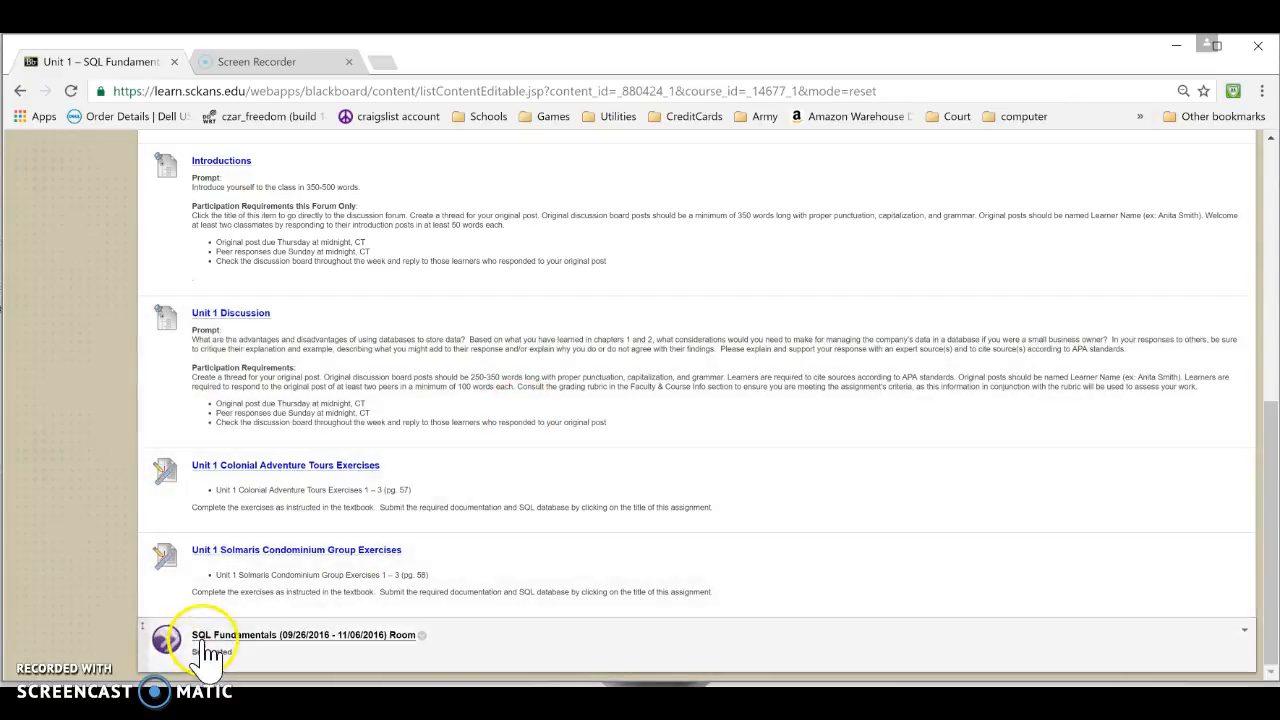